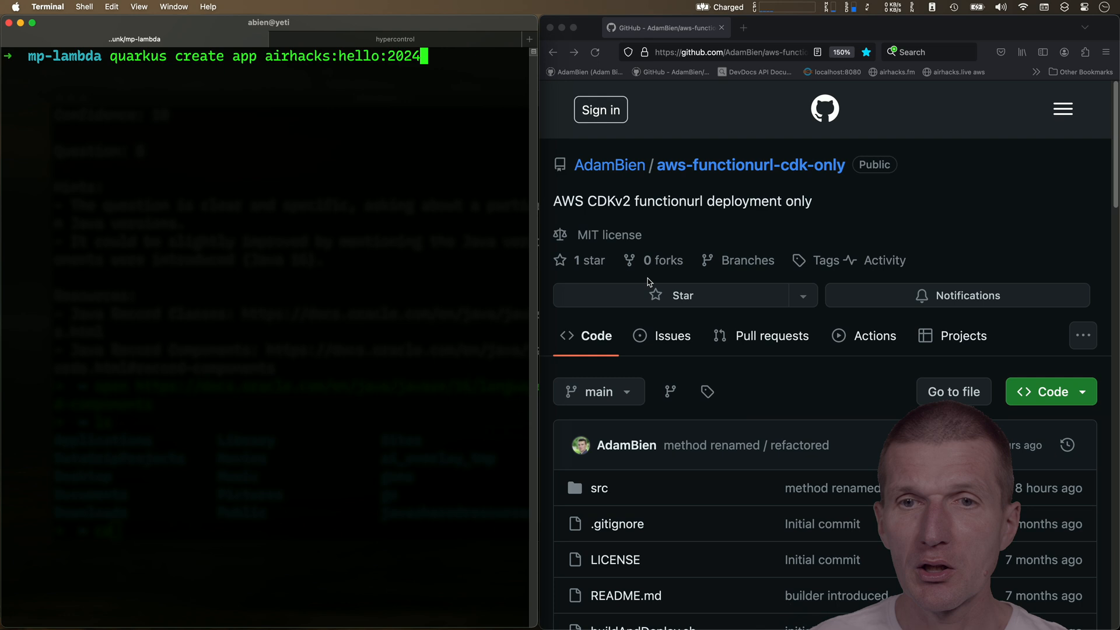
pyautogui.moveTo(253, 281)
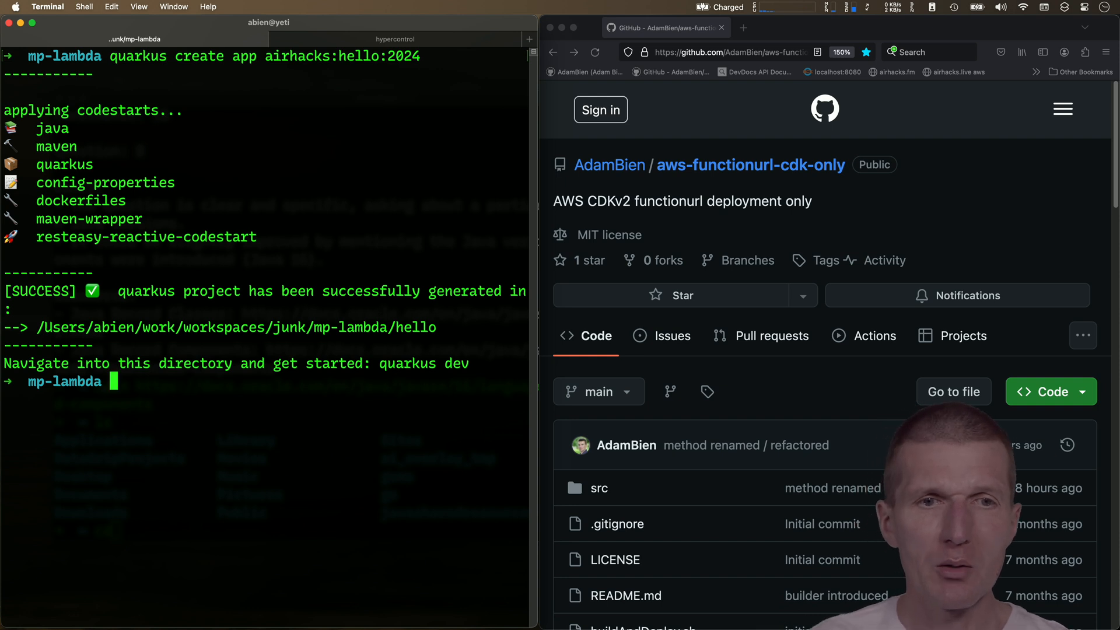
# - Generate the Quarkus hello application from Terminal and change into the hello folder
pyautogui.write('cd e')
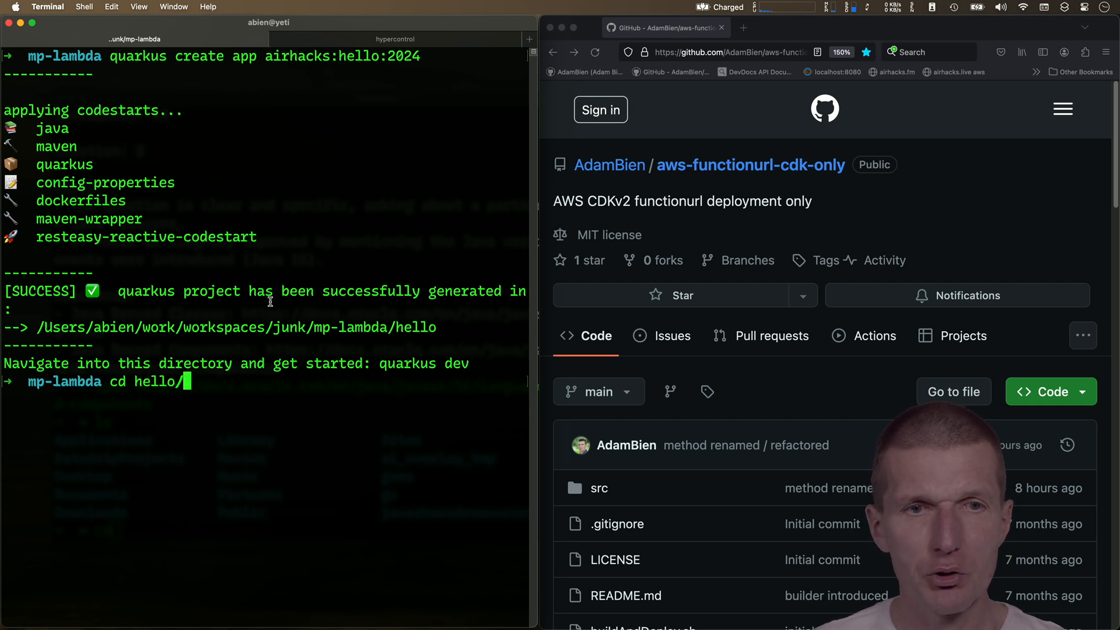
pyautogui.write('ch')
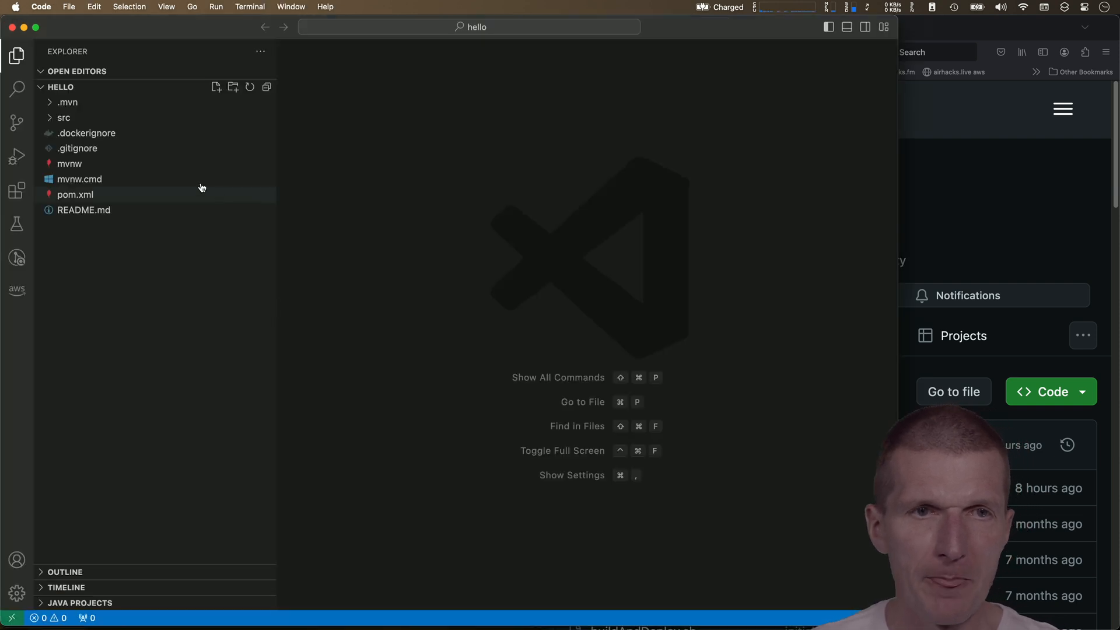
# - Expand the hello project's airhacks source package and bring up GreetingResource.java
pyautogui.click(65, 117)
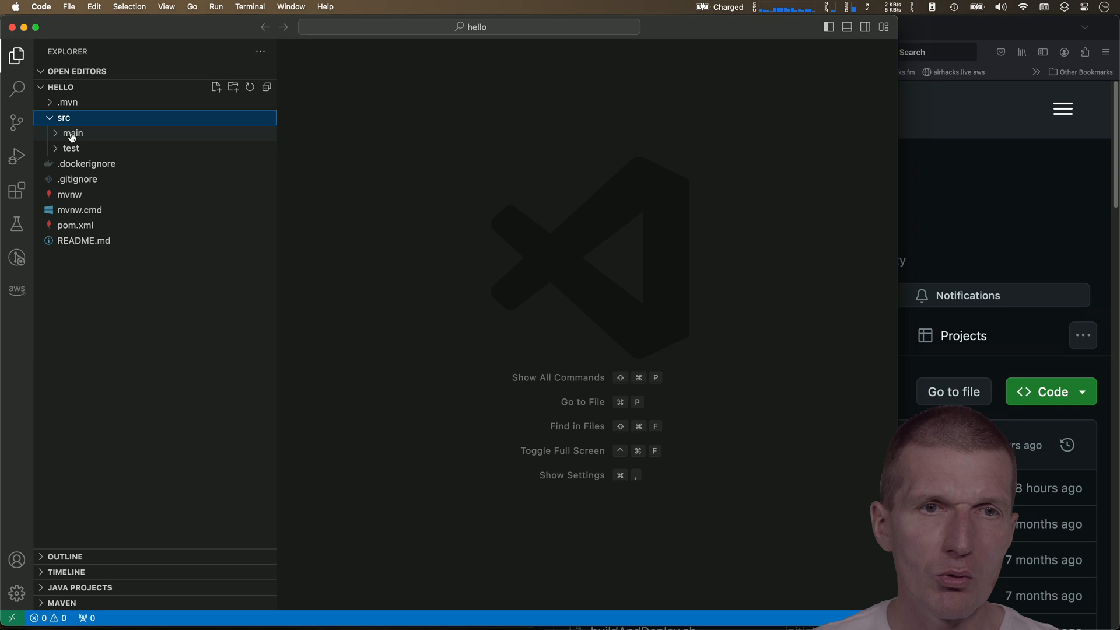
pyautogui.rightClick(73, 151)
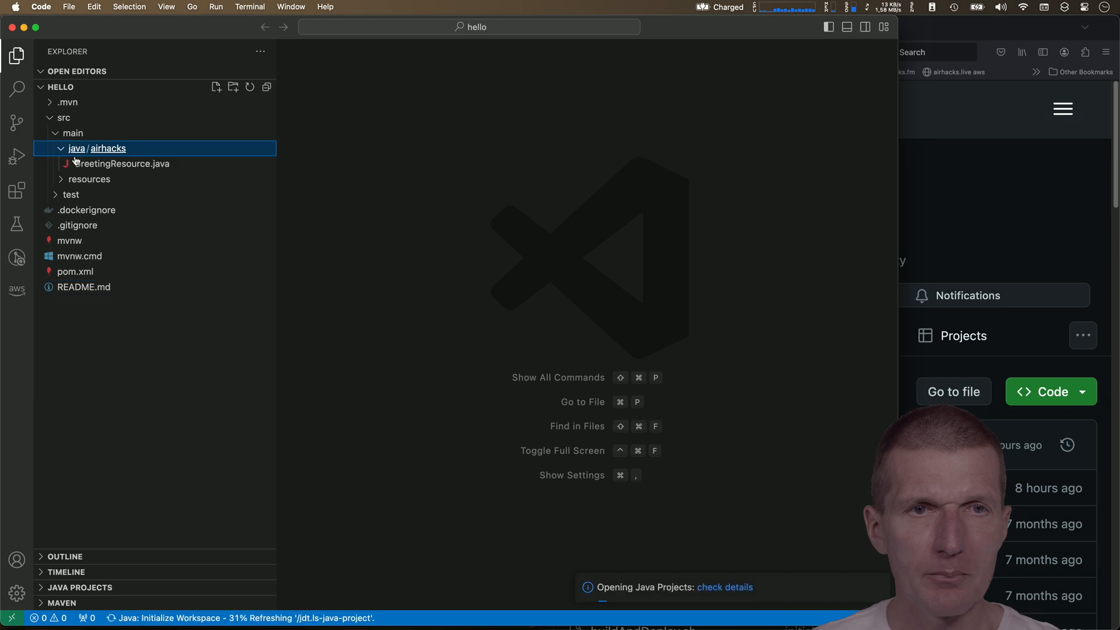
pyautogui.click(121, 163)
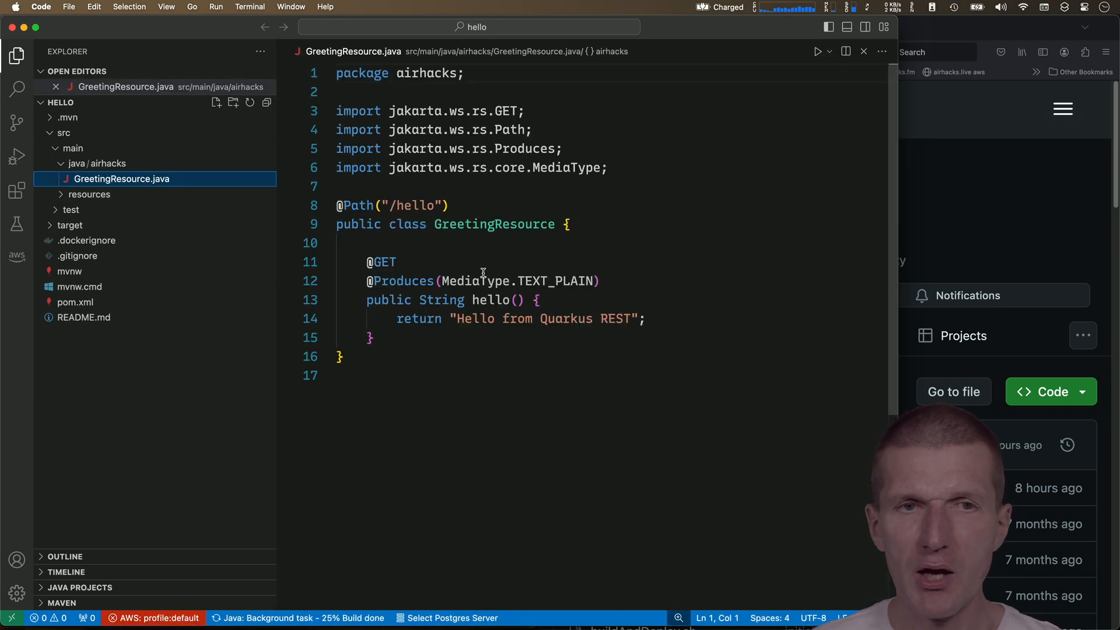
pyautogui.click(107, 163)
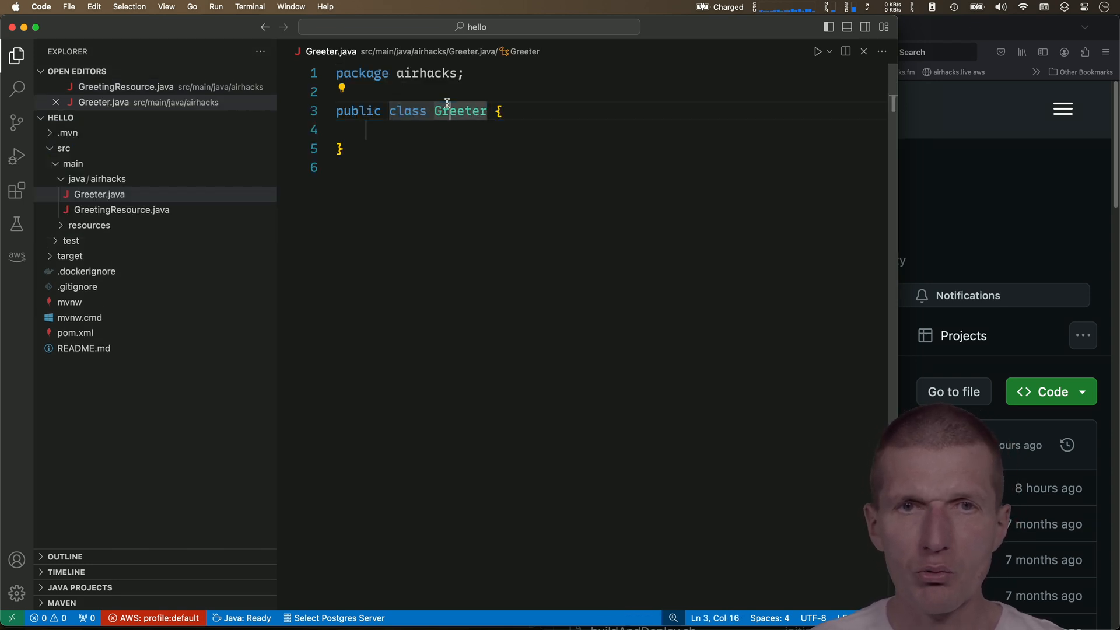
pyautogui.write('@')
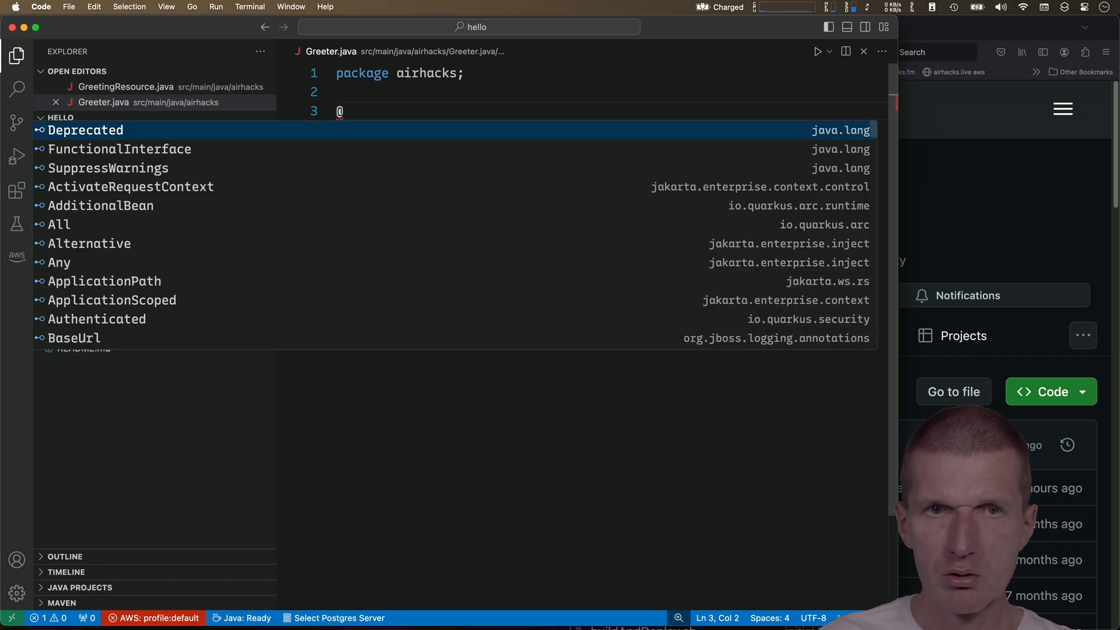
pyautogui.write('@Application')
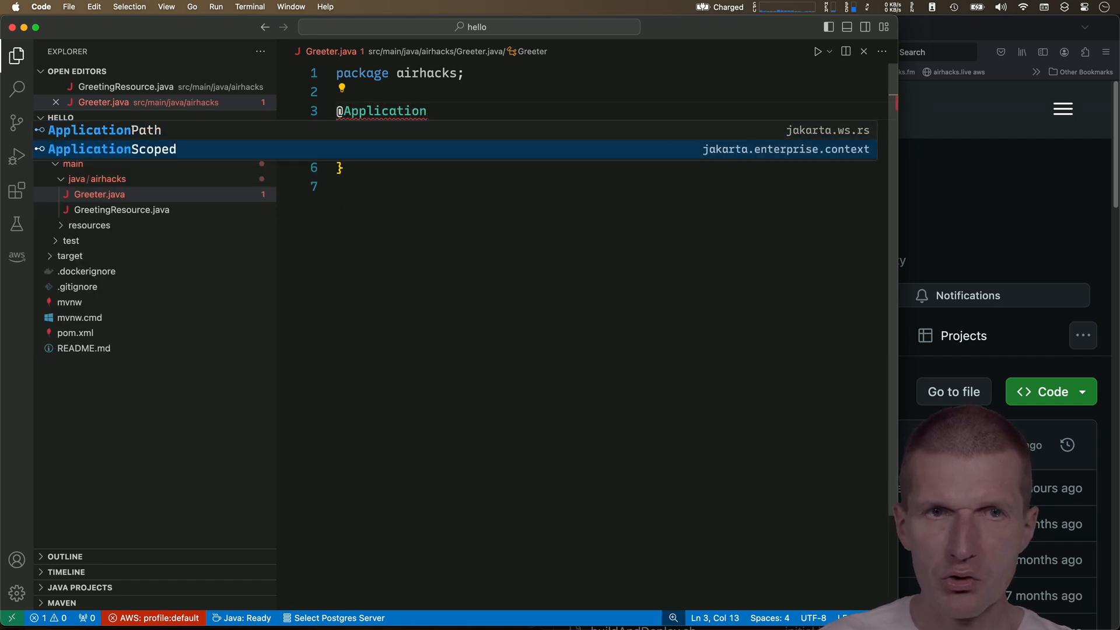
pyautogui.click(112, 149)
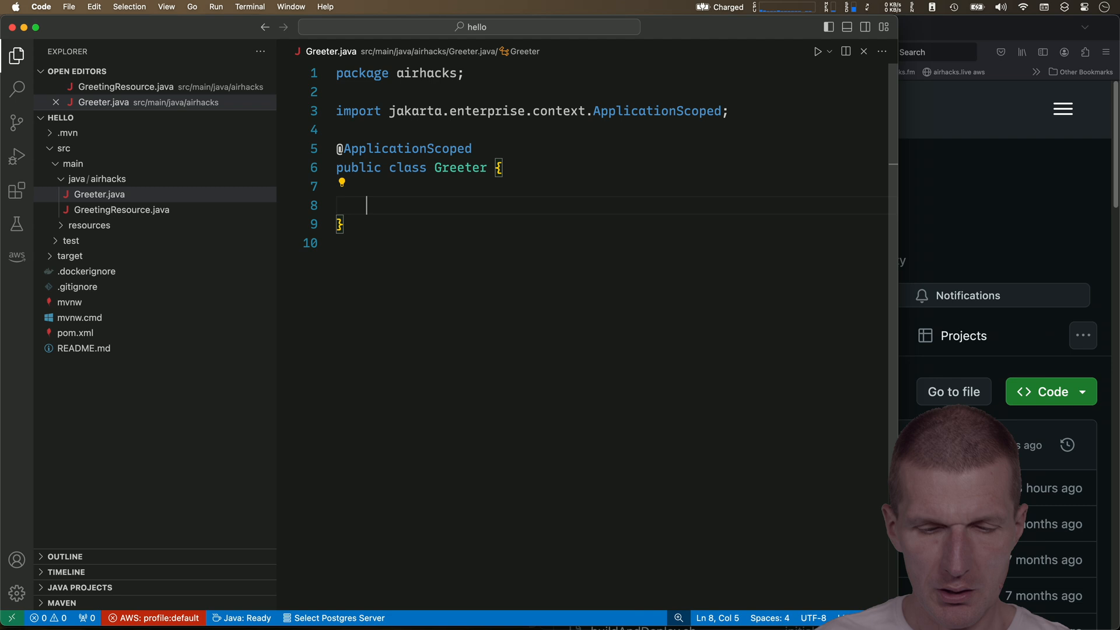
pyautogui.write('@Inject')
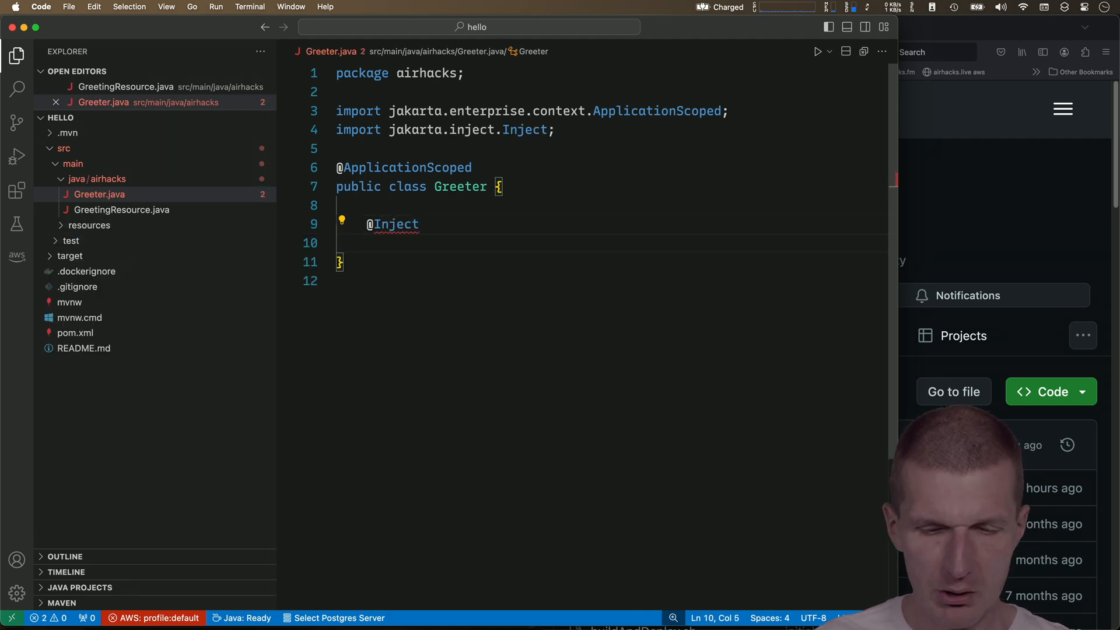
pyautogui.write('@Cond')
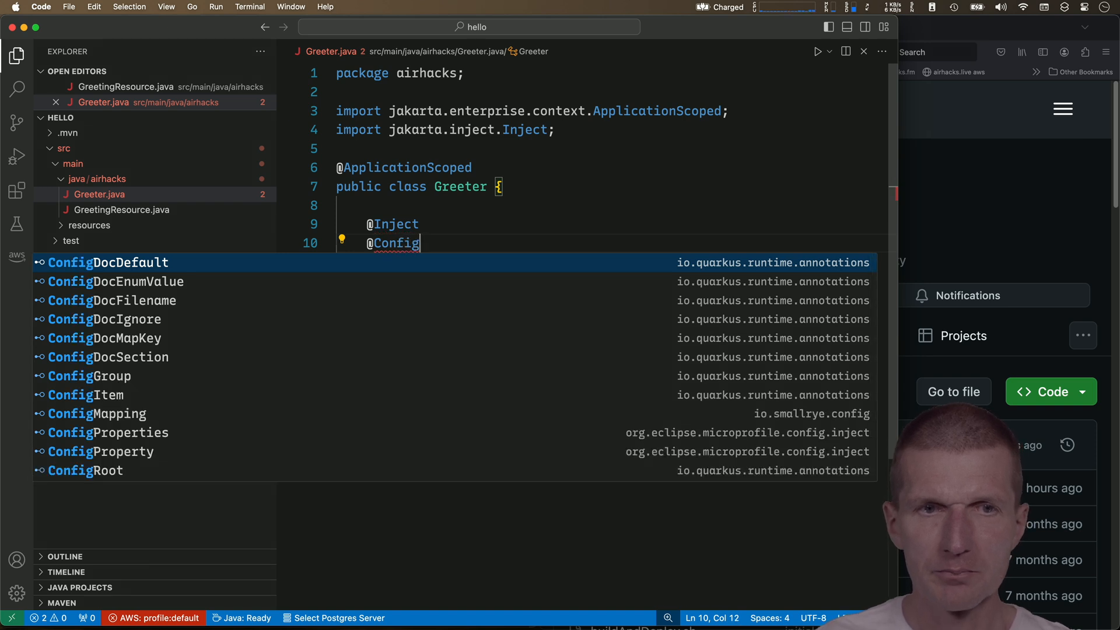
pyautogui.click(100, 451)
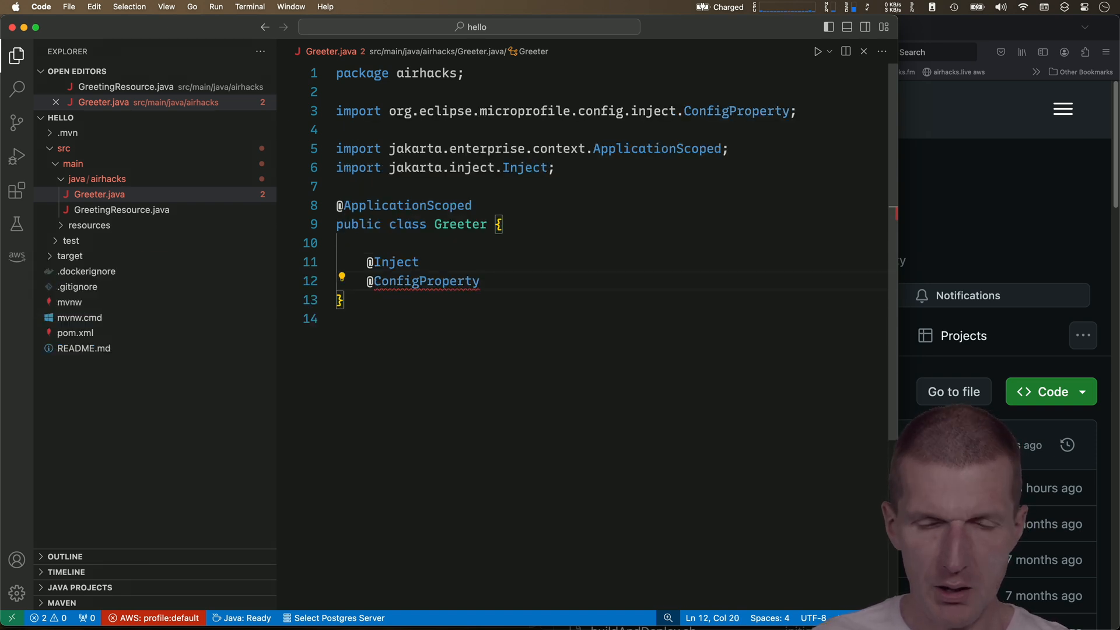
pyautogui.write(') =')
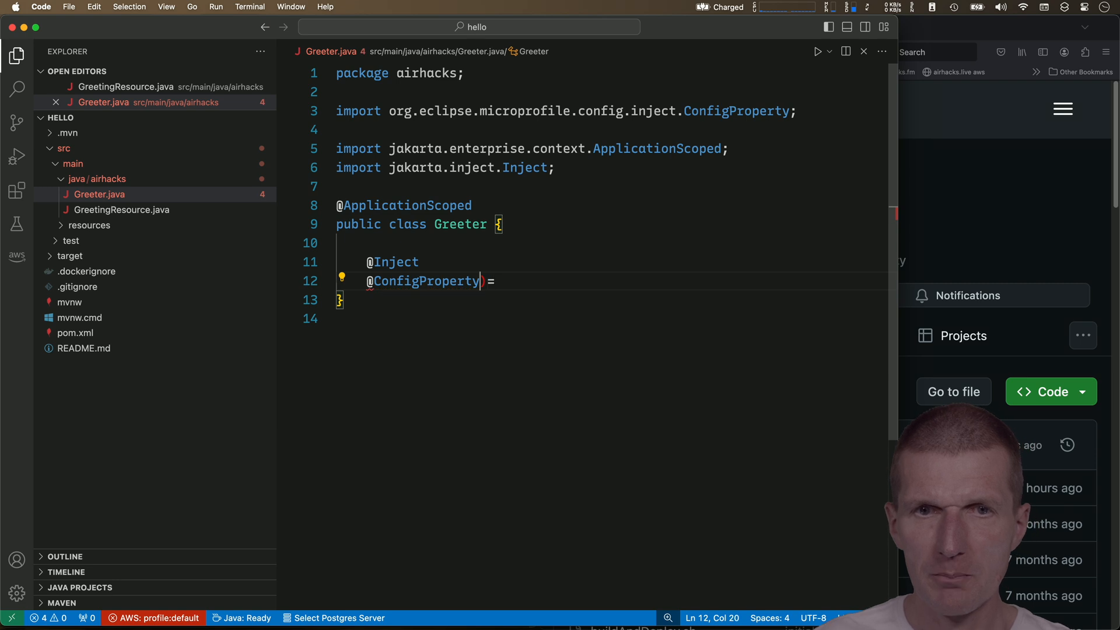
pyautogui.write('()')
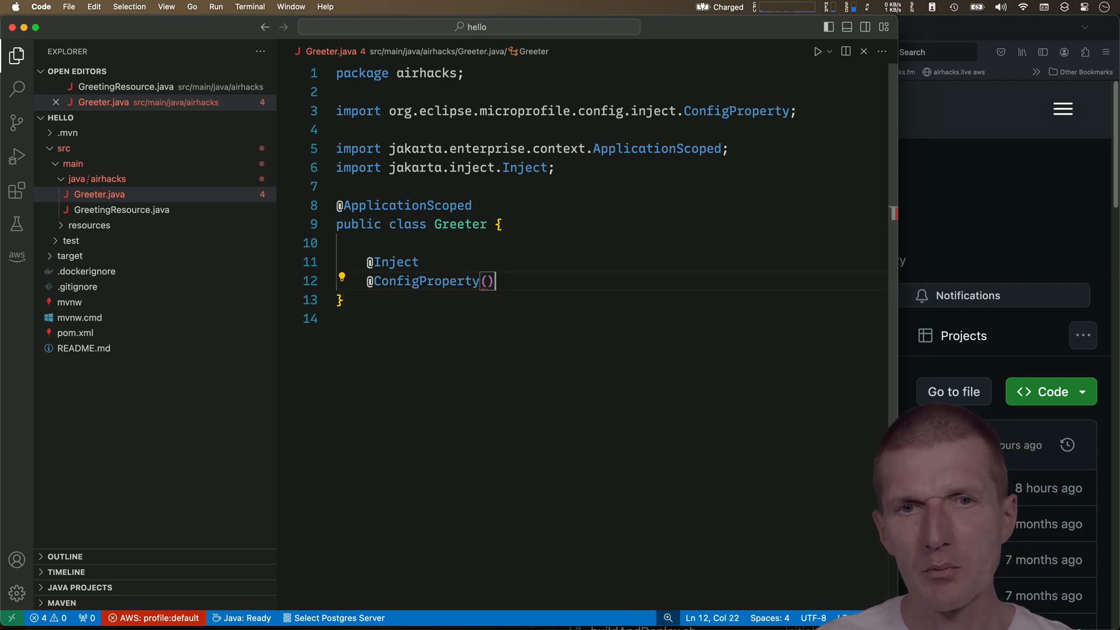
pyautogui.write('name')
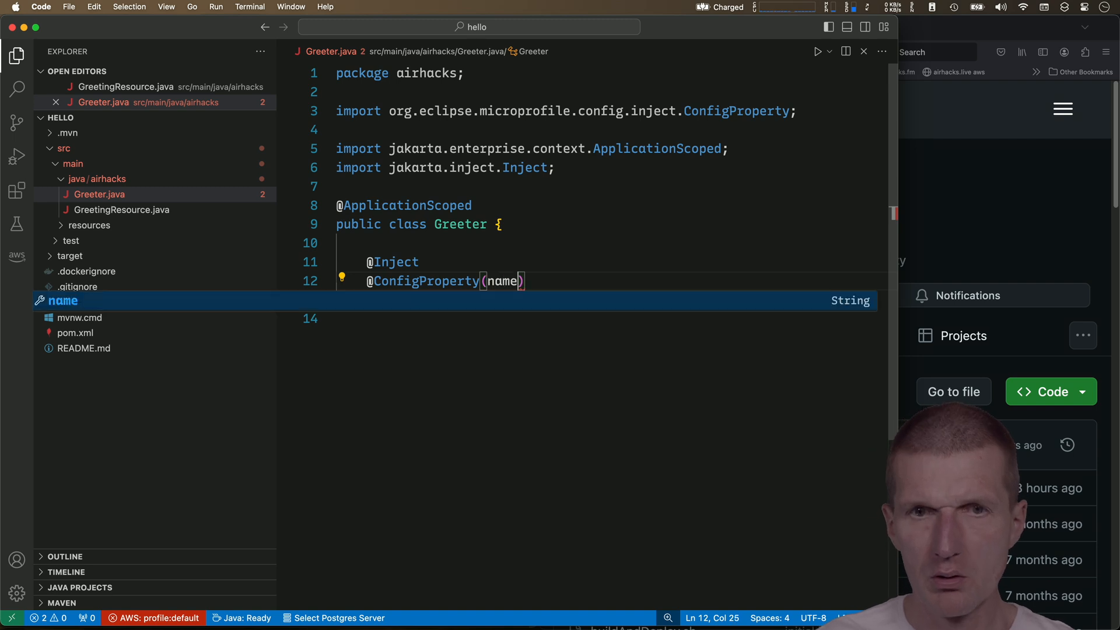
pyautogui.write('="pr"')
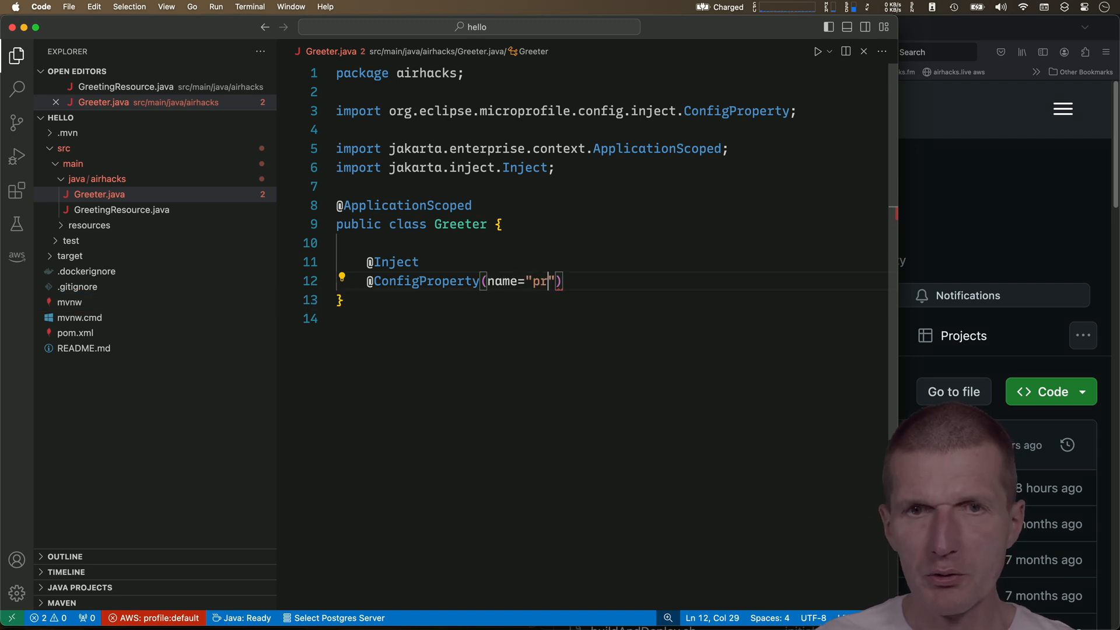
pyautogui.write('efix')
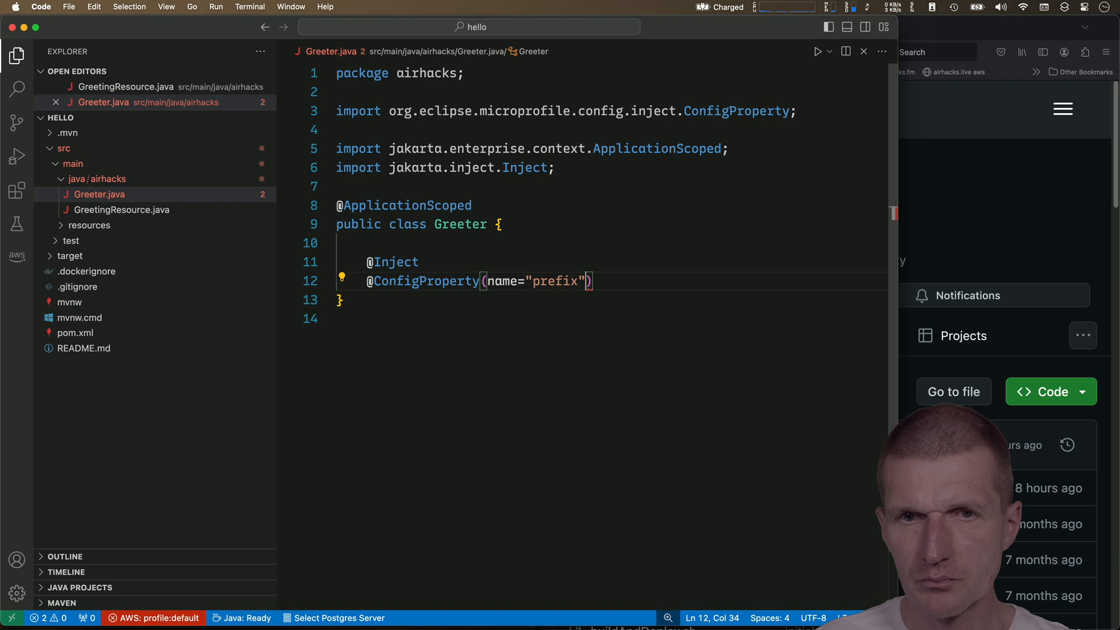
pyautogui.write(',')
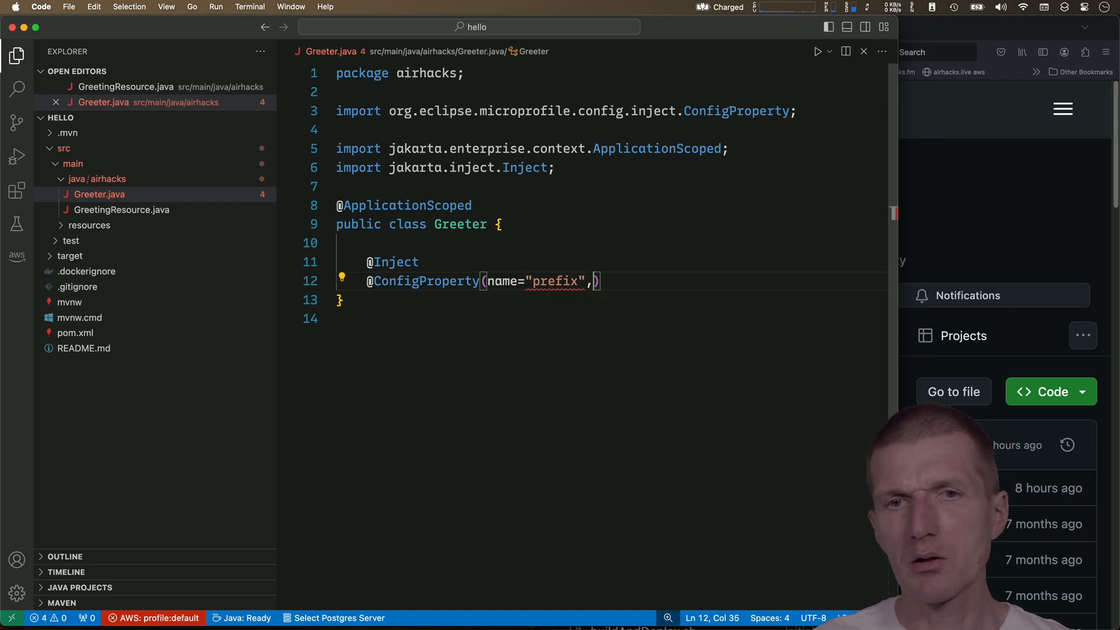
pyautogui.write('defaultValue =')
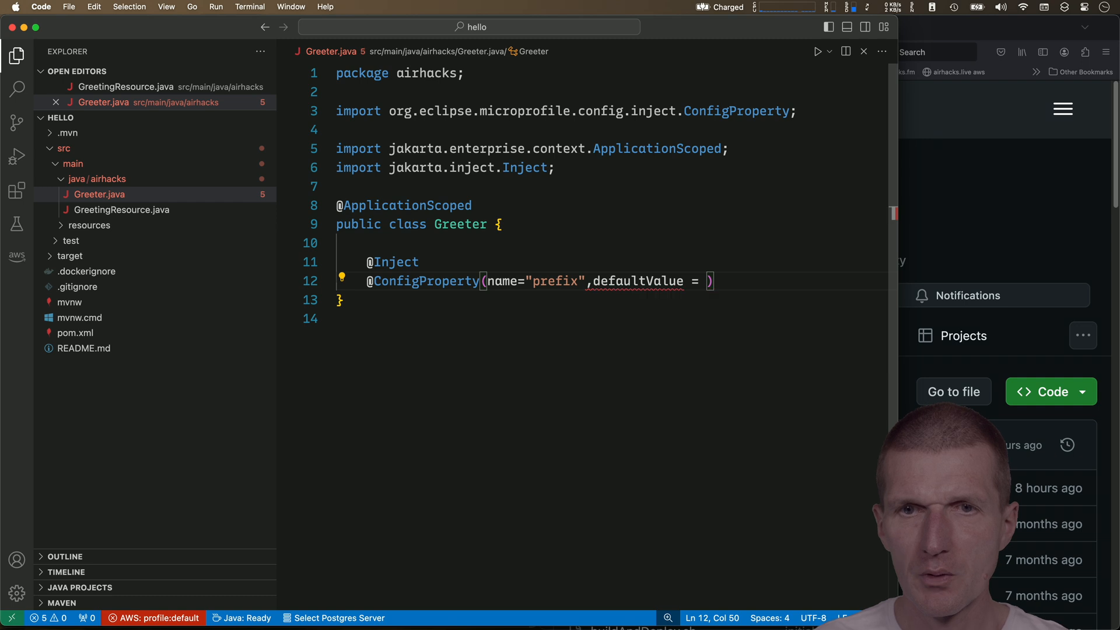
pyautogui.write('""')
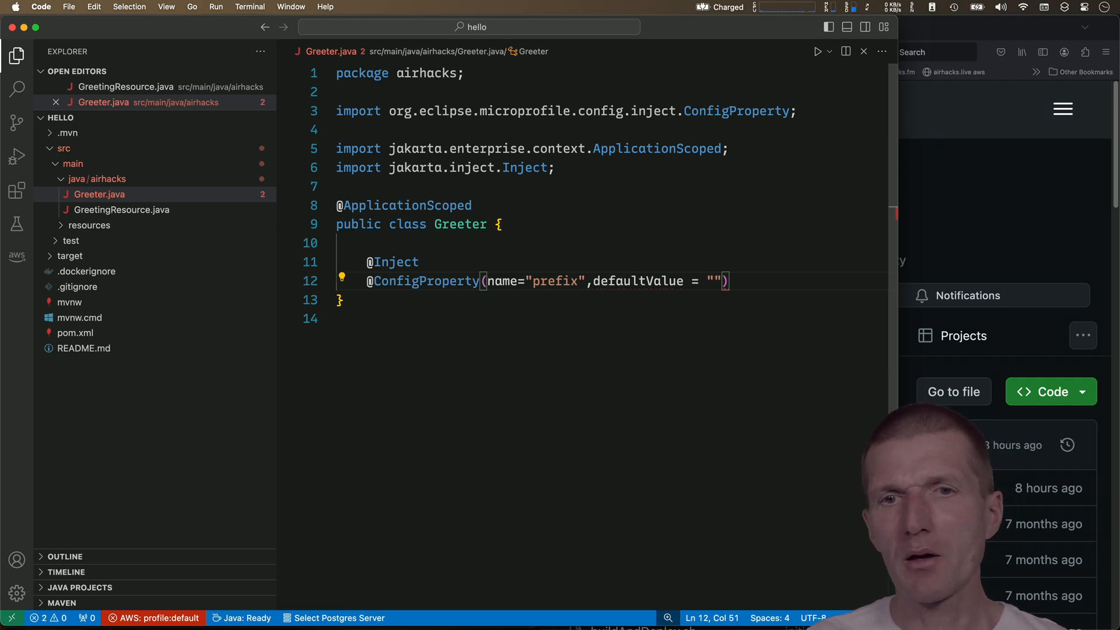
pyautogui.write('mm')
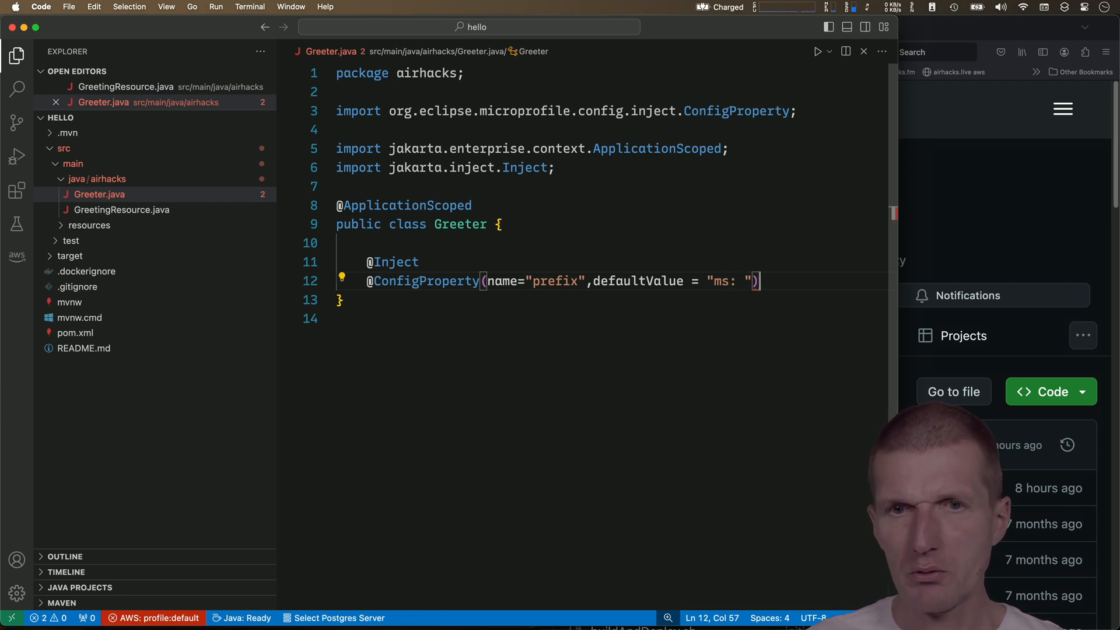
pyautogui.press('Enter')
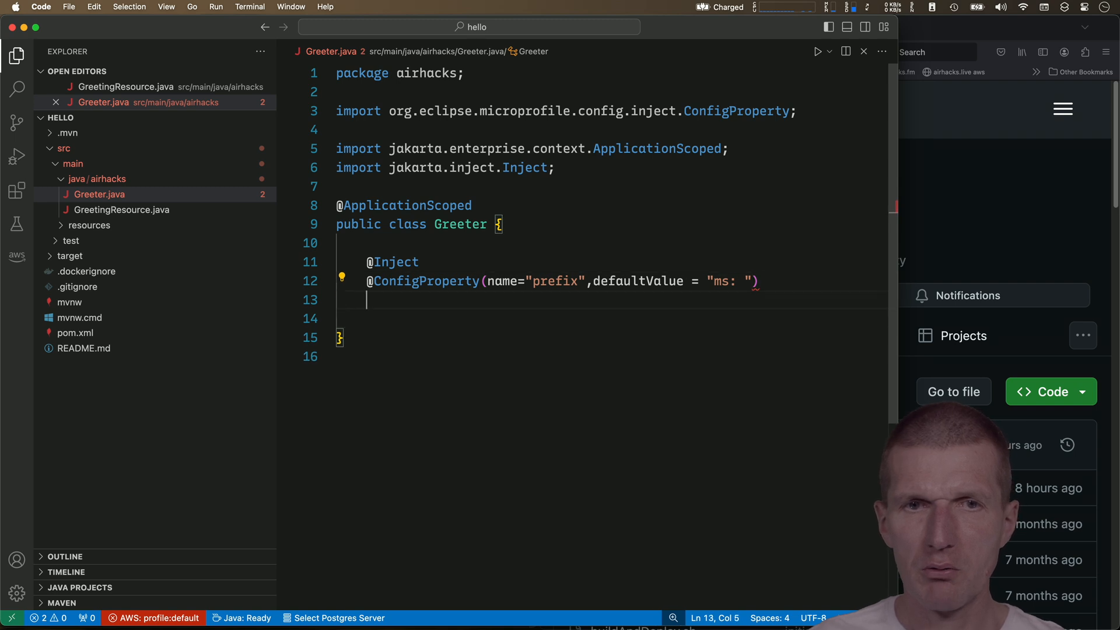
pyautogui.write('String prefix;')
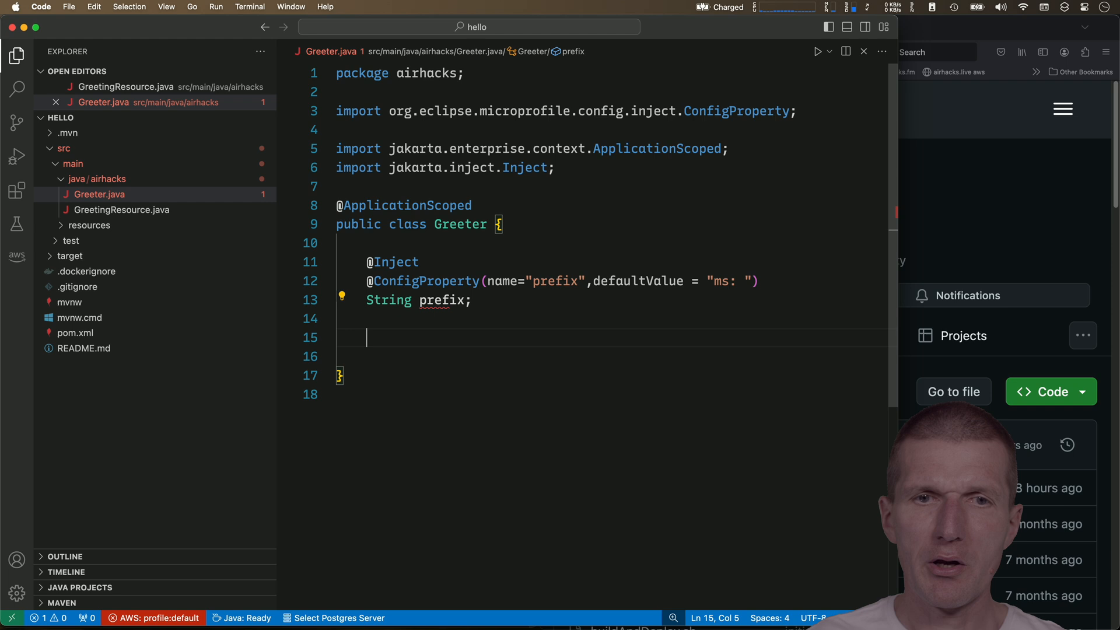
# - Add public String ms() returning this.prefix + System.currentTimeMillis()
pyautogui.write('public String')
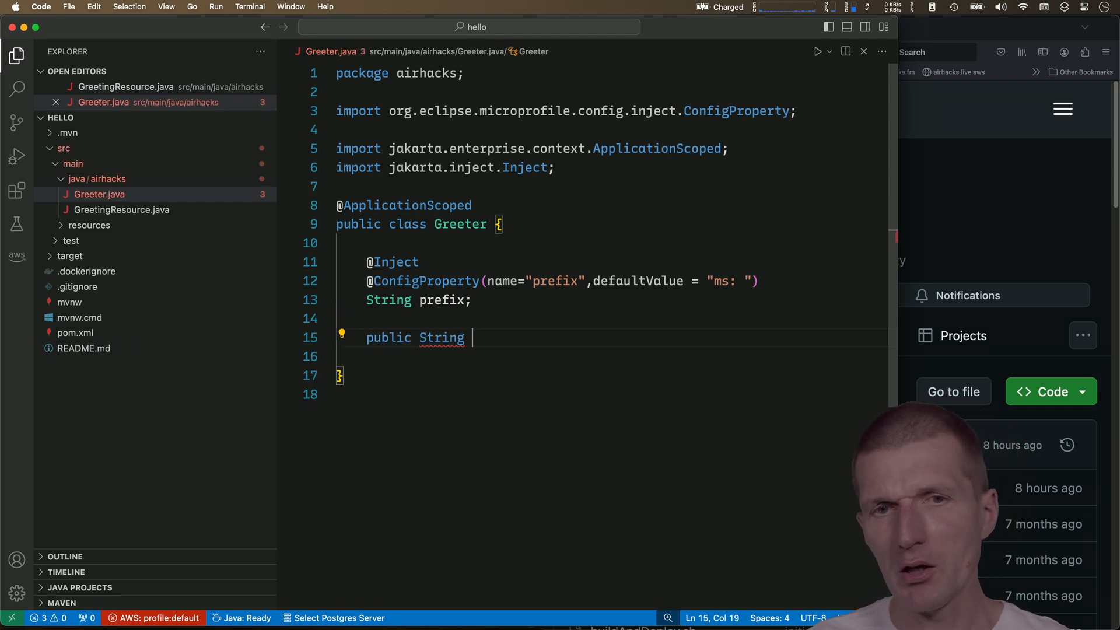
pyautogui.write('ms(){}')
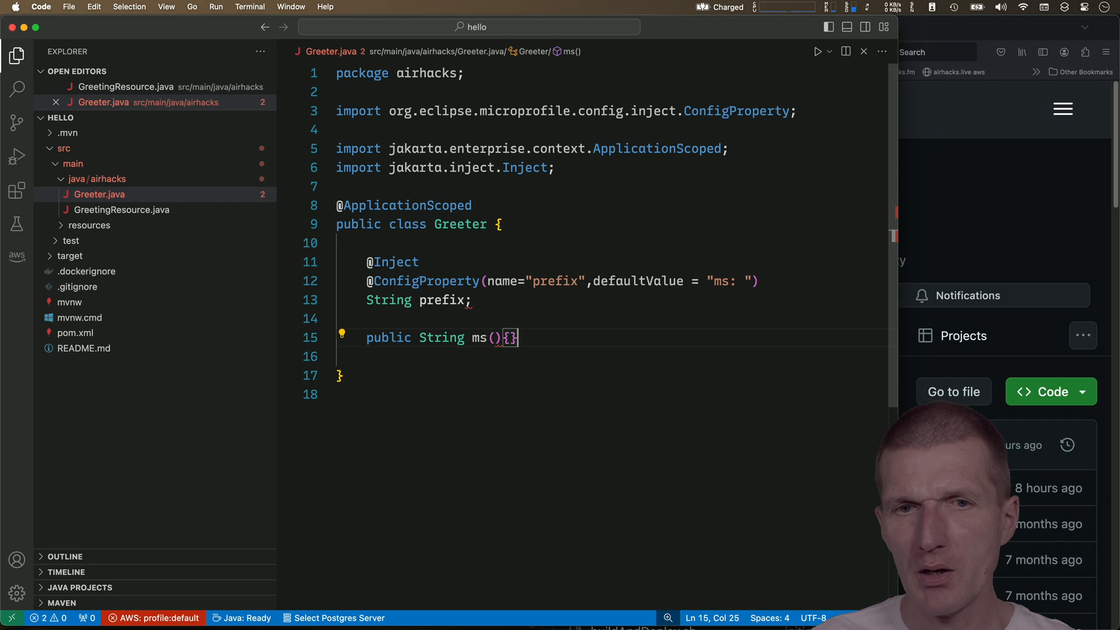
pyautogui.write('return')
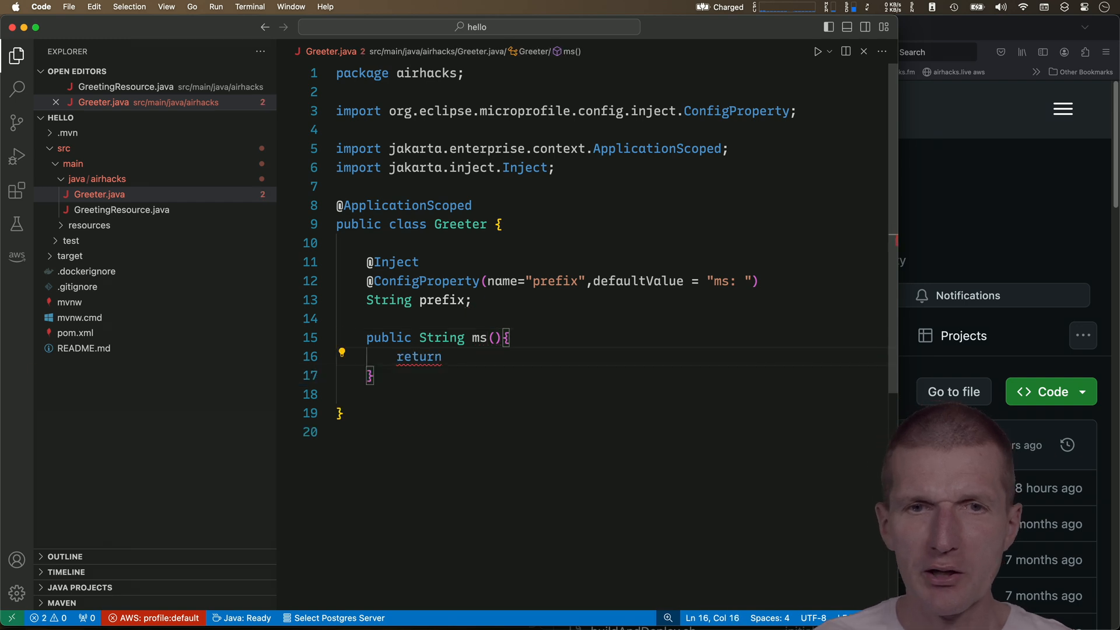
pyautogui.write('this.pre')
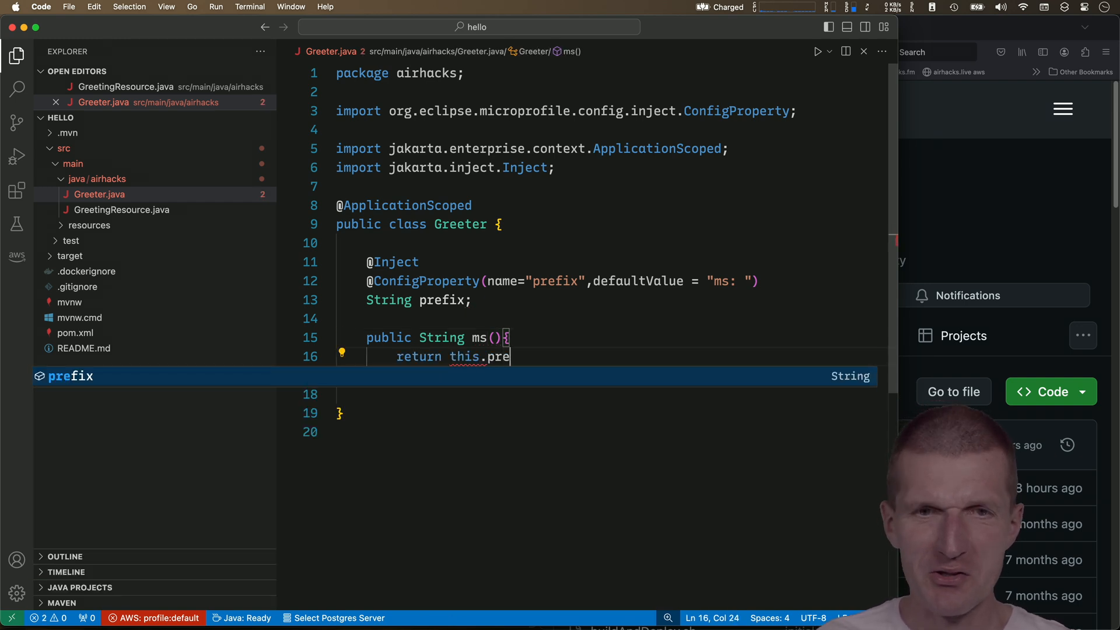
pyautogui.write('fix +')
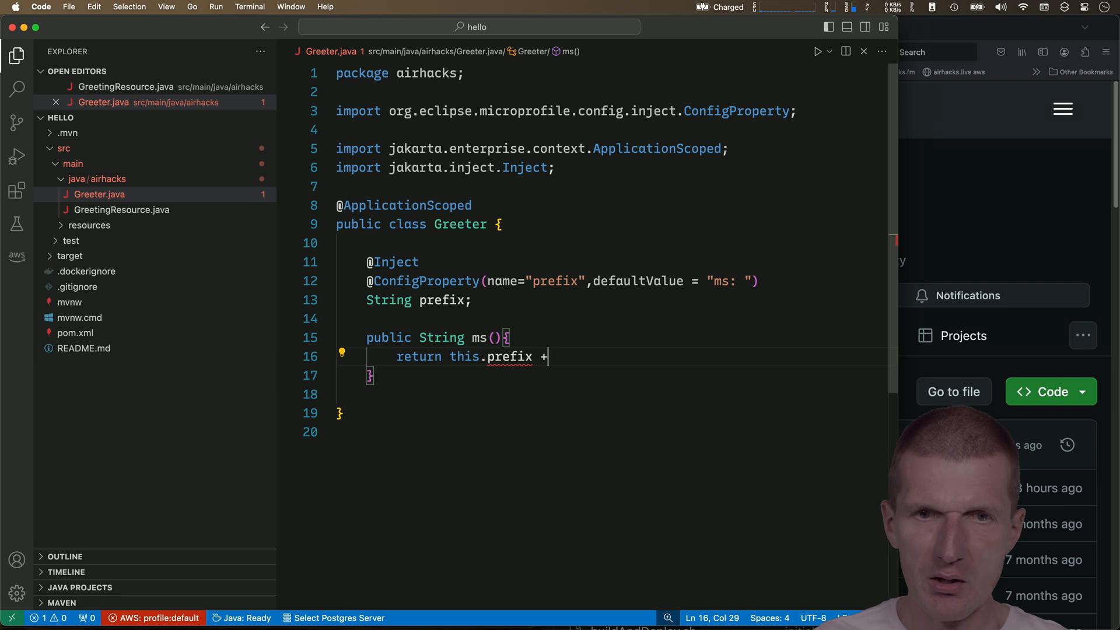
pyautogui.write('Syste')
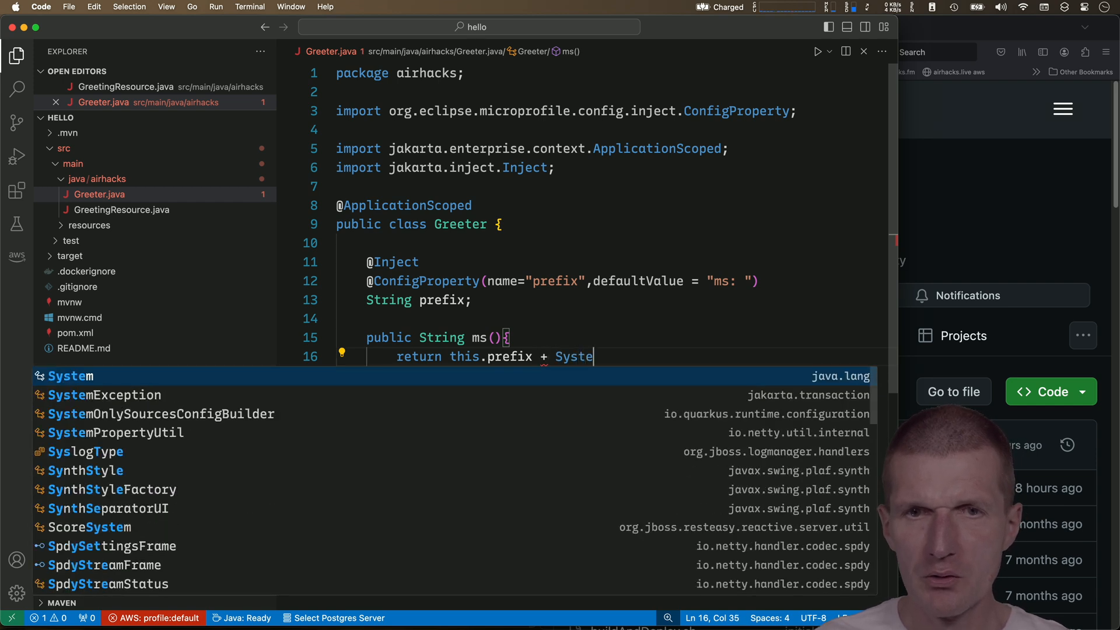
pyautogui.write('m.currentTimeMillis();')
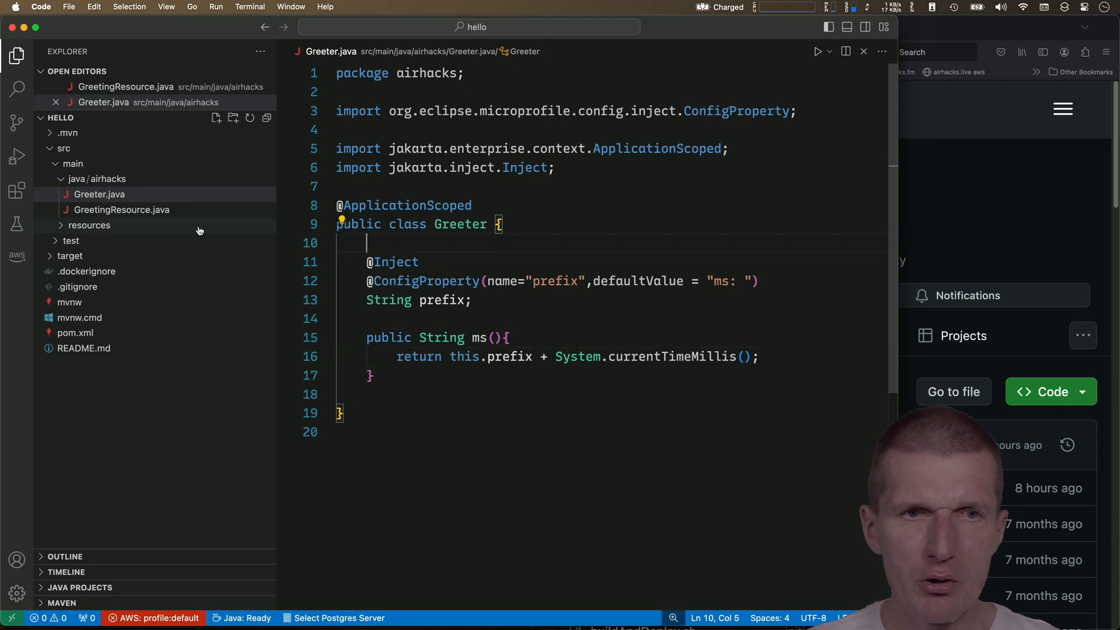
# - Inject Greeter into GreetingResource and have hello() return this.greeter.ms()
pyautogui.click(123, 210)
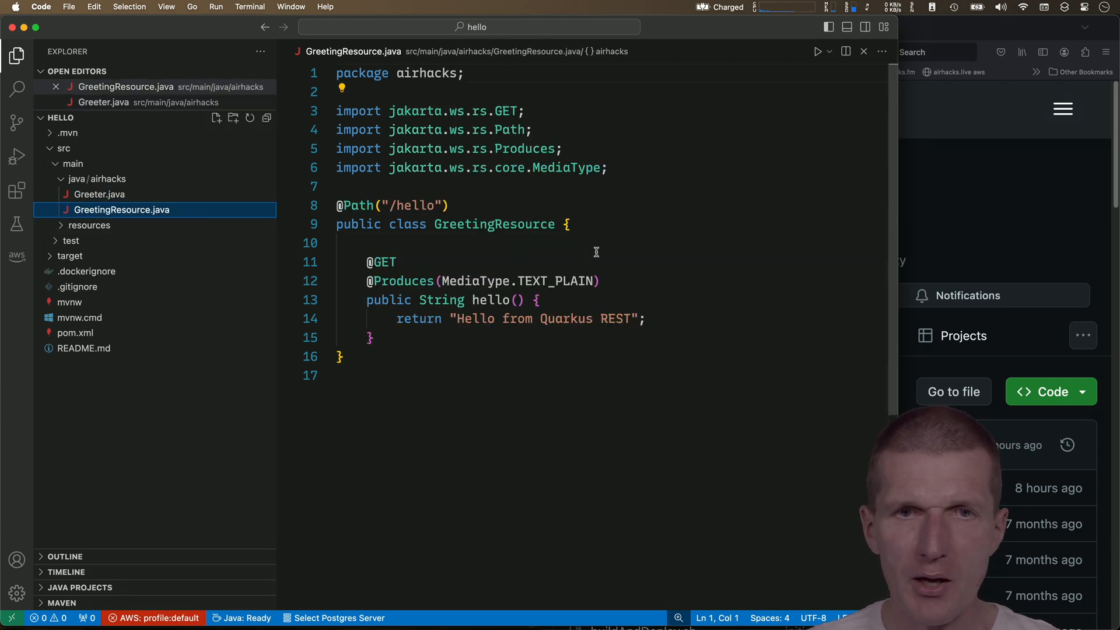
pyautogui.press('Enter')
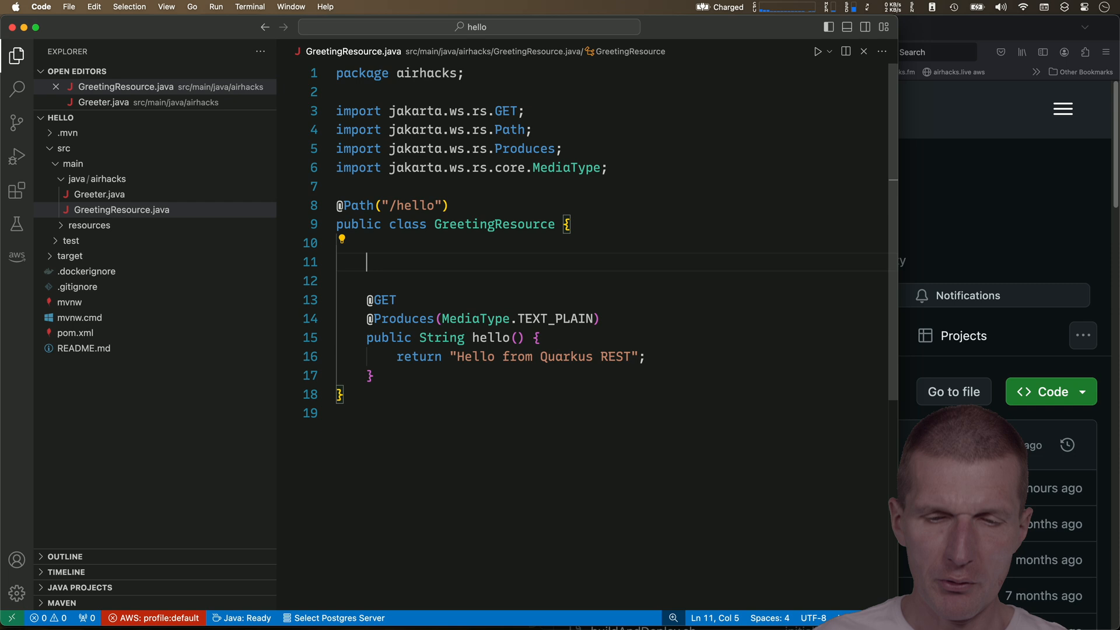
pyautogui.write('@Inject')
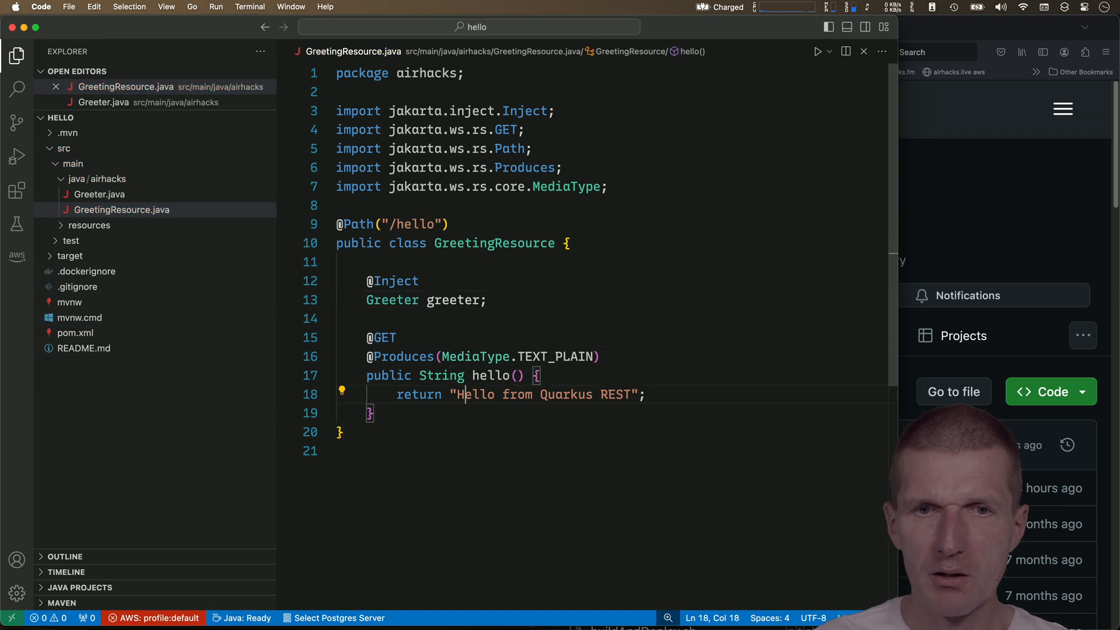
pyautogui.write('this.g')
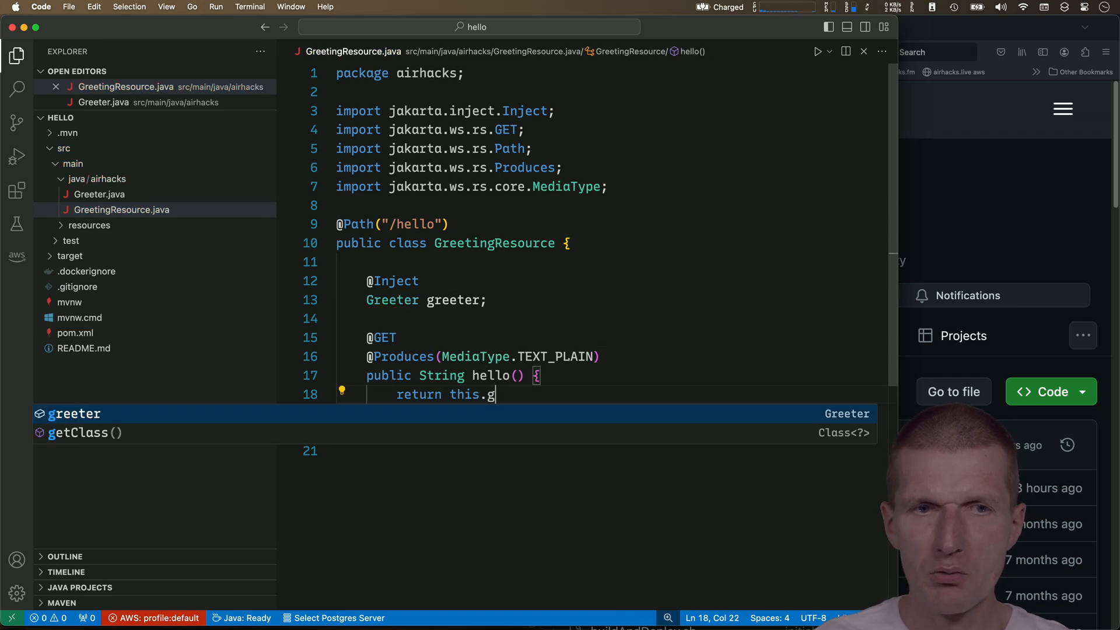
pyautogui.write('reeter.')
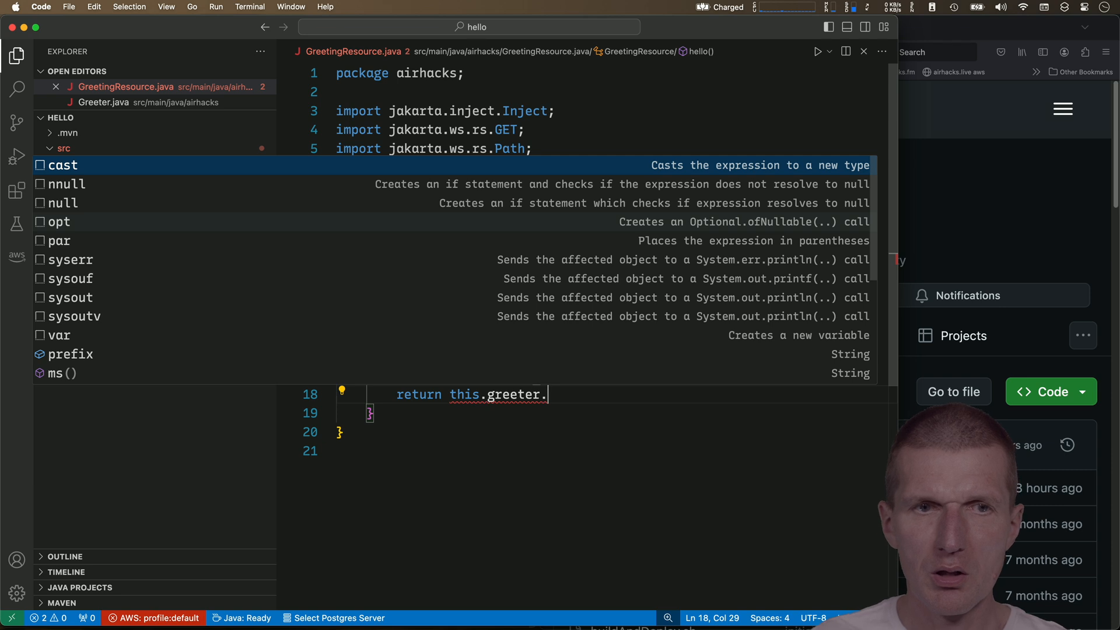
pyautogui.write('ms();')
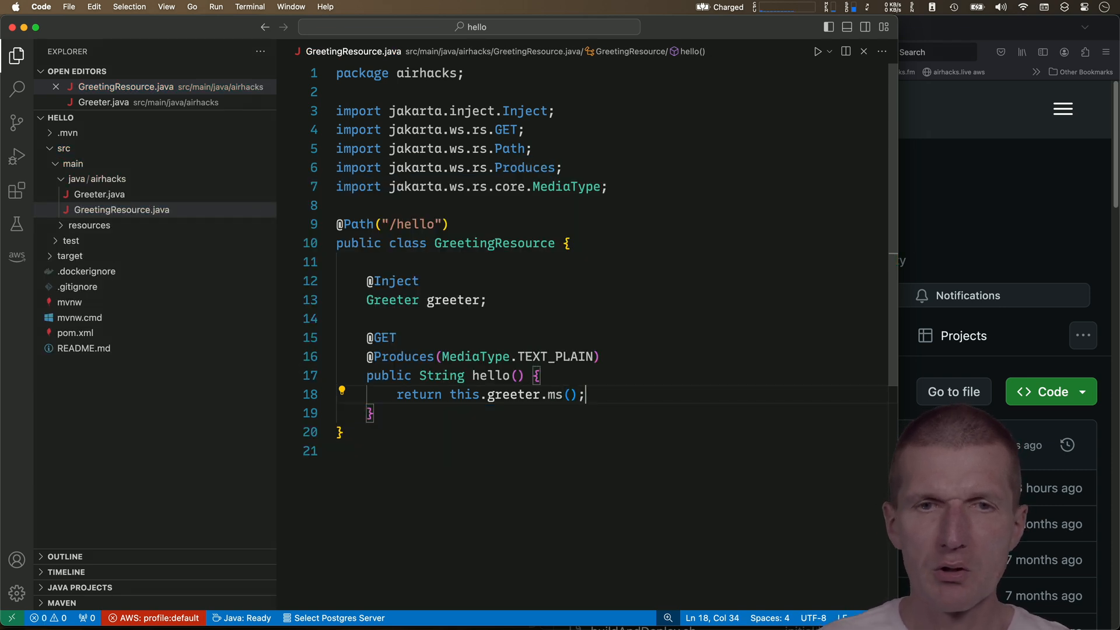
# - Run mvn quarkus:dev in the integrated terminal, then adjust the Greeter's default prefix text
pyautogui.click(451, 242)
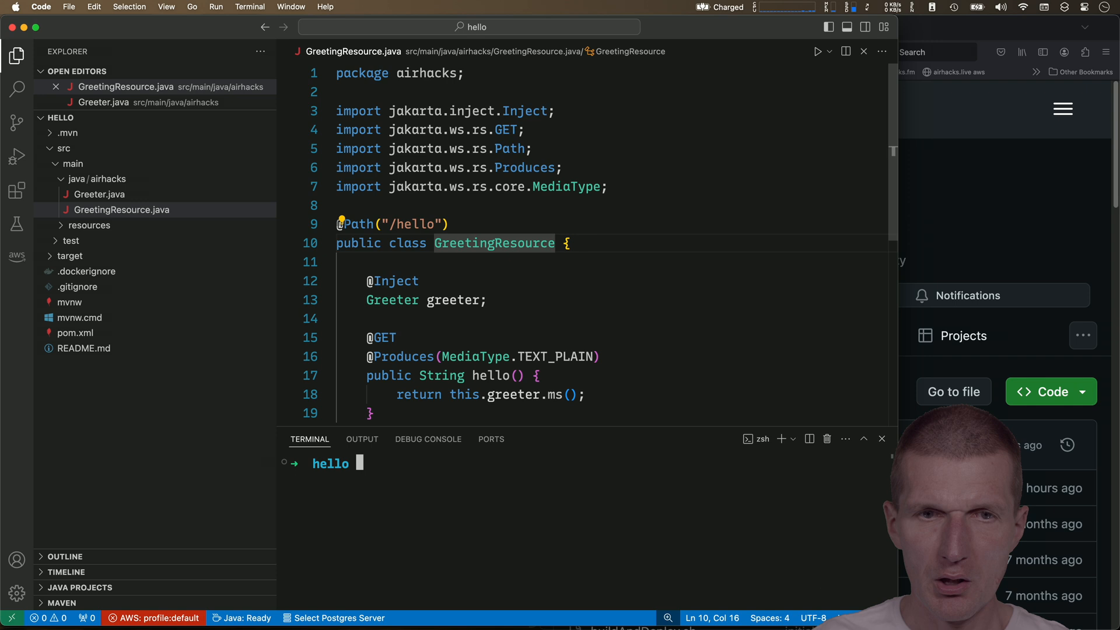
pyautogui.write('mvn quarkus:d')
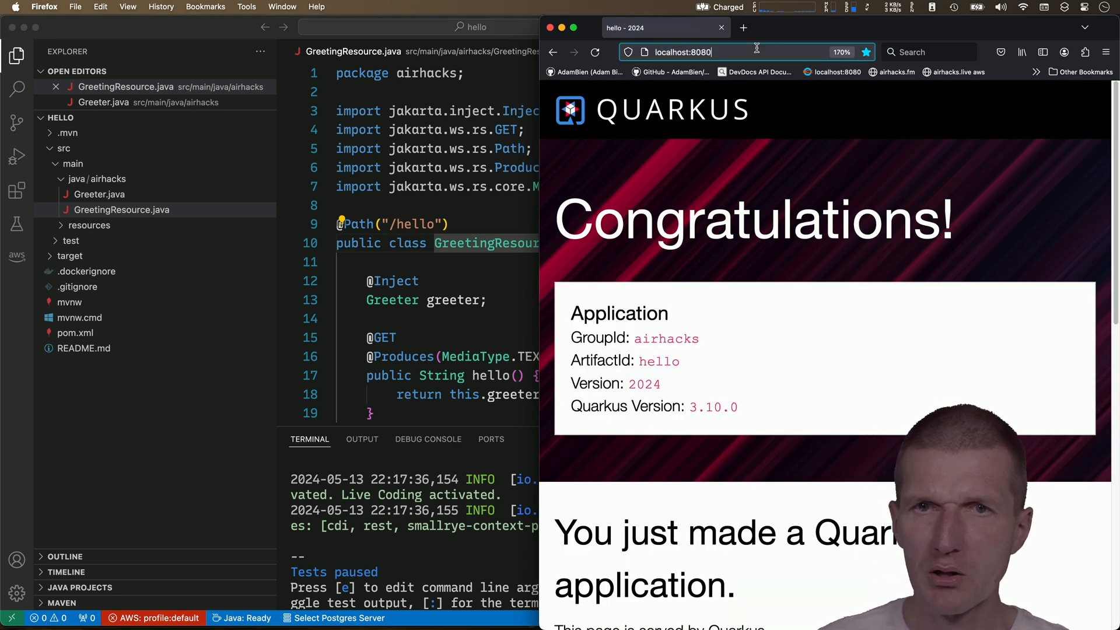
pyautogui.click(744, 52)
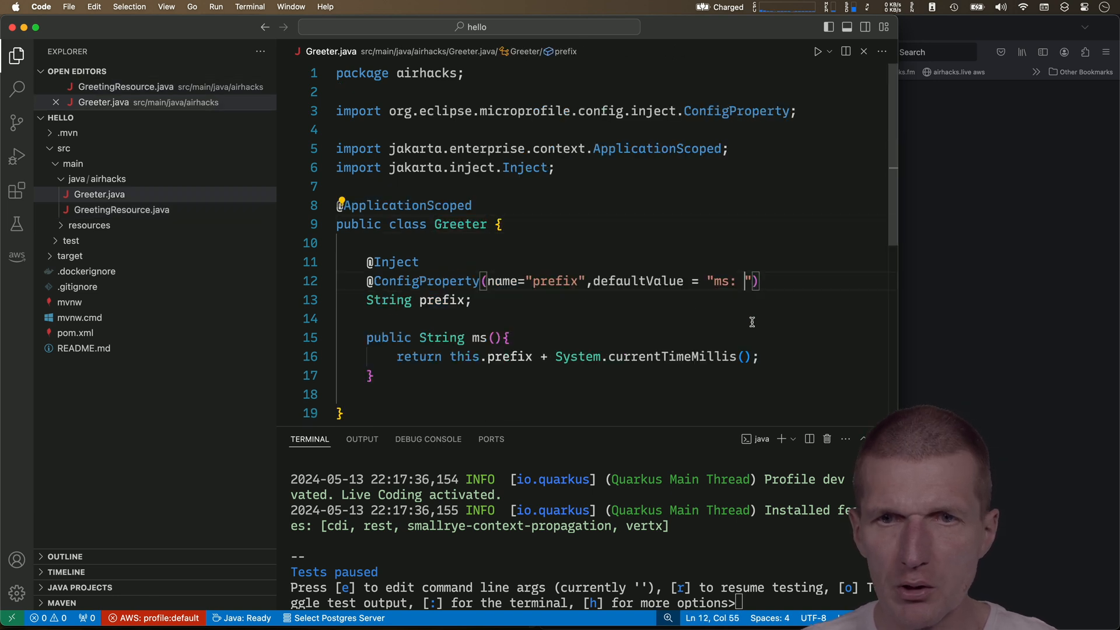
pyautogui.press('Backspace')
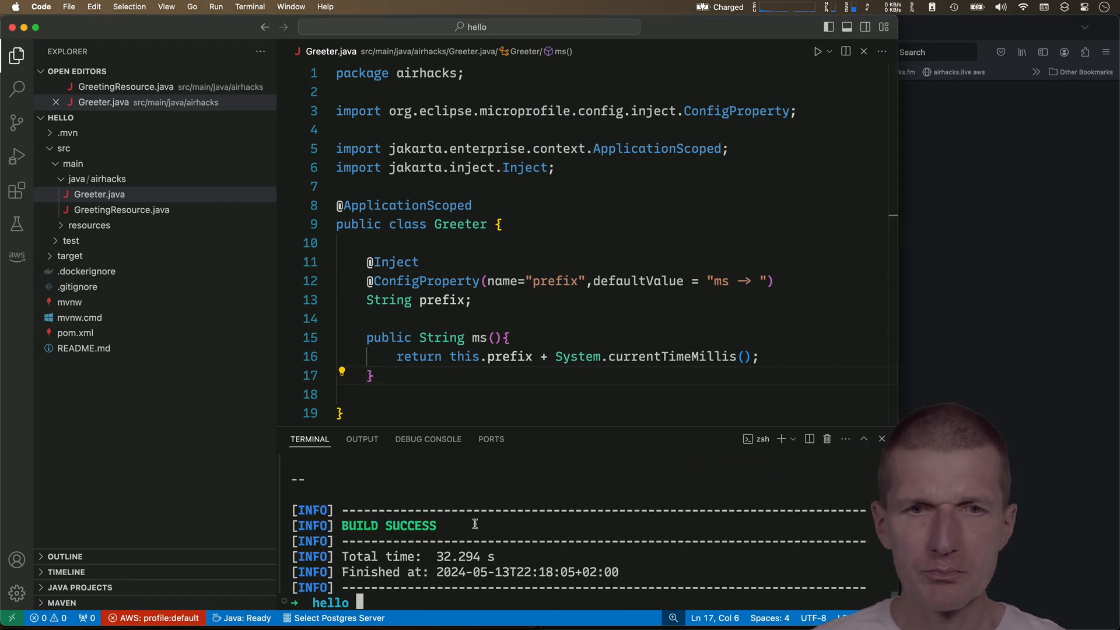
# - Run mvn clean package and delete the failing src/test/java/airhacks test package
pyautogui.write('mvn cle')
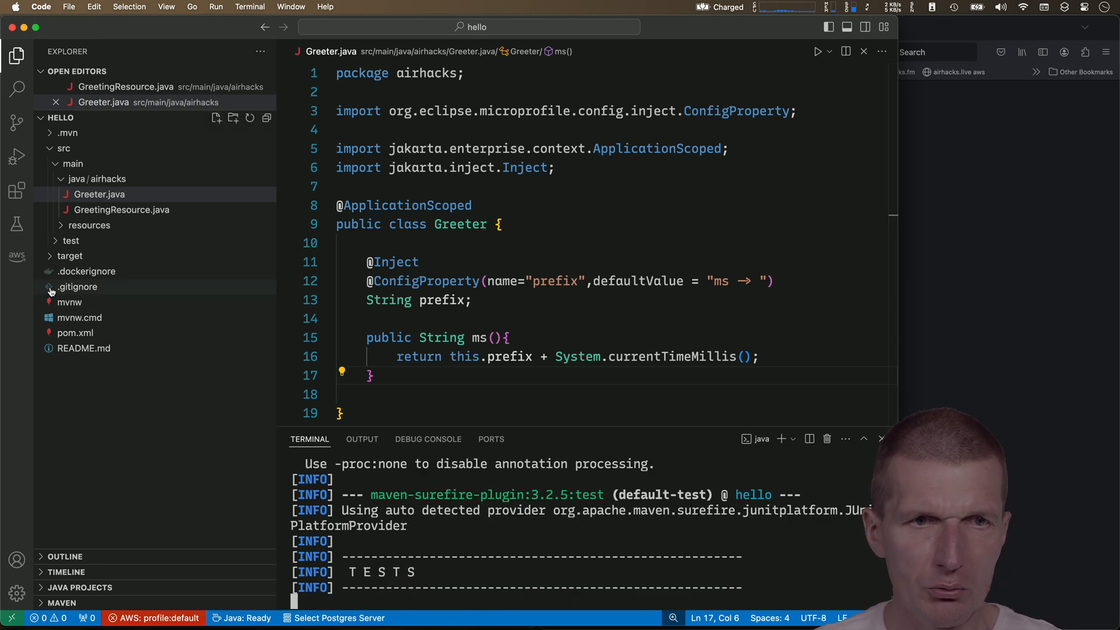
pyautogui.click(70, 256)
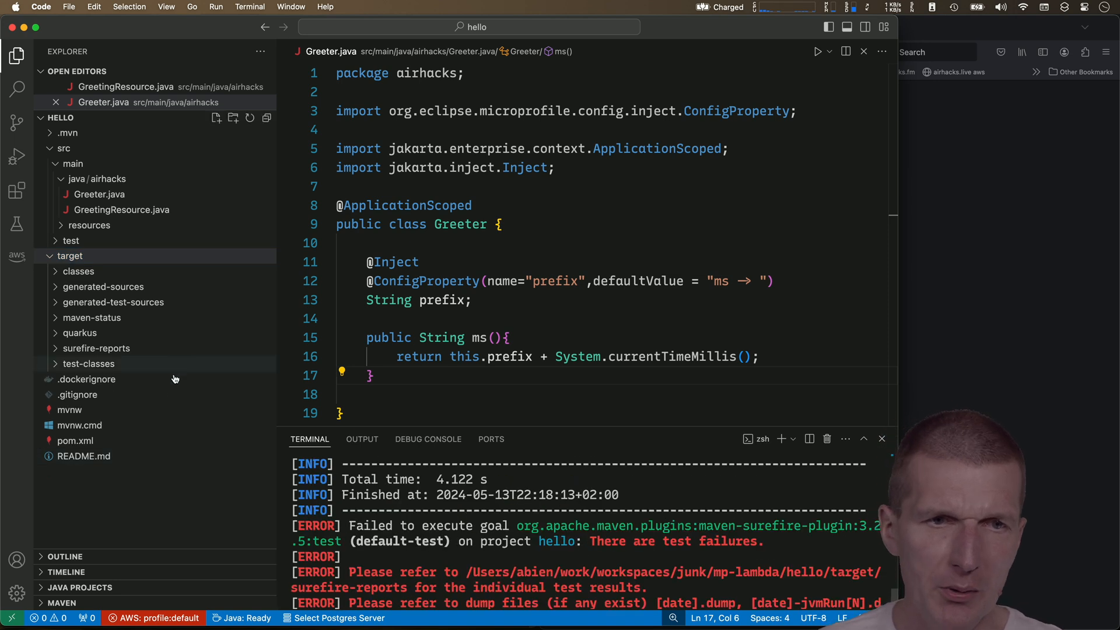
pyautogui.click(70, 240)
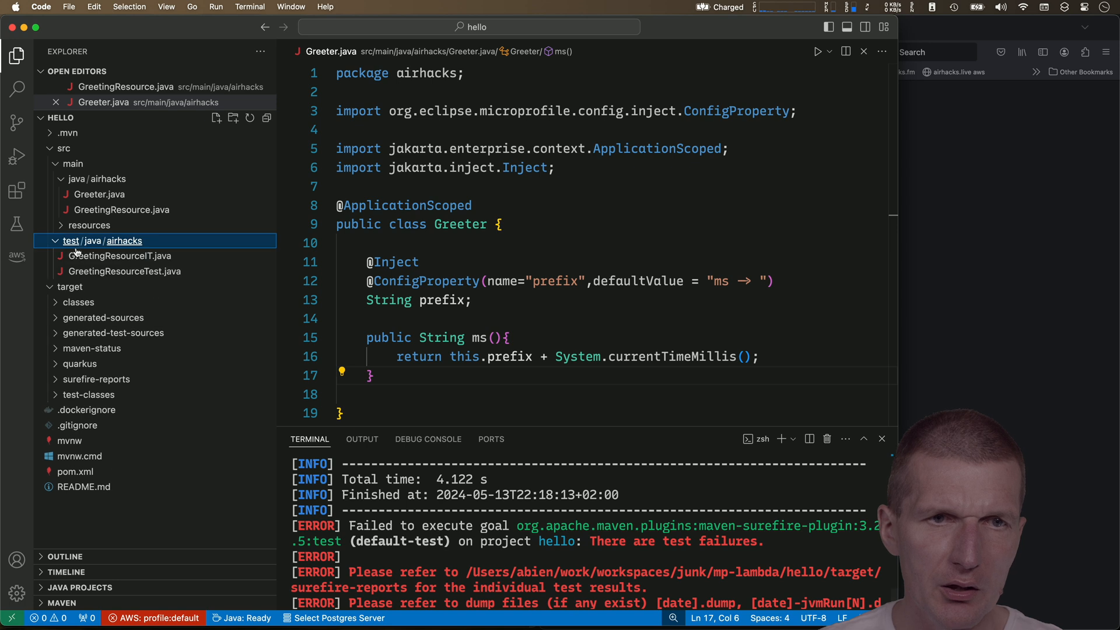
pyautogui.moveTo(123, 240)
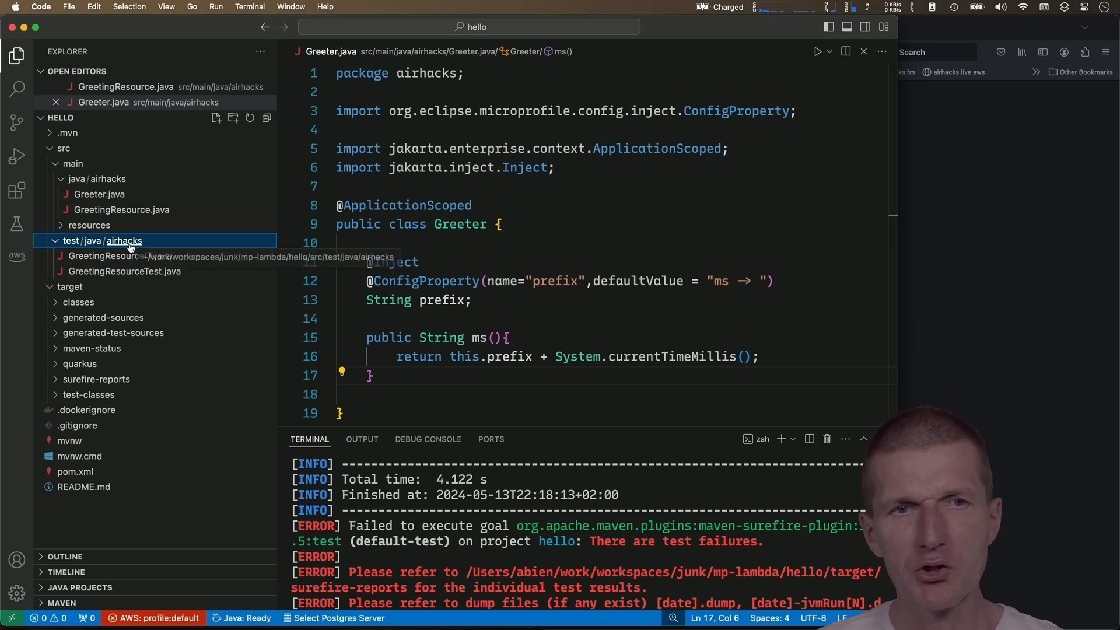
pyautogui.rightClick(123, 241)
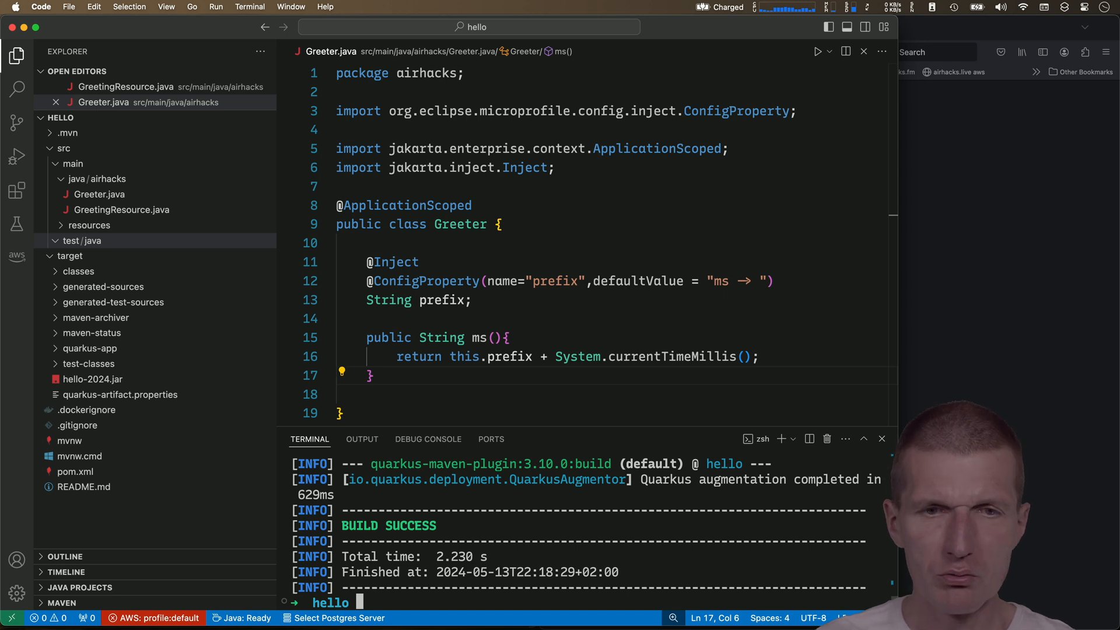
# - Run java -jar target/quarkus-app/quarkus-run.jar so the packaged app listens on port 8080
pyautogui.write('java -jar t')
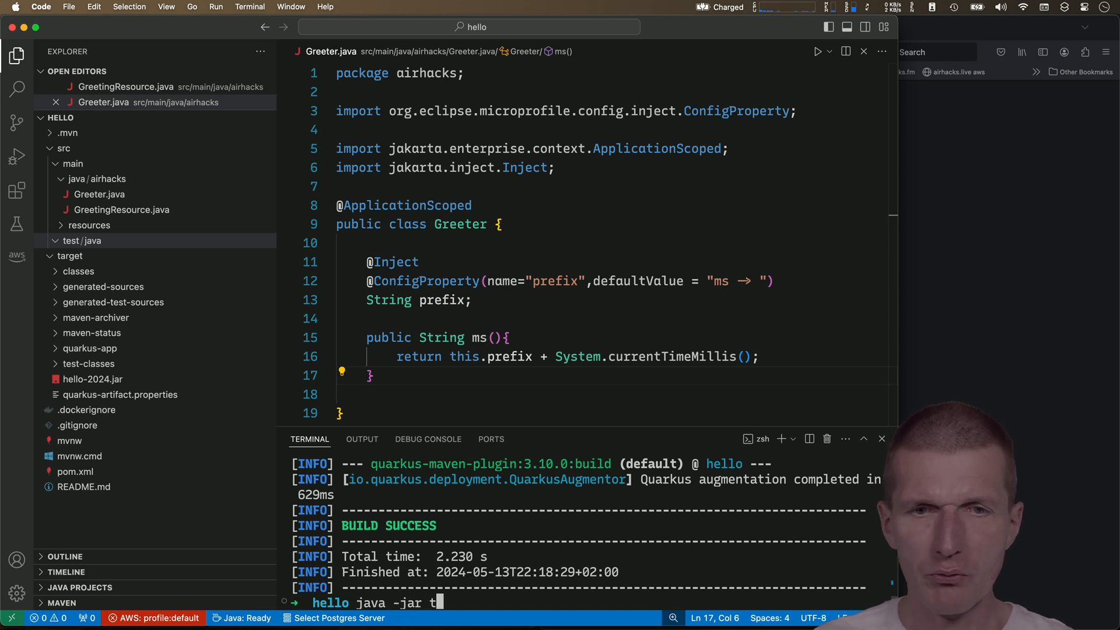
pyautogui.write('arget/quarkus-app/')
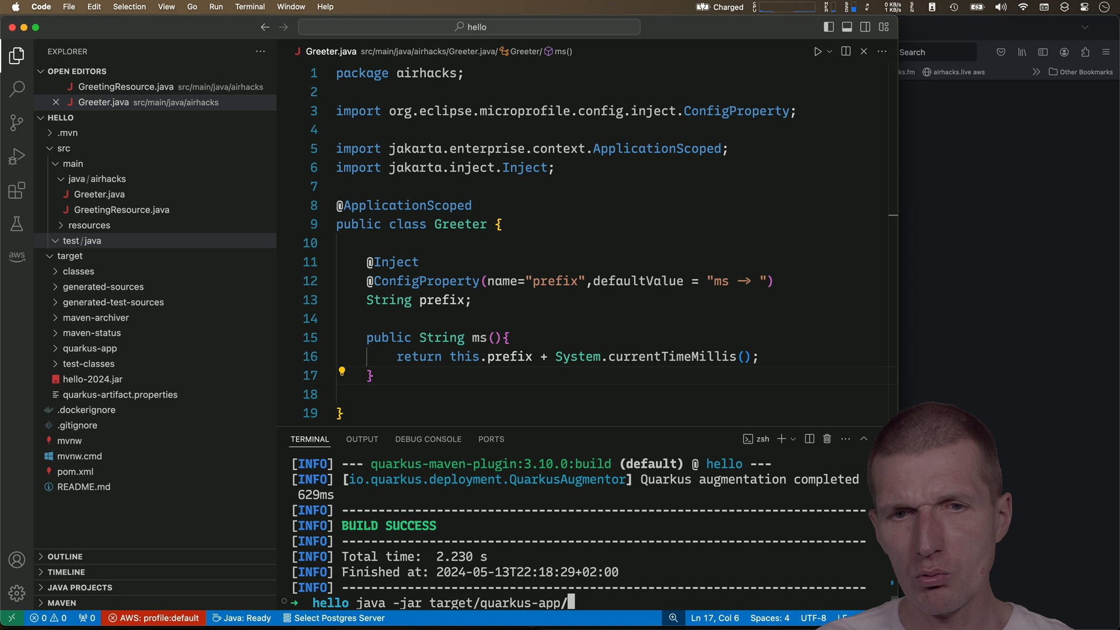
pyautogui.write('quarkus-')
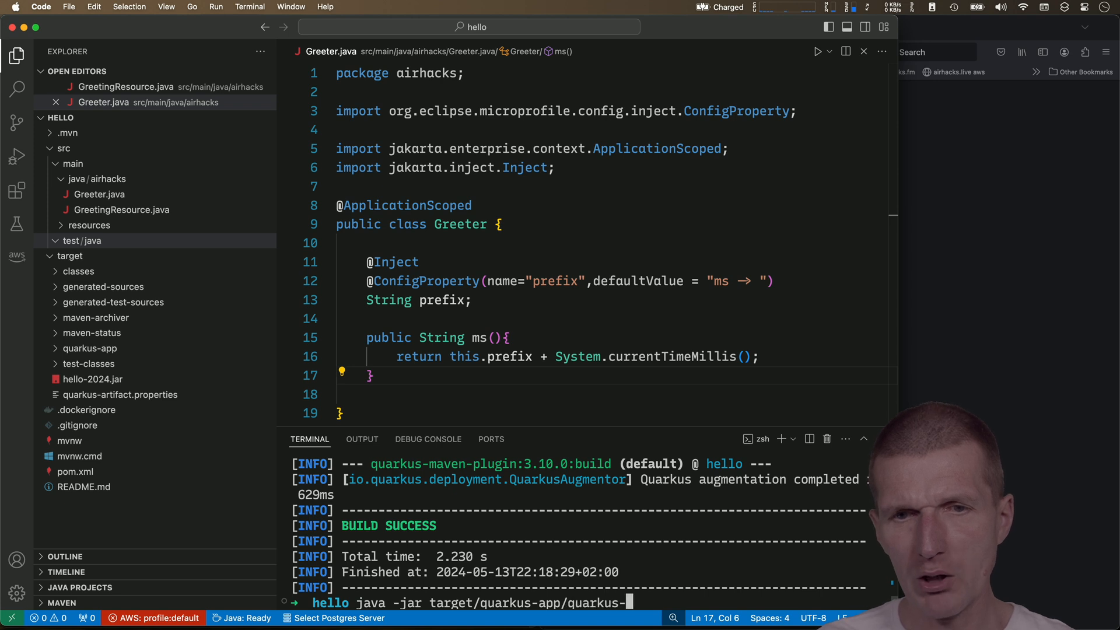
pyautogui.press('Enter')
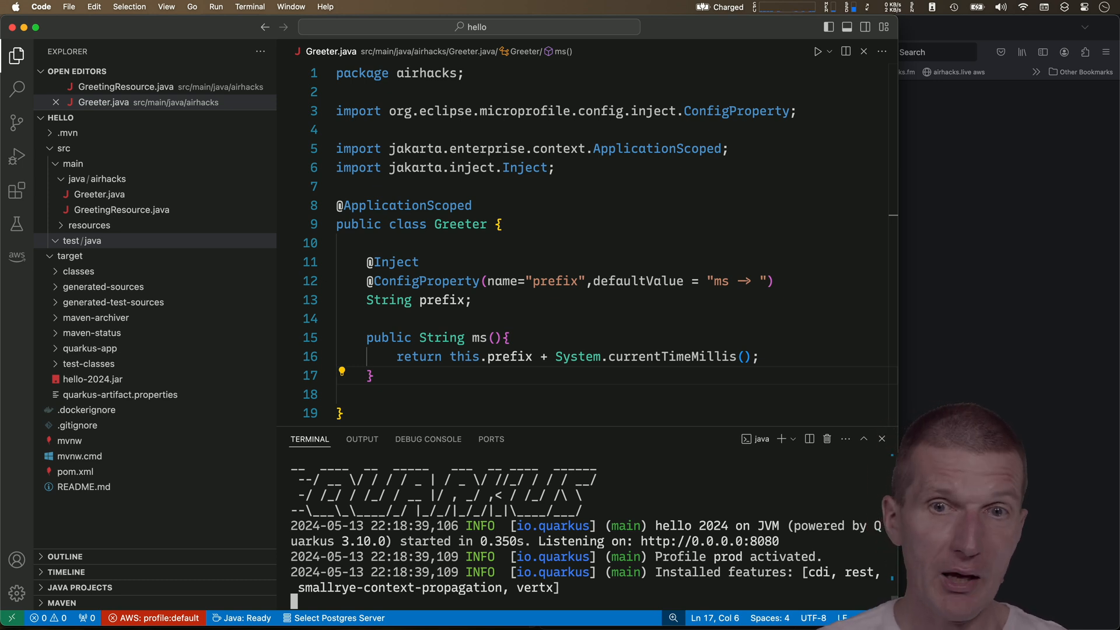
pyautogui.moveTo(730, 438)
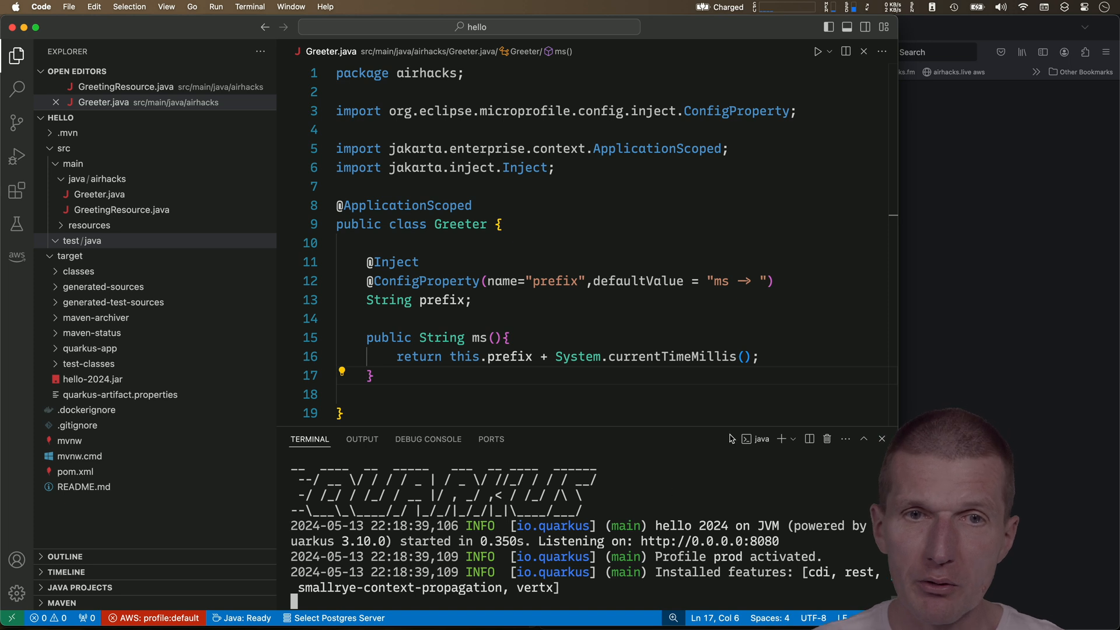
pyautogui.doubleClick(554, 281)
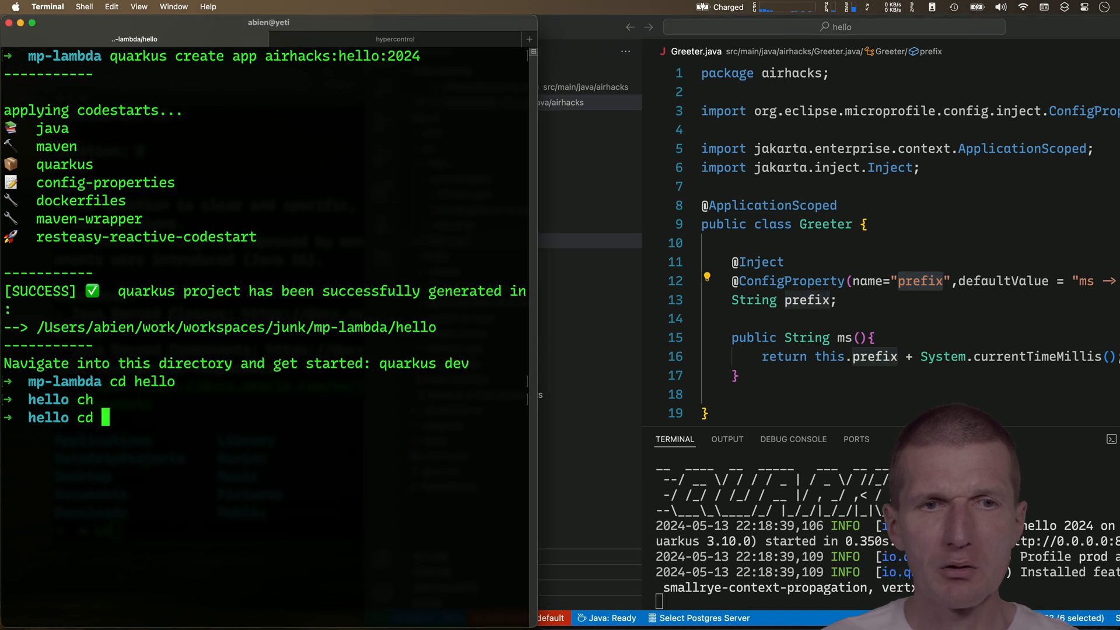
# - Go up to mp-lambda, run setupFunctionURLCDKOnlyAWSProject.sh and change into the generated cdk project
pyautogui.write('..')
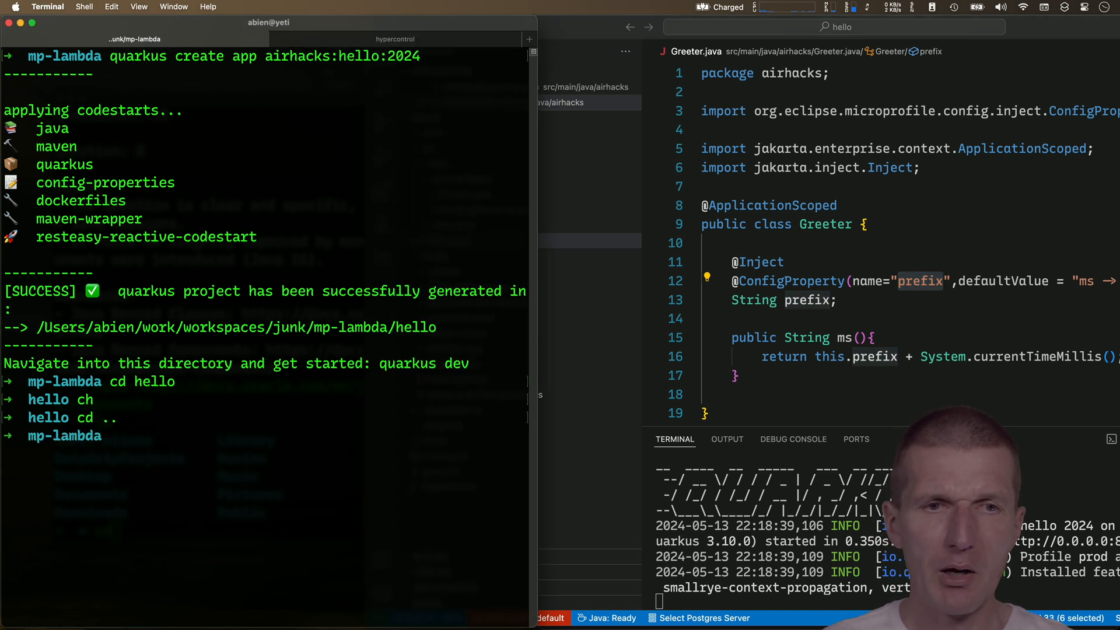
pyautogui.write('set')
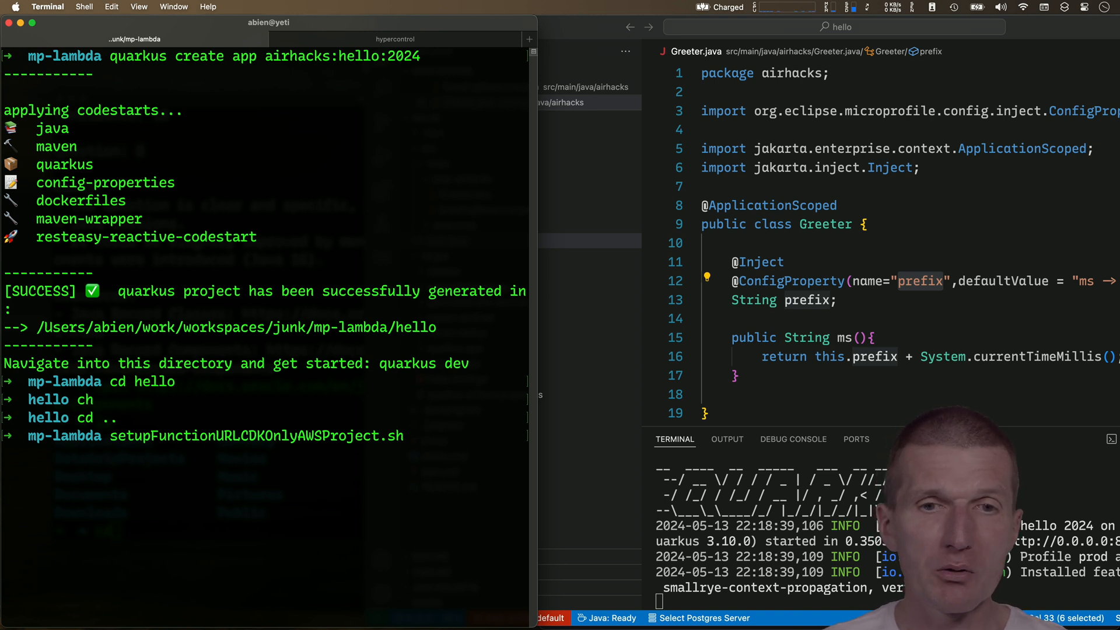
pyautogui.write('cd')
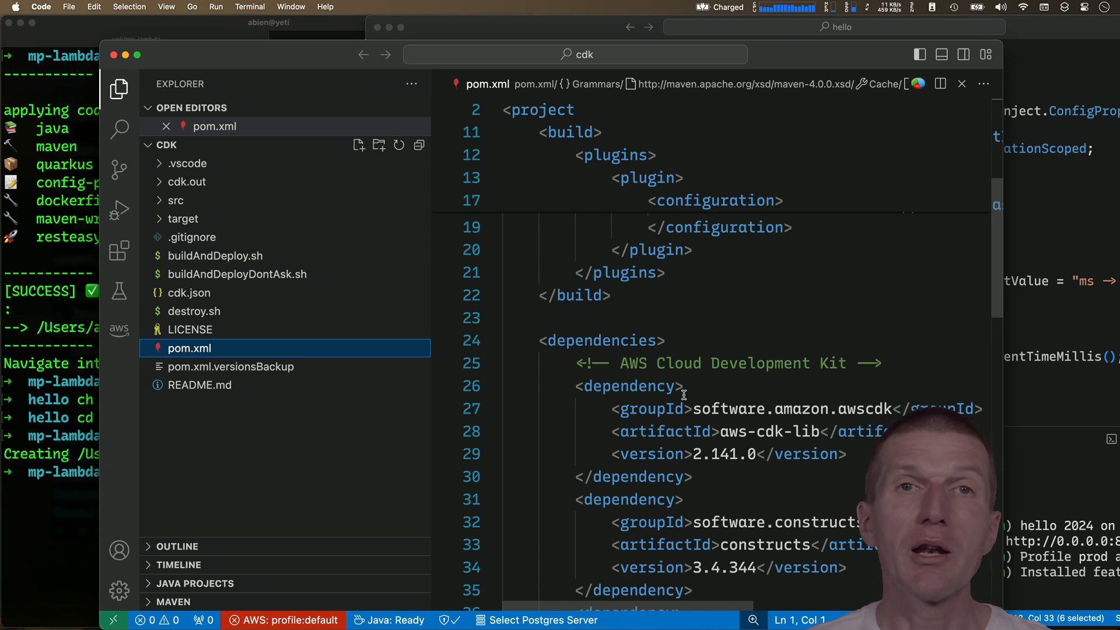
pyautogui.scroll(-3)
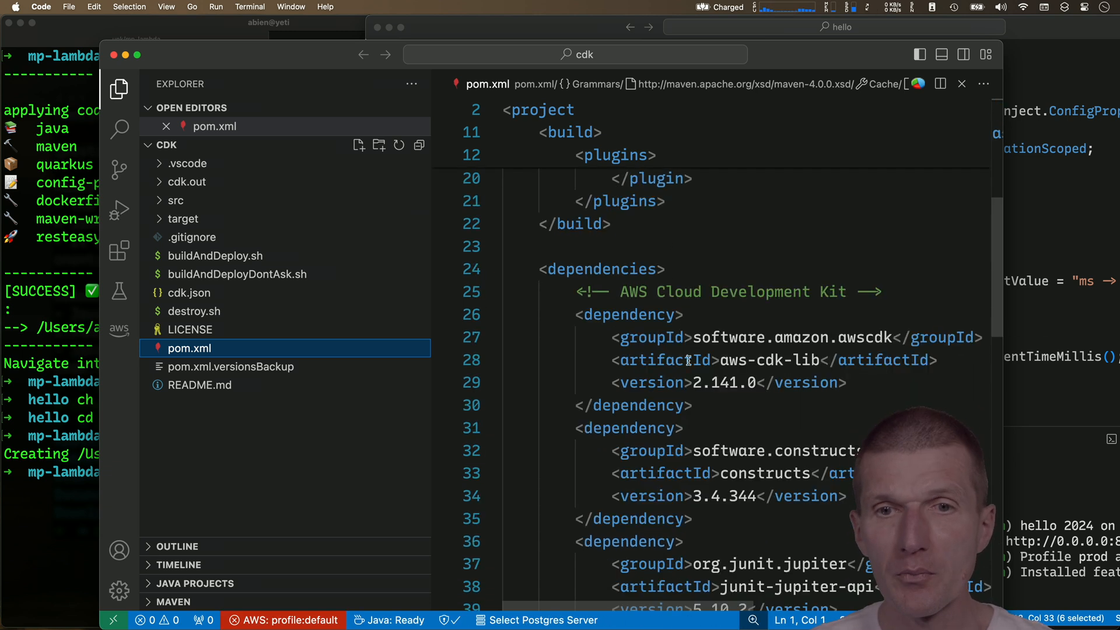
pyautogui.click(845, 339)
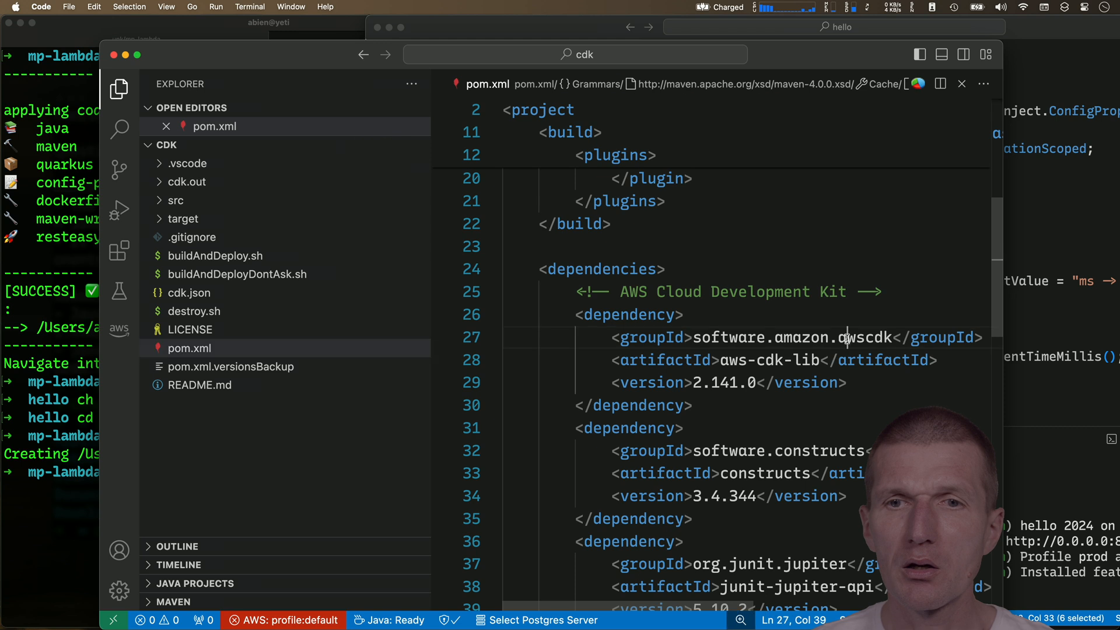
pyautogui.click(846, 339)
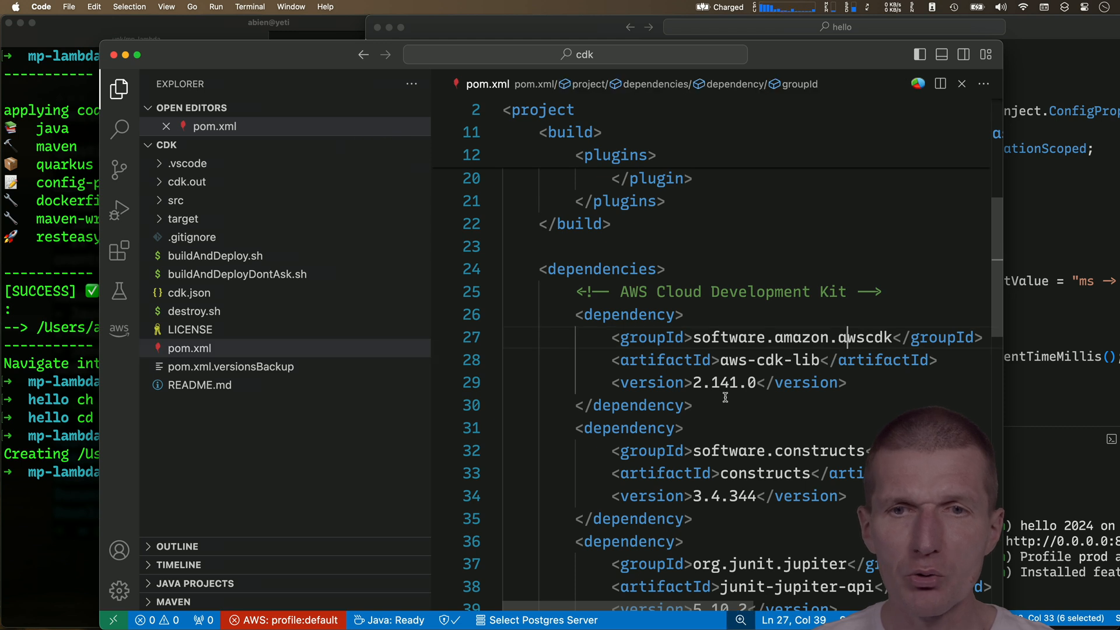
pyautogui.scroll(-3)
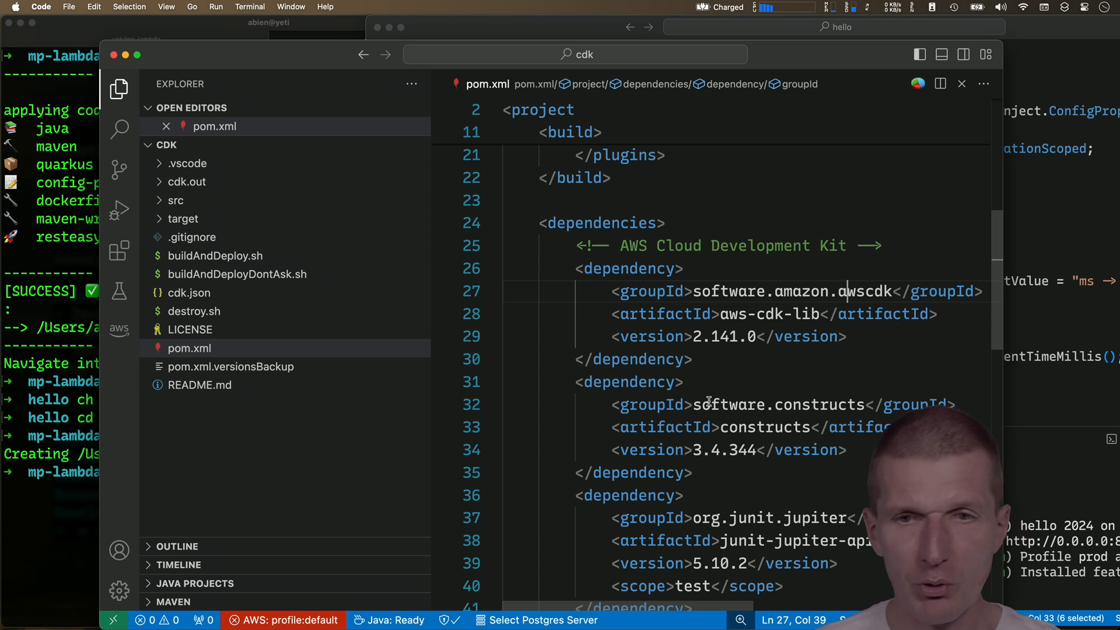
pyautogui.scroll(-3)
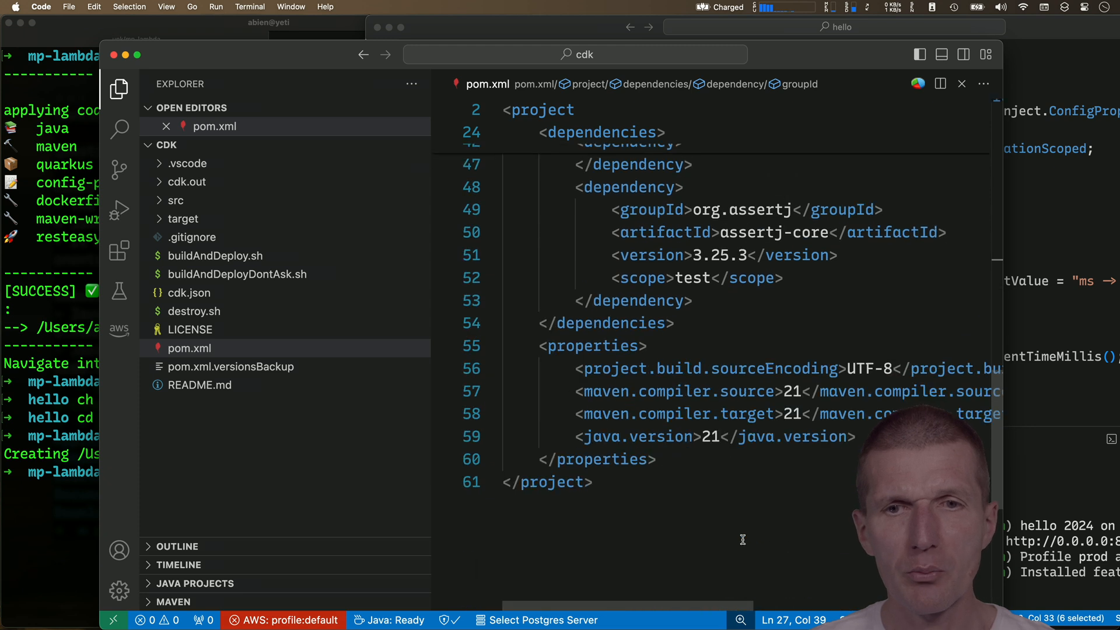
pyautogui.moveTo(171, 212)
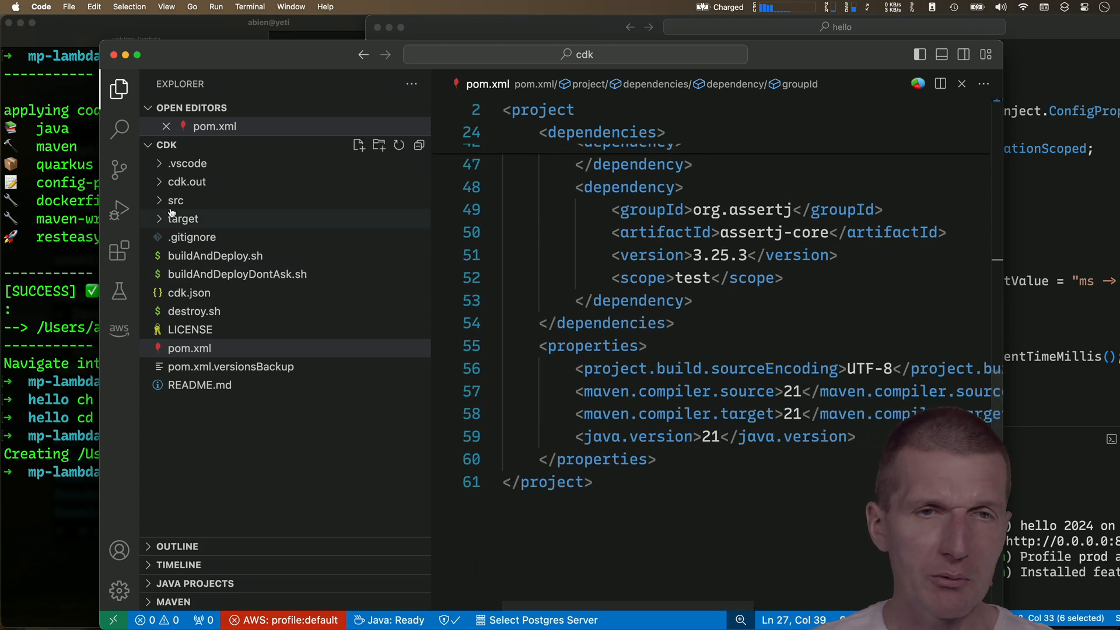
pyautogui.click(175, 201)
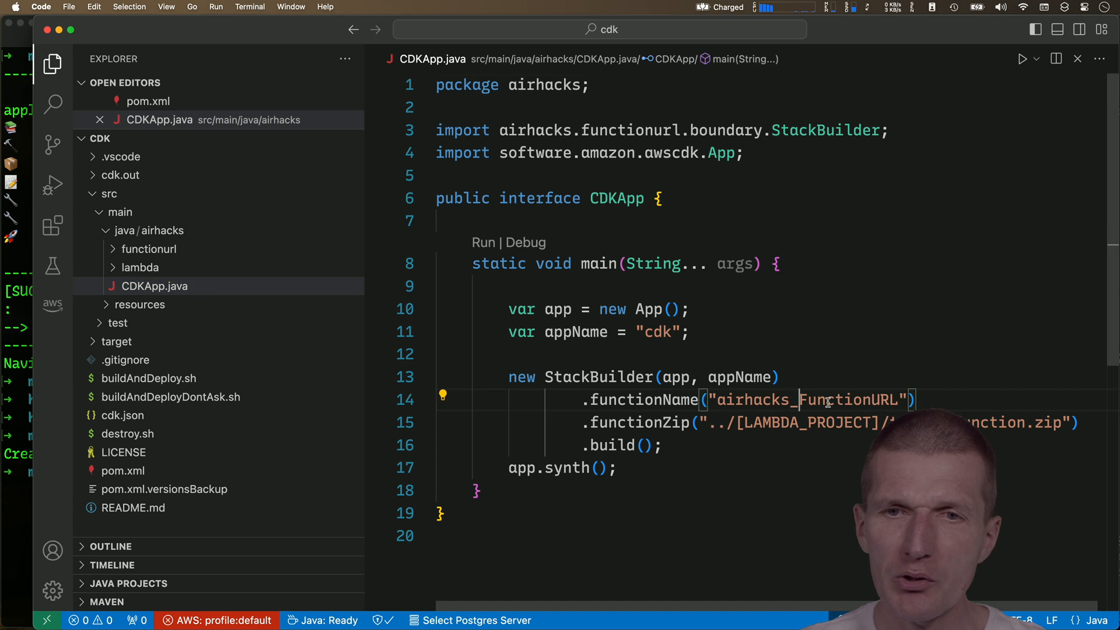
# - Change the functionName in CDKApp.java to "airhacks_HelloMS"
pyautogui.doubleClick(851, 400)
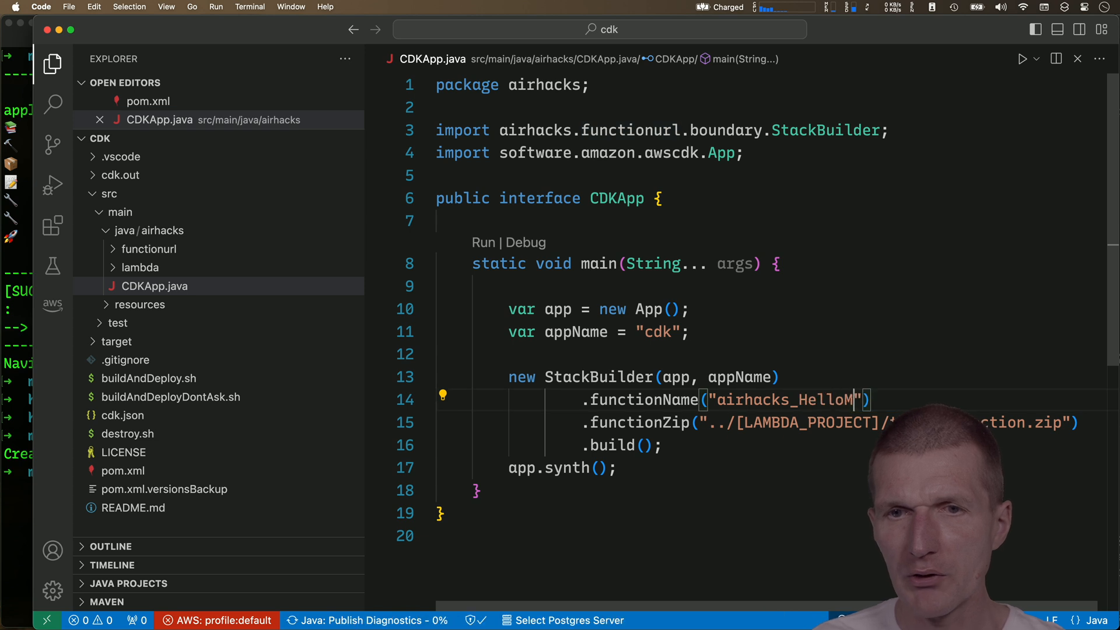
pyautogui.write('S')
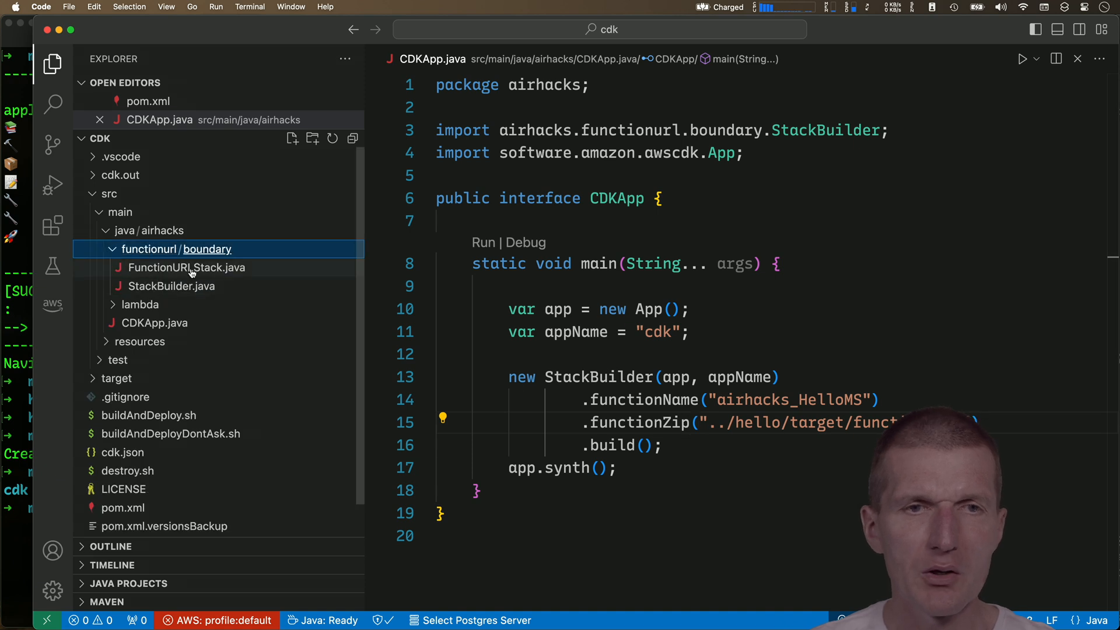
# - Open FunctionURLStack.java and scroll to where the QuarkusLambda function is created
pyautogui.click(186, 268)
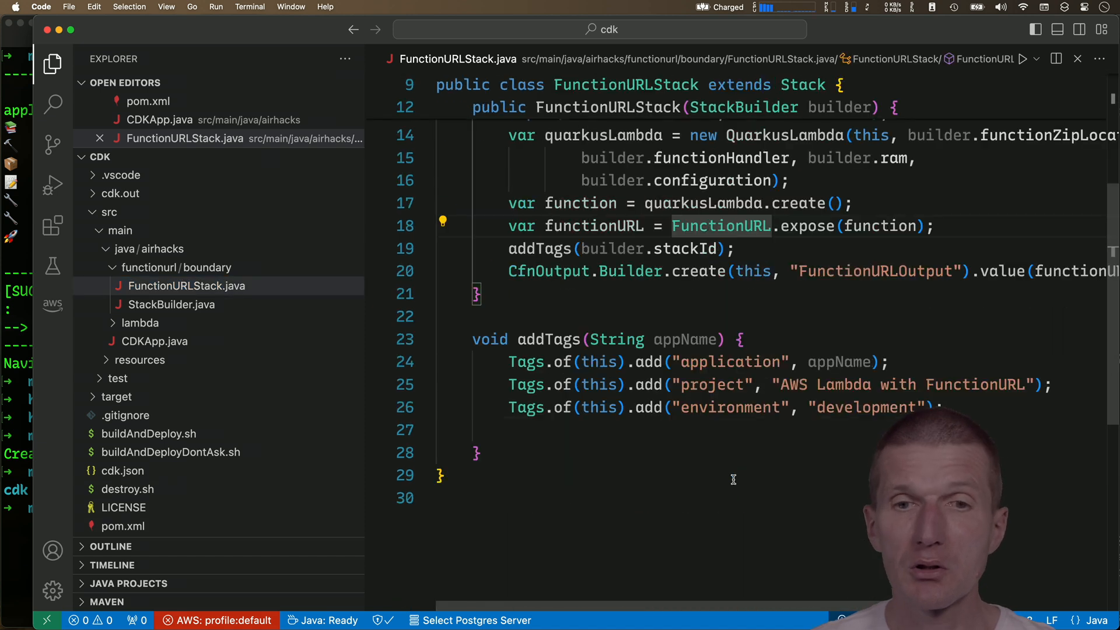
pyautogui.scroll(-3)
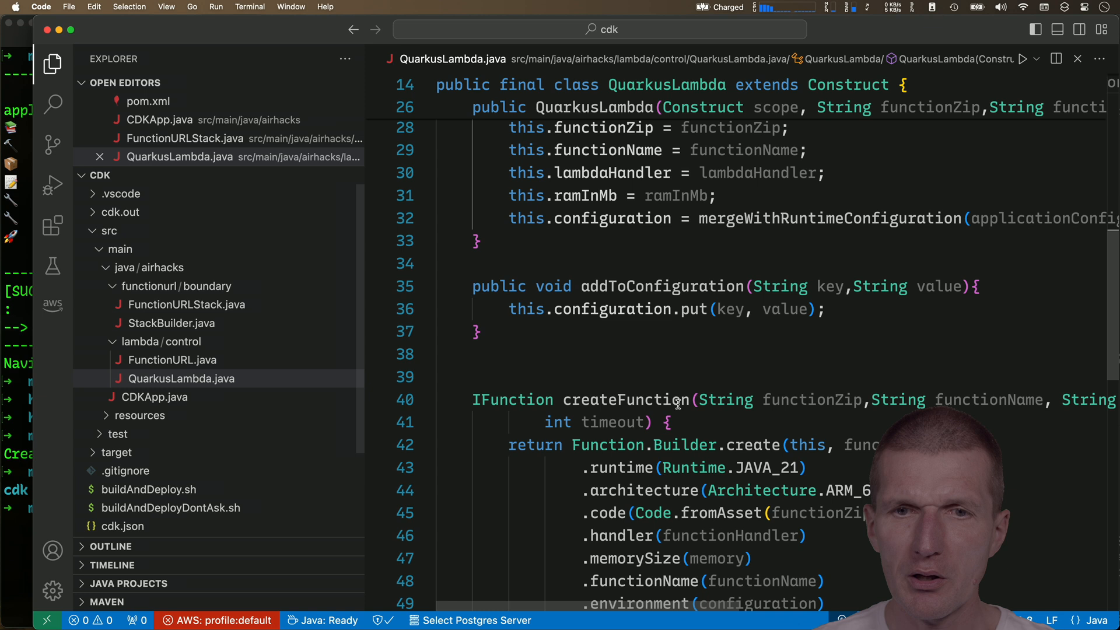
pyautogui.scroll(-3)
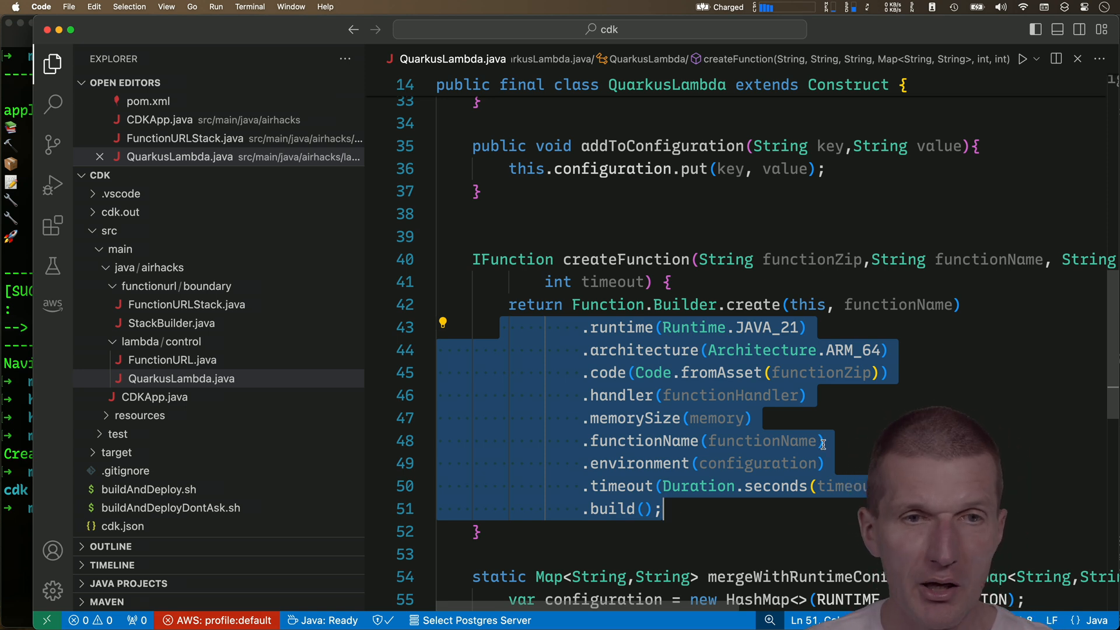
pyautogui.moveTo(196, 37)
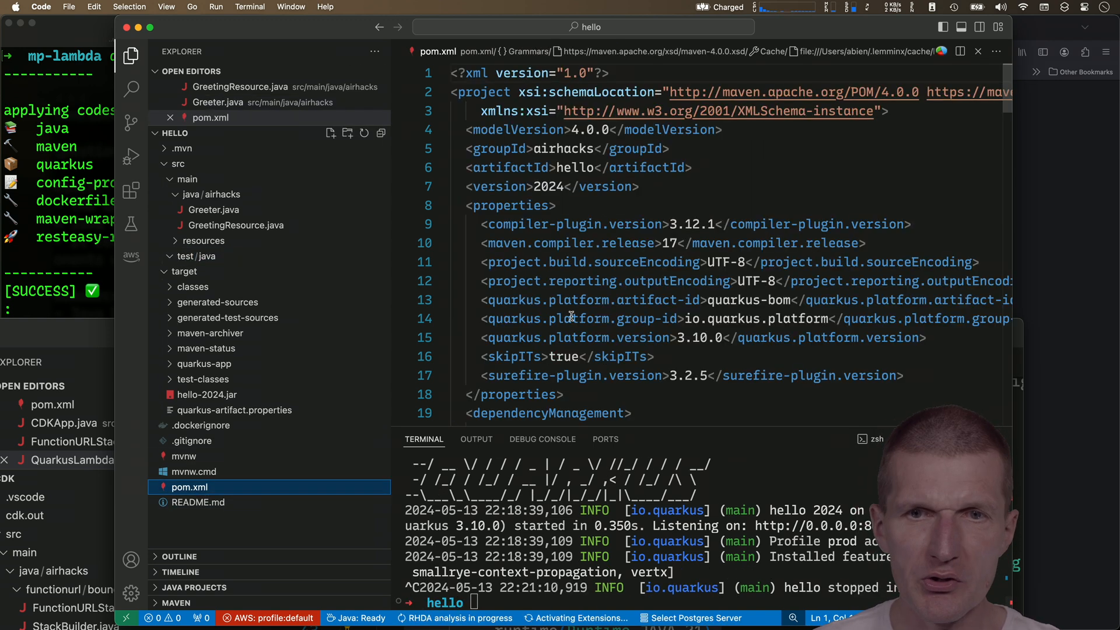
# - Declare an io.quarkus quarkus-amazon-lambda-http dependency in the hello pom.xml via autocomplete
pyautogui.scroll(-3)
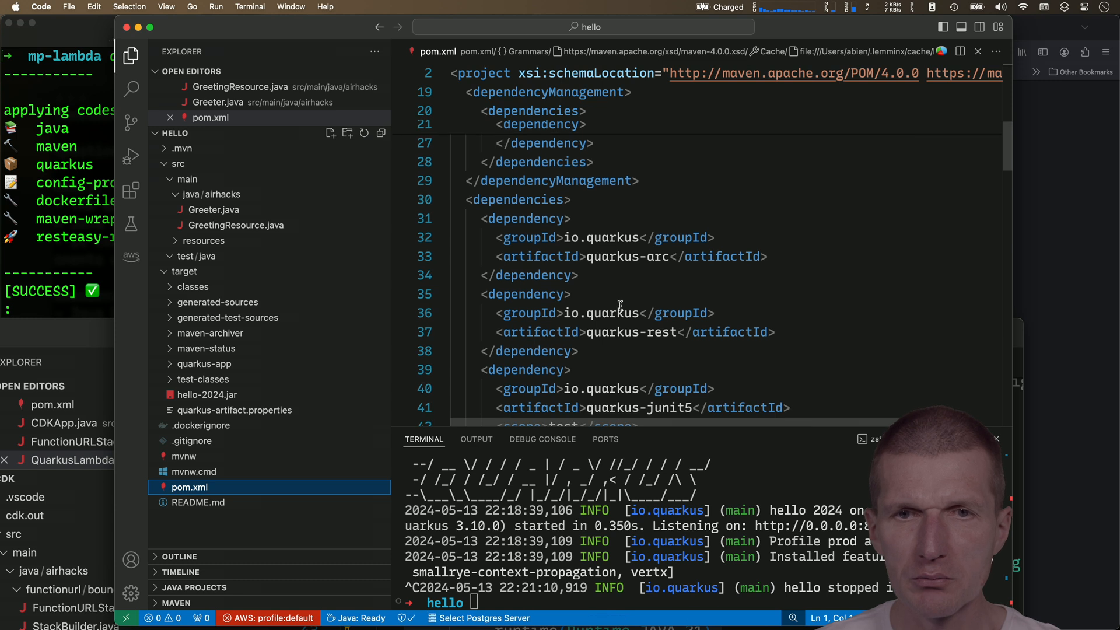
pyautogui.scroll(-3)
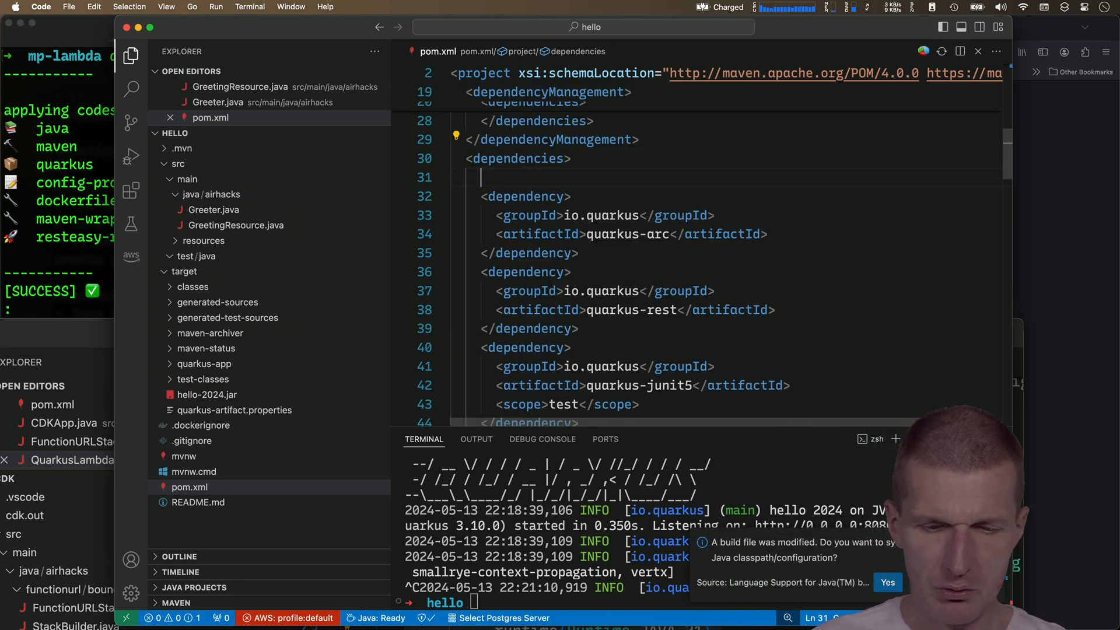
pyautogui.write('dependency')
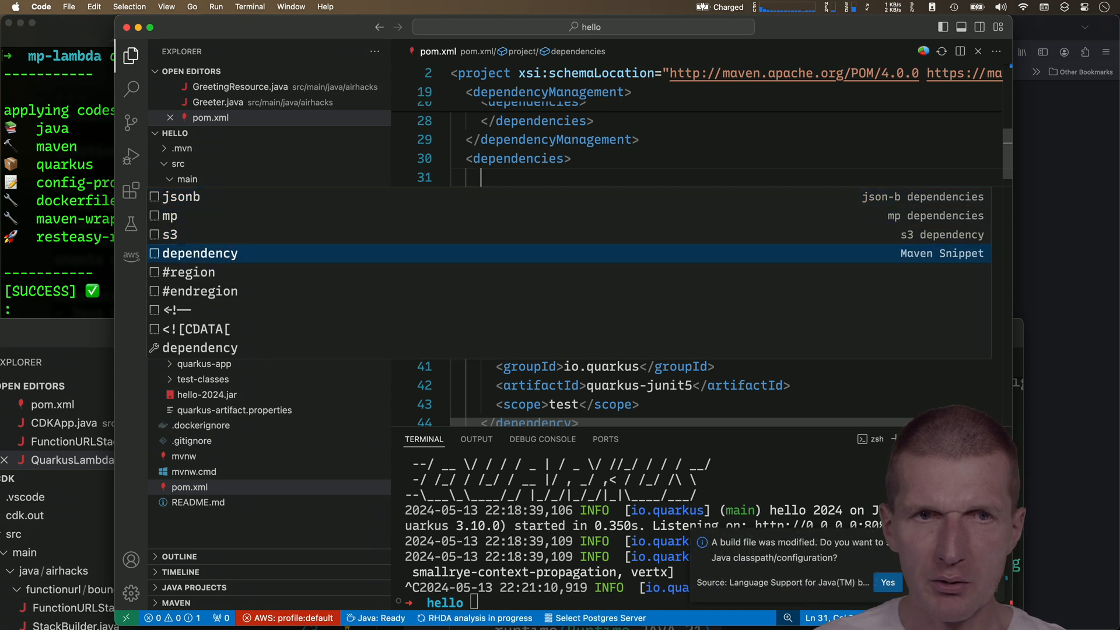
pyautogui.write('io</groupId>')
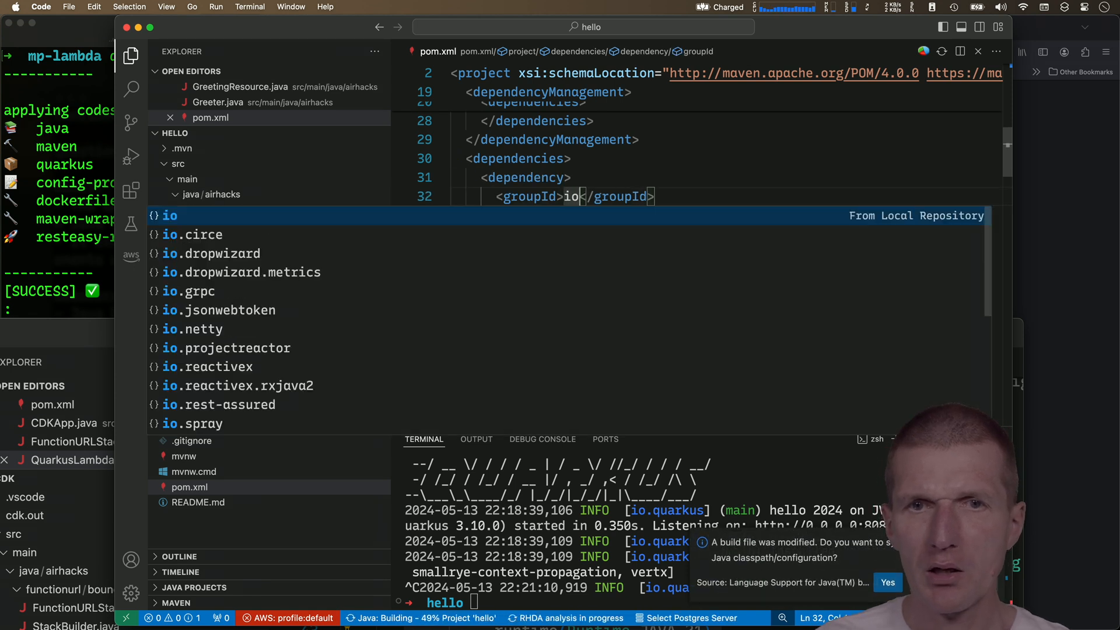
pyautogui.write('.qu')
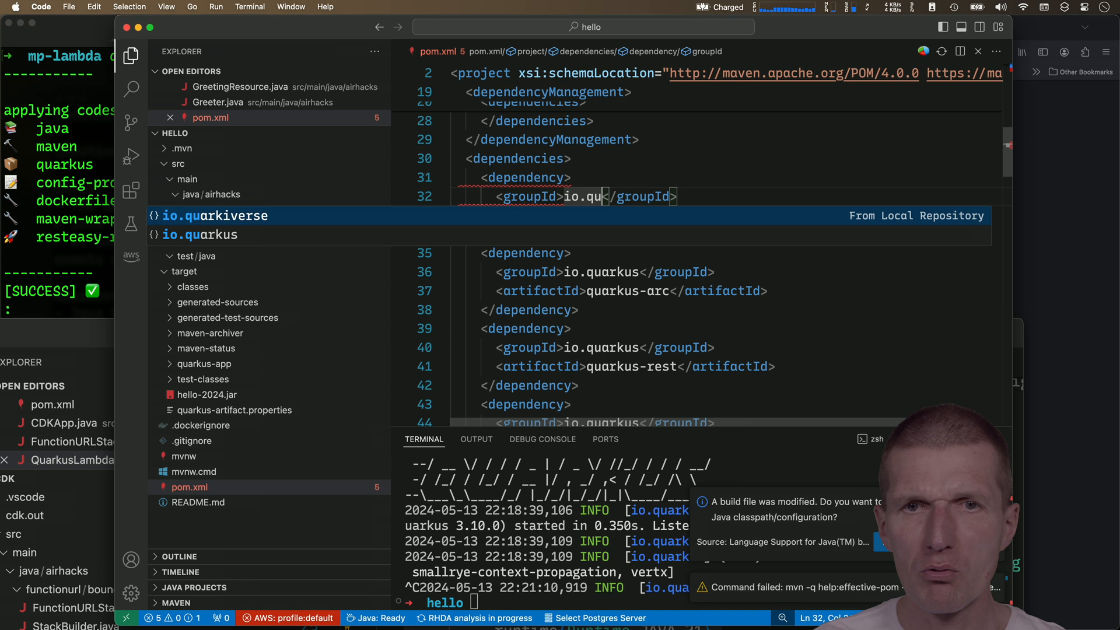
pyautogui.click(199, 235)
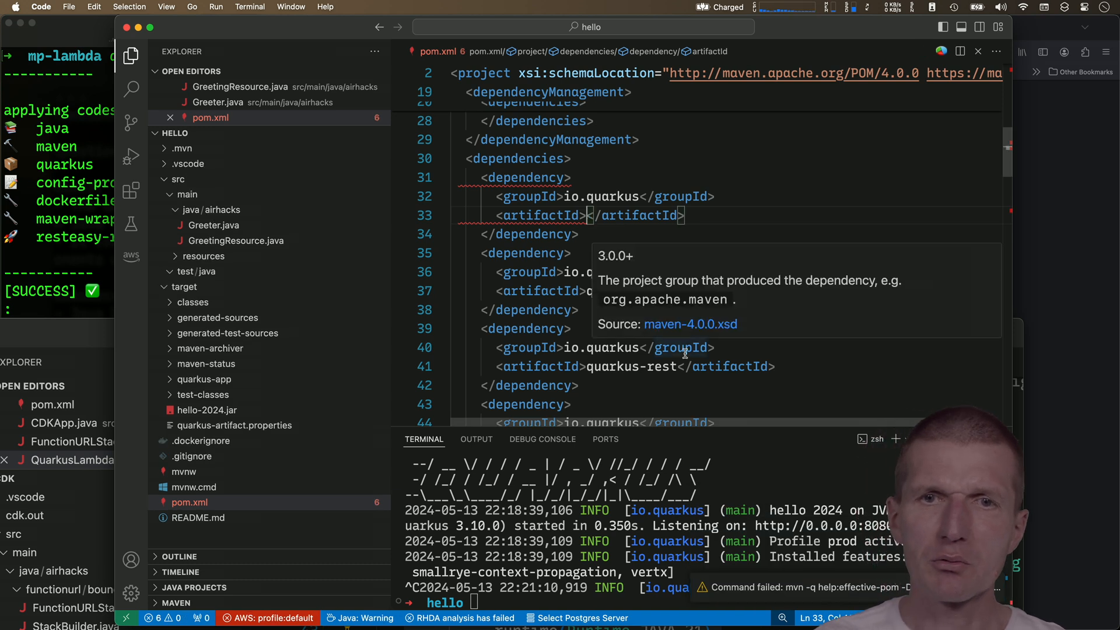
pyautogui.write('http')
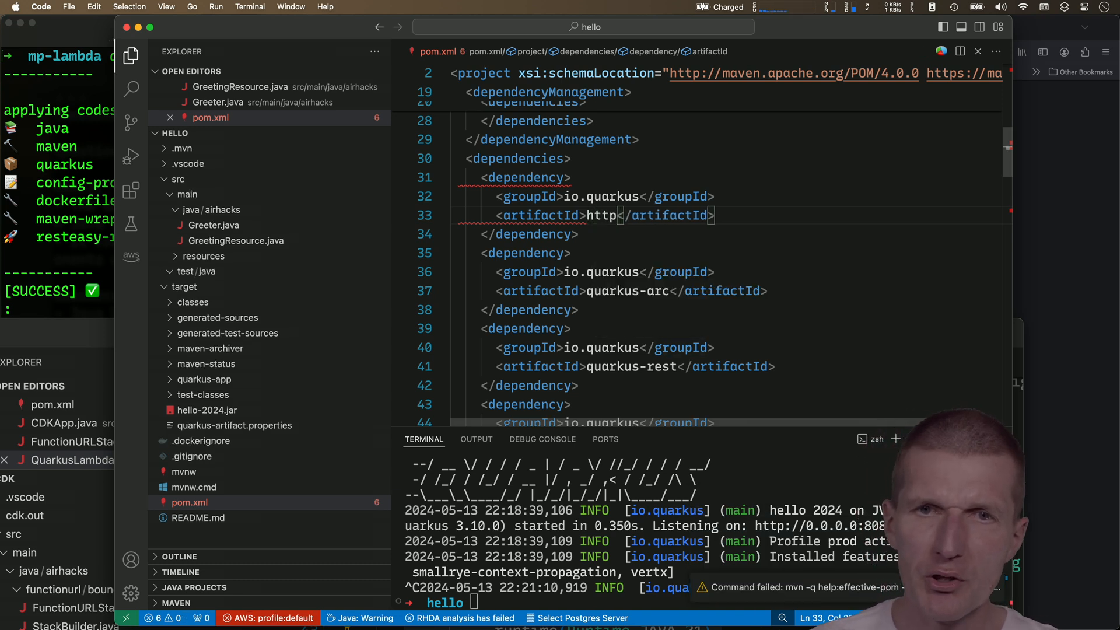
pyautogui.click(602, 215)
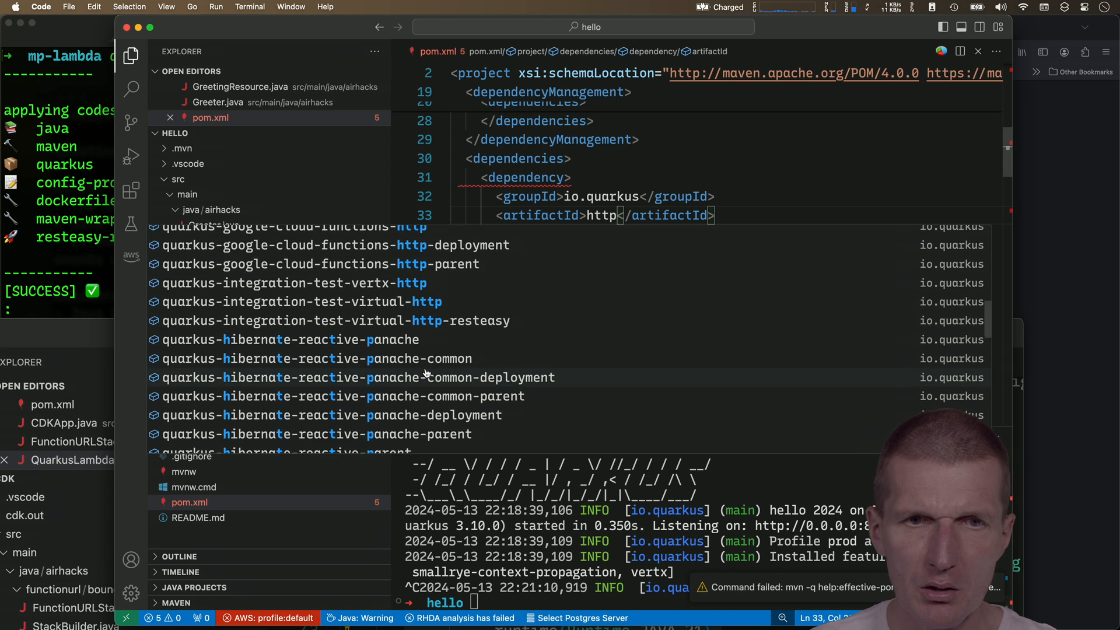
pyautogui.scroll(-3)
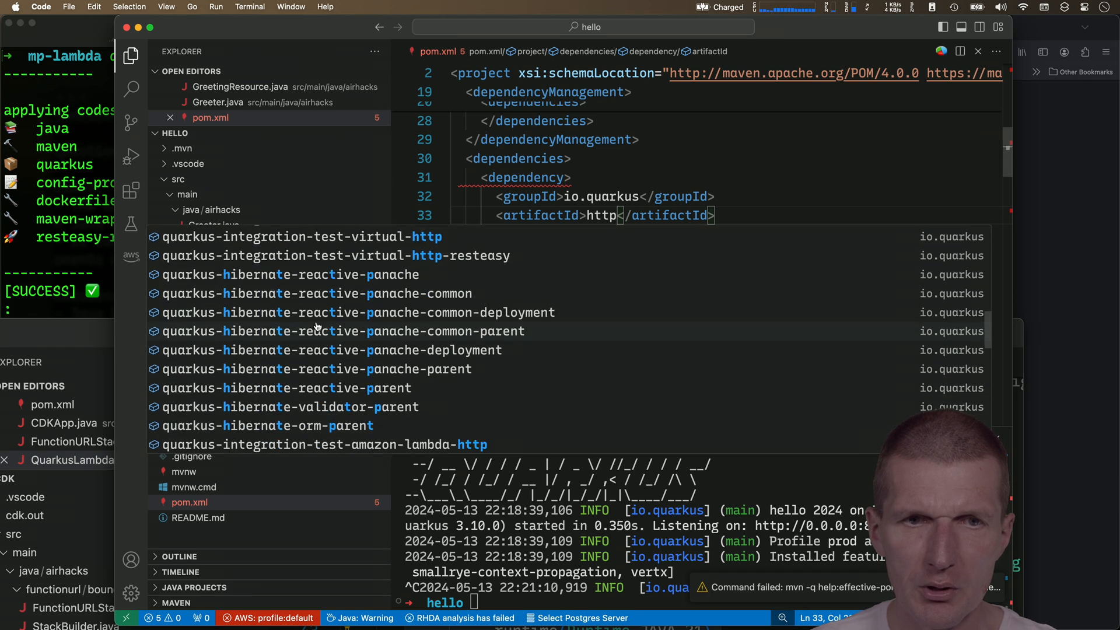
pyautogui.scroll(-3)
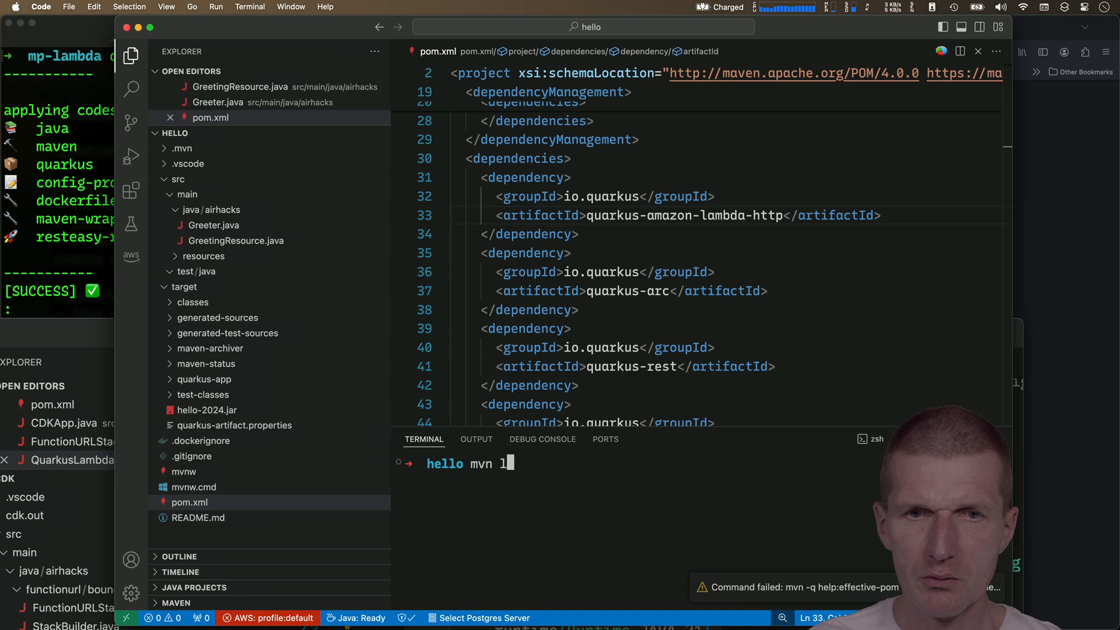
# - Run mvn clean package on hello so function.zip is produced with BUILD SUCCESS
pyautogui.write('clean pac')
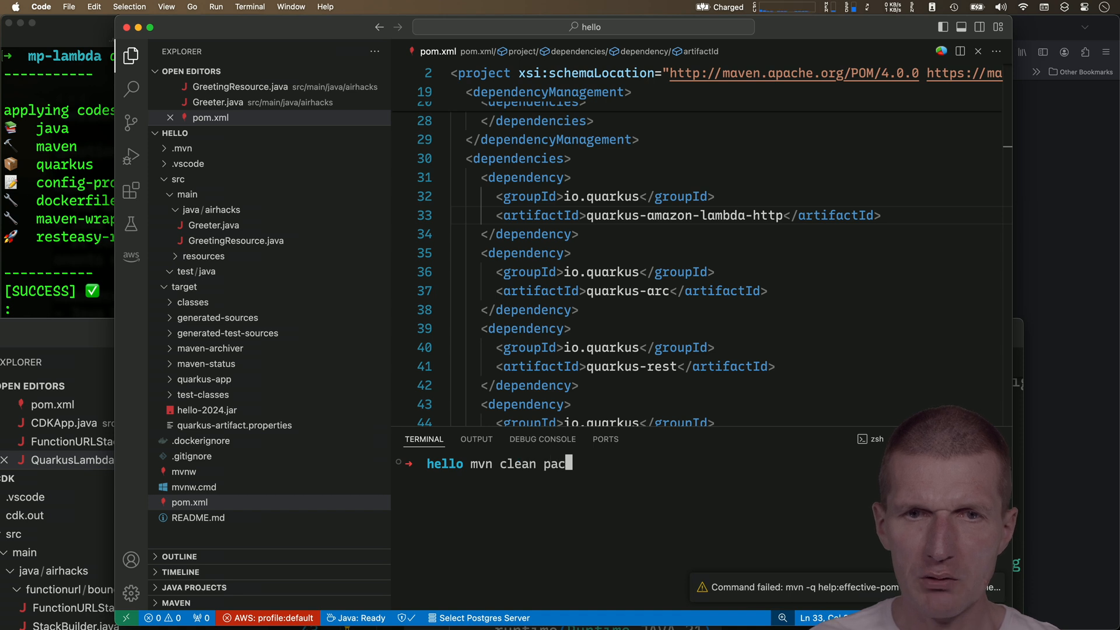
pyautogui.write('kage')
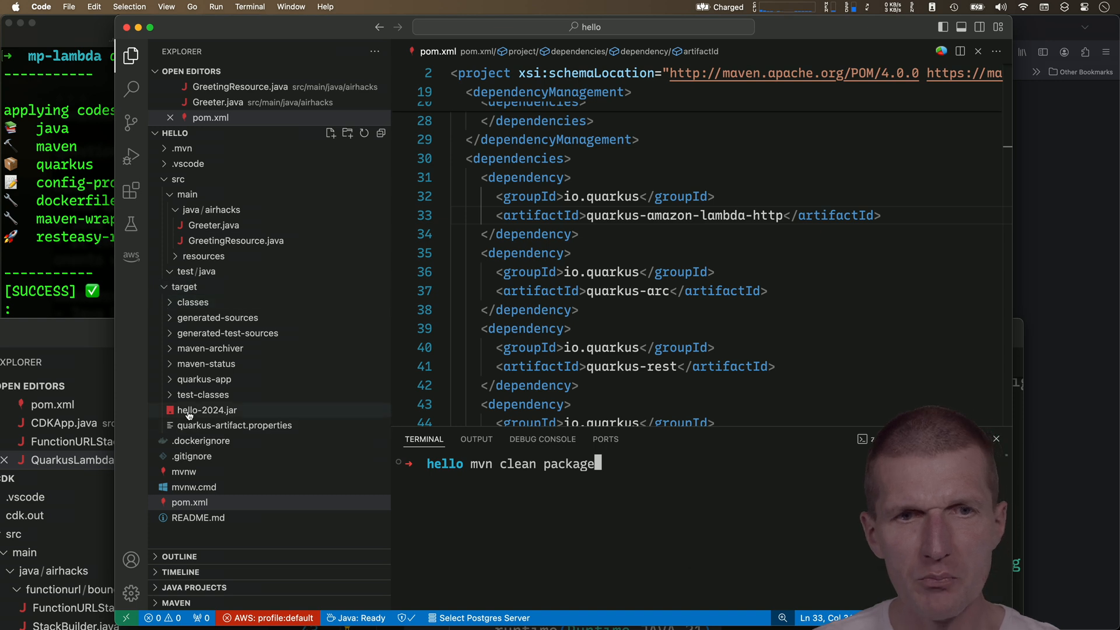
pyautogui.click(203, 379)
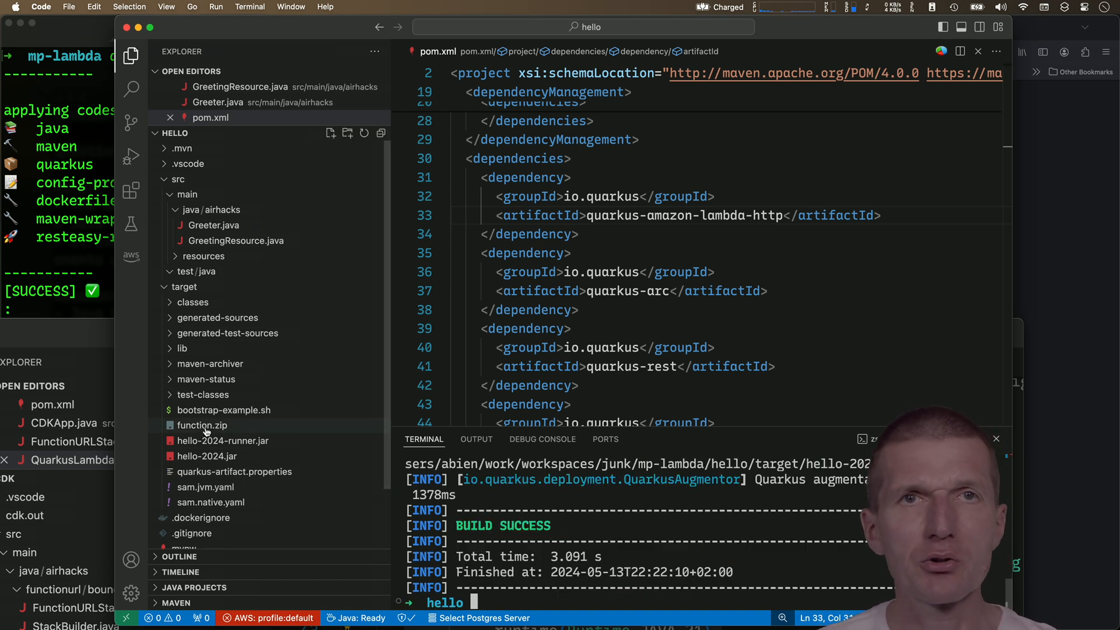
pyautogui.moveTo(203, 425)
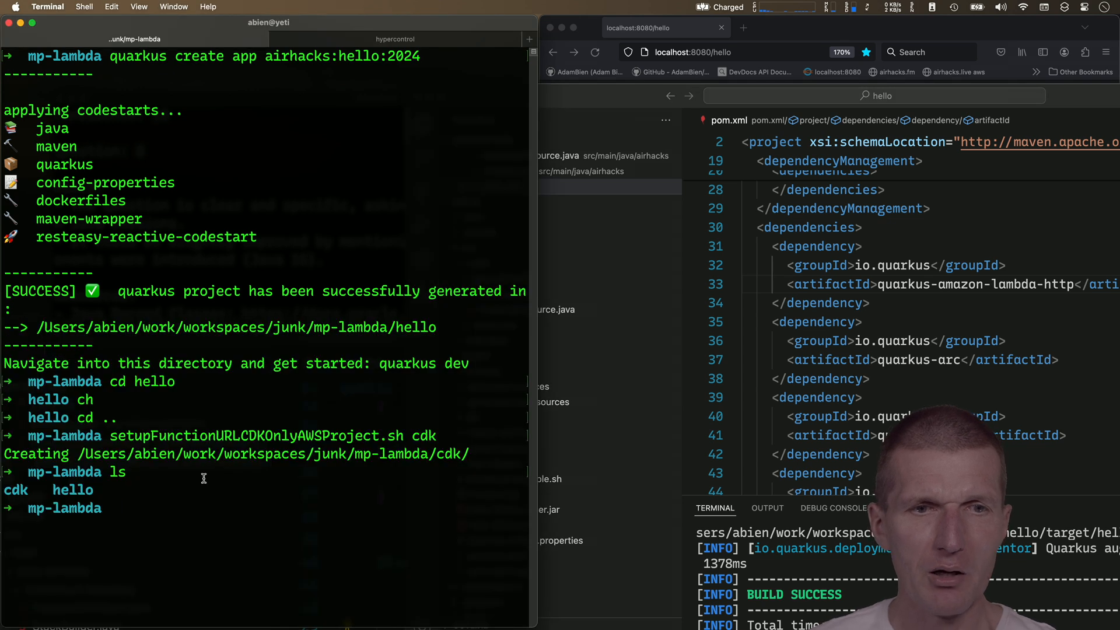
# - Change into the cdk folder and run ./buildAndDeployDontAsk.sh to synthesize and deploy the stack
pyautogui.write('cd')
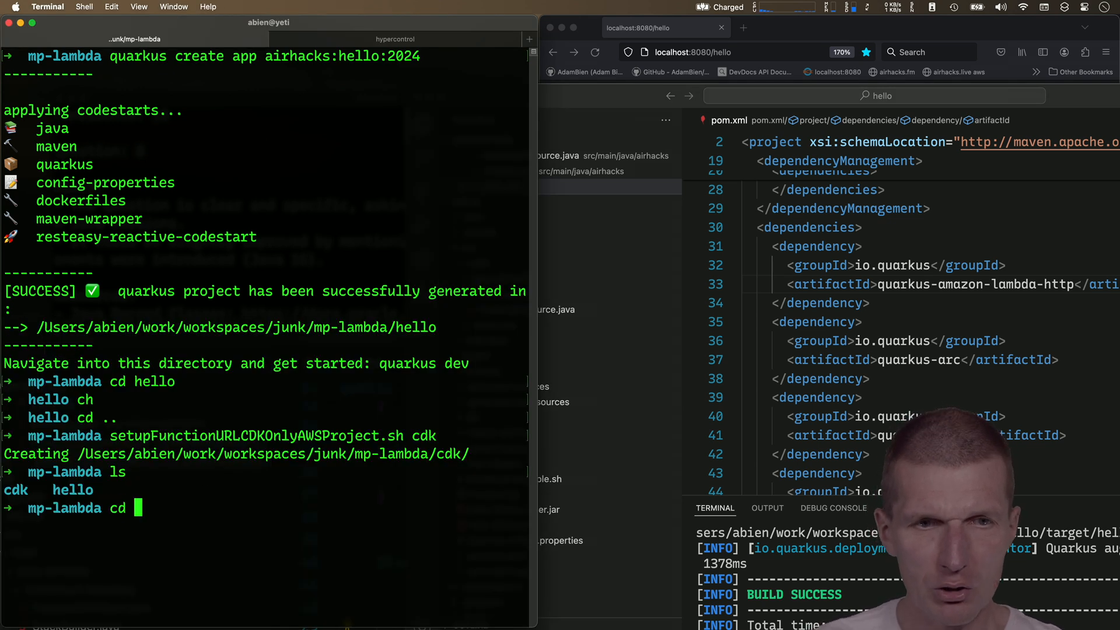
pyautogui.write('cd cdk')
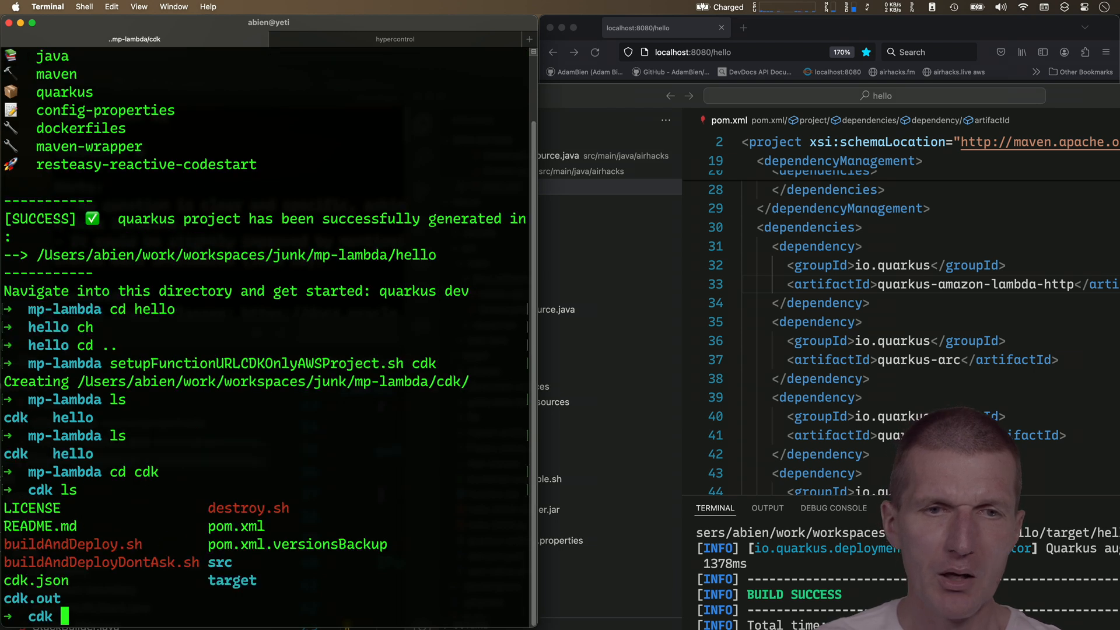
pyautogui.write('./b')
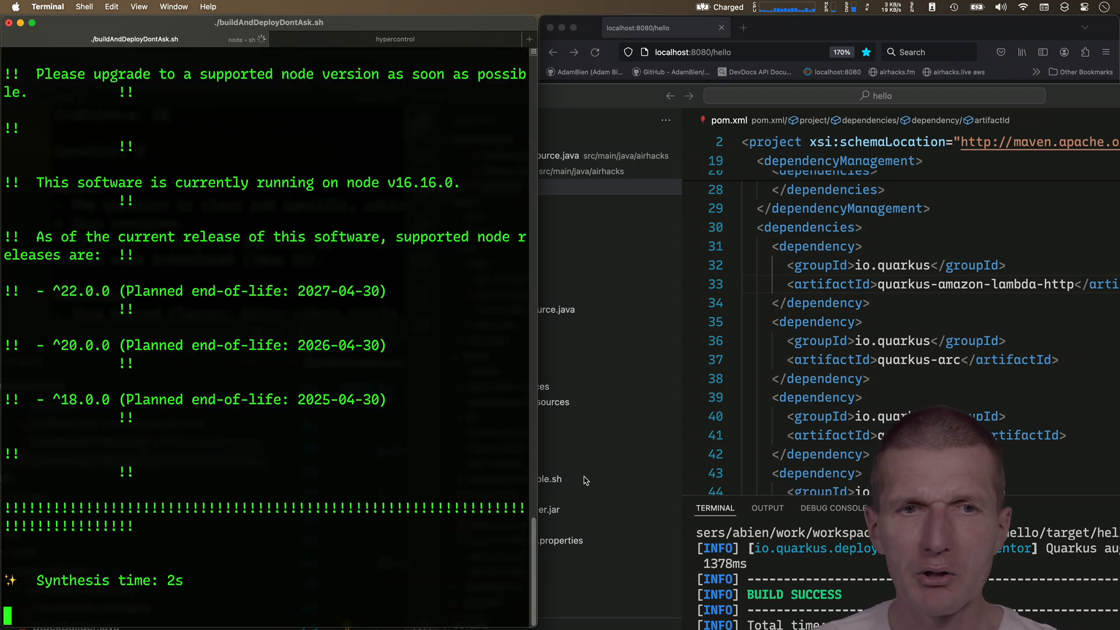
pyautogui.scroll(-3)
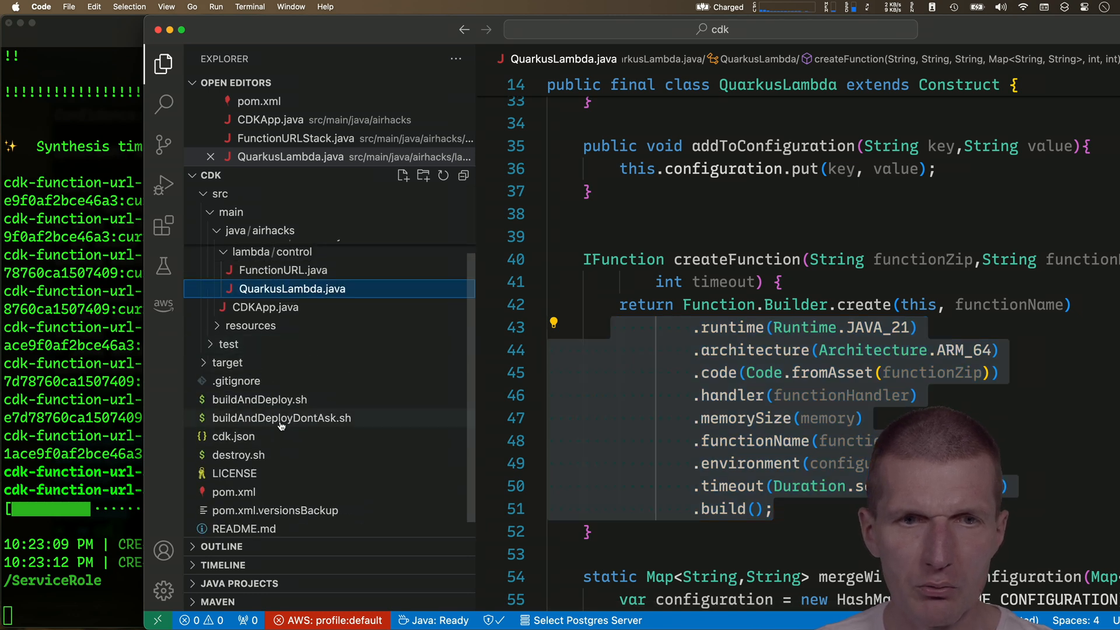
# - Bring buildAndDeployDontAsk.sh into the editor while the stack deployment finishes
pyautogui.click(280, 417)
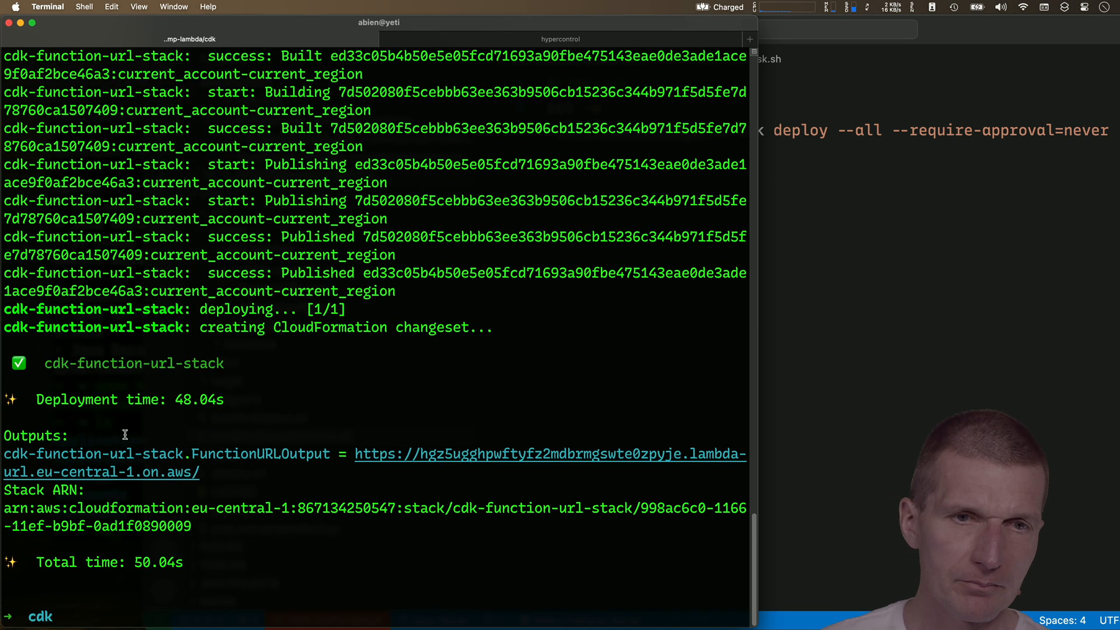
pyautogui.moveTo(360, 469)
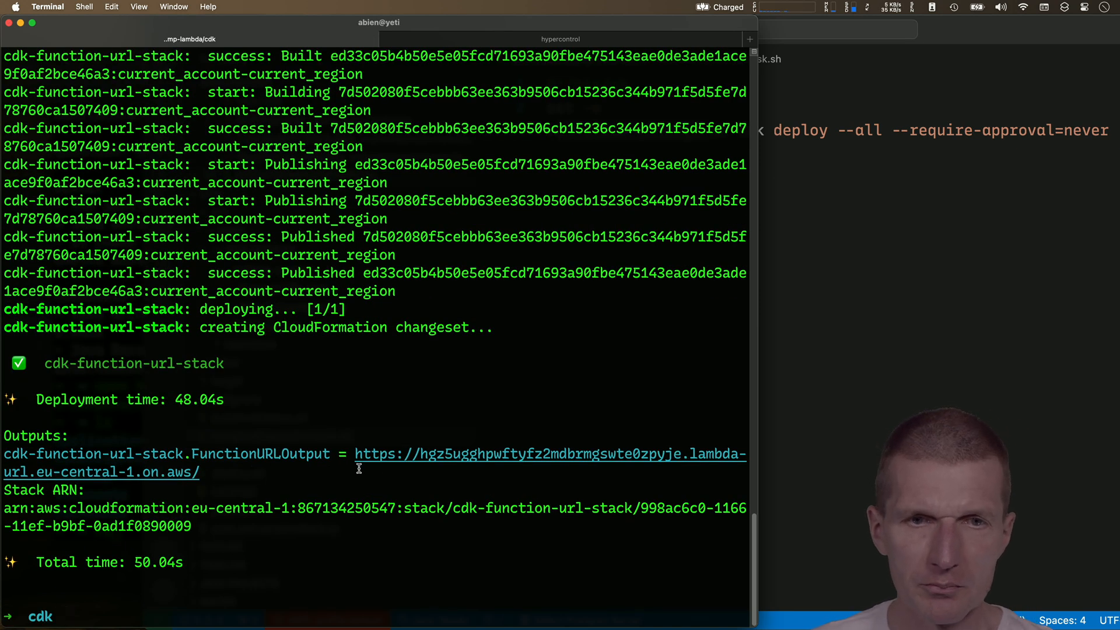
# - Curl the FunctionURLOutput lambda-url in eu-central-1 with /hello appended and view the timing
pyautogui.moveTo(354, 454); pyautogui.dragTo(200, 471)
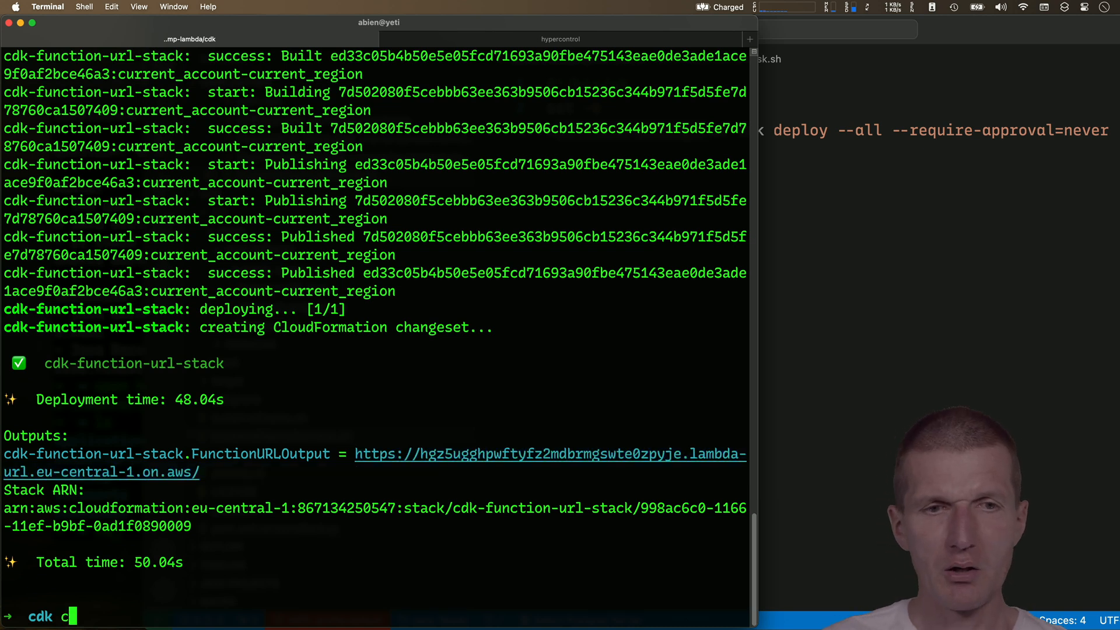
pyautogui.write('url https://hgz5ugghpwftyfz2mdbrmgswte0zpyje.lambda-url.eu-central-1.on.aws/')
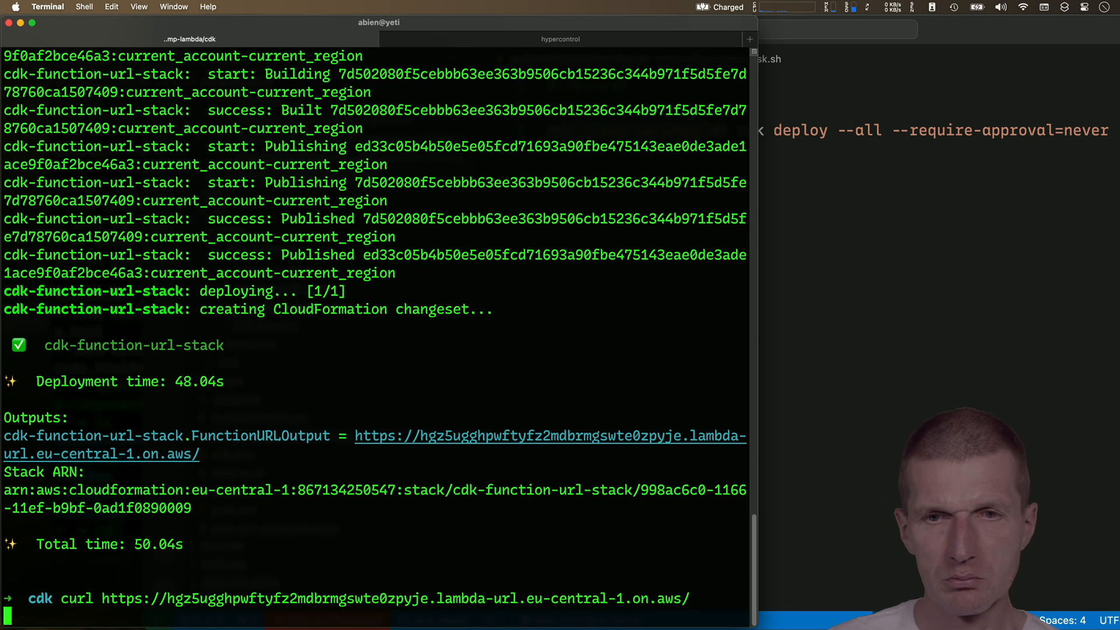
pyautogui.write('hello')
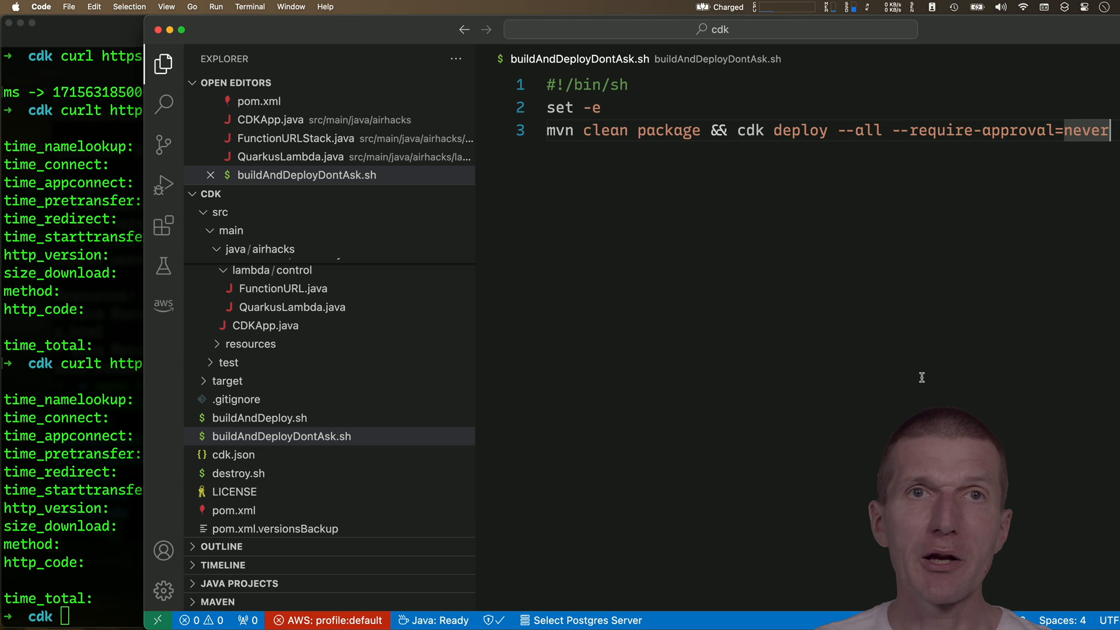
pyautogui.moveTo(898, 84)
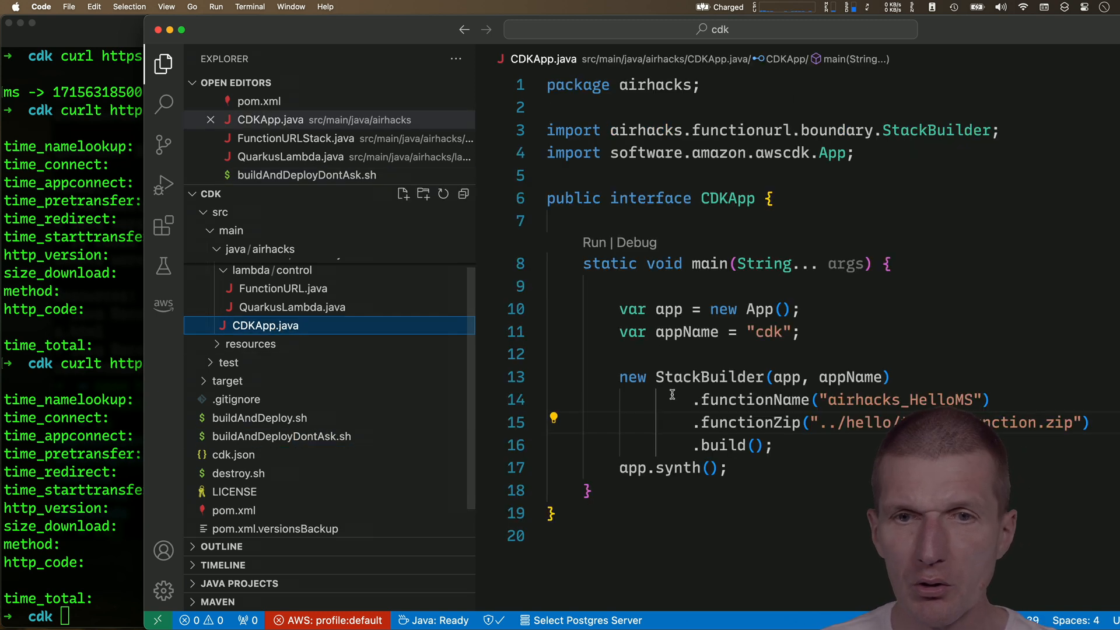
pyautogui.moveTo(399, 313)
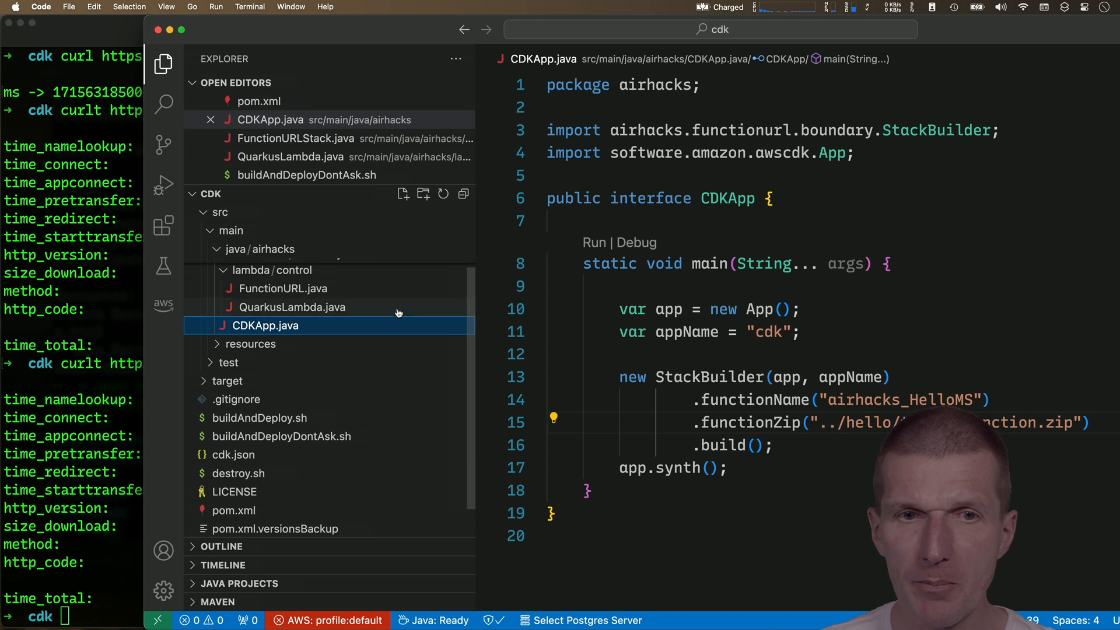
# - Review QuarkusLambda, FunctionURL and CDKApp, then follow build() into the FunctionURLStack constructor
pyautogui.click(292, 307)
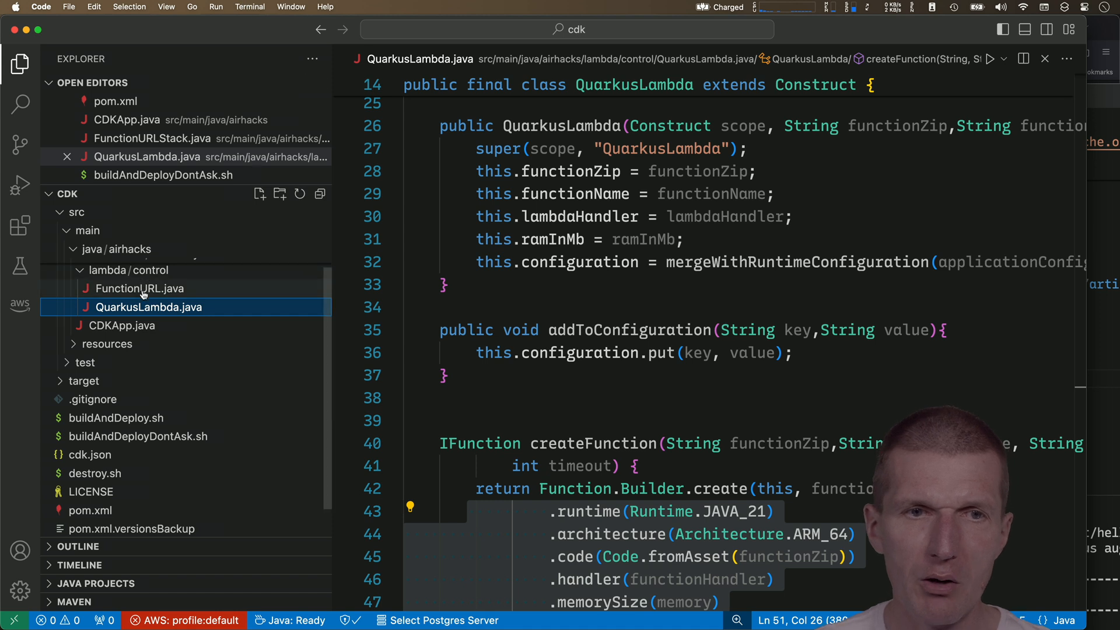
pyautogui.click(140, 288)
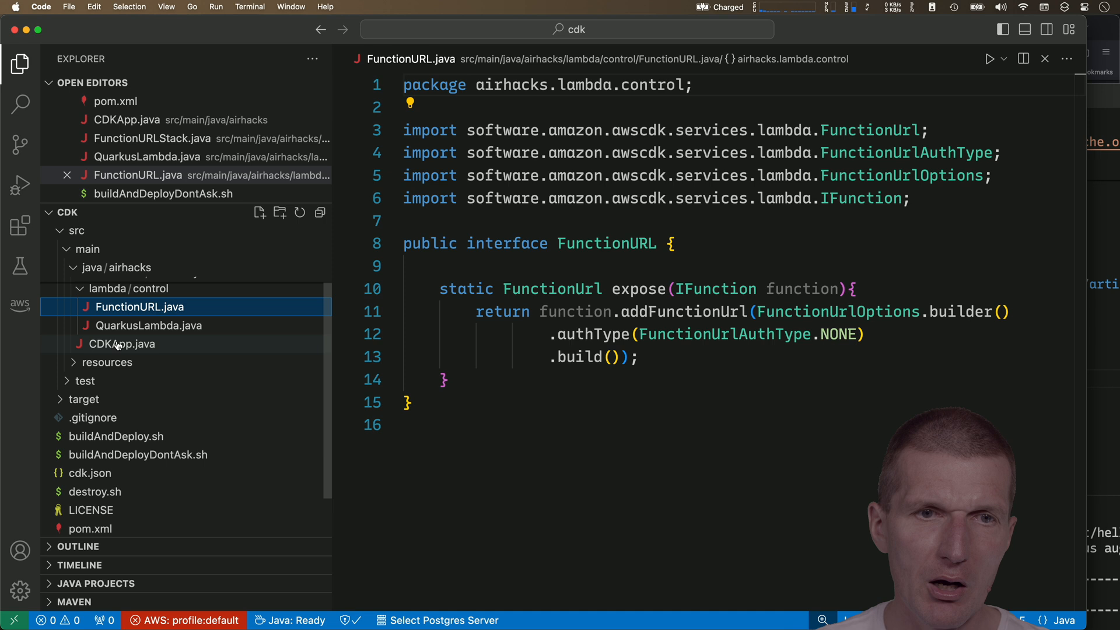
pyautogui.click(121, 345)
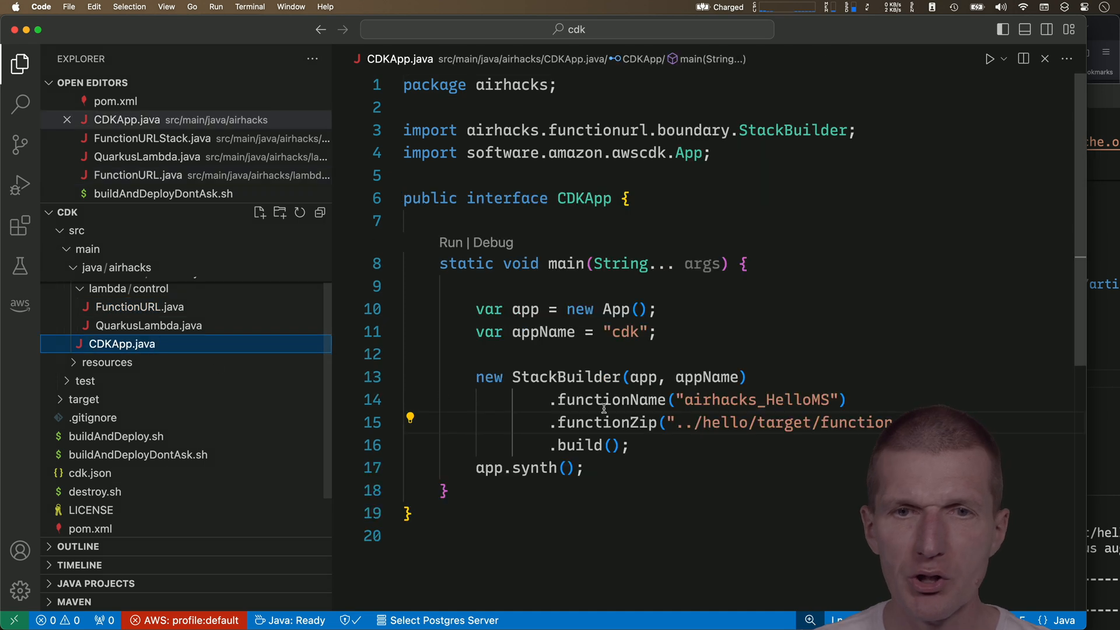
pyautogui.moveTo(588, 448)
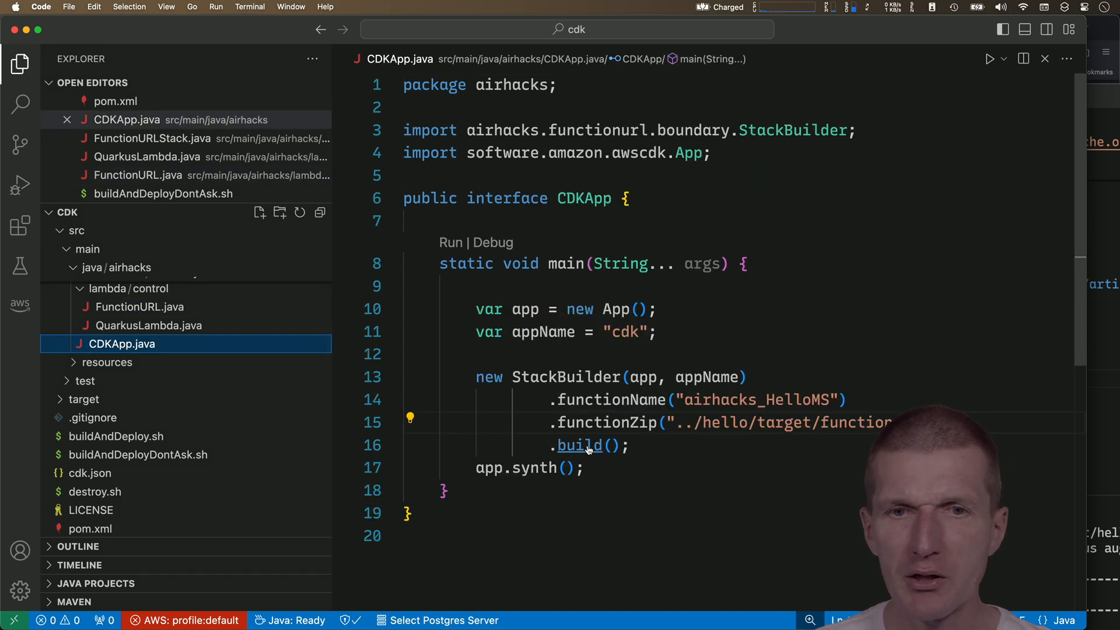
pyautogui.click(580, 446)
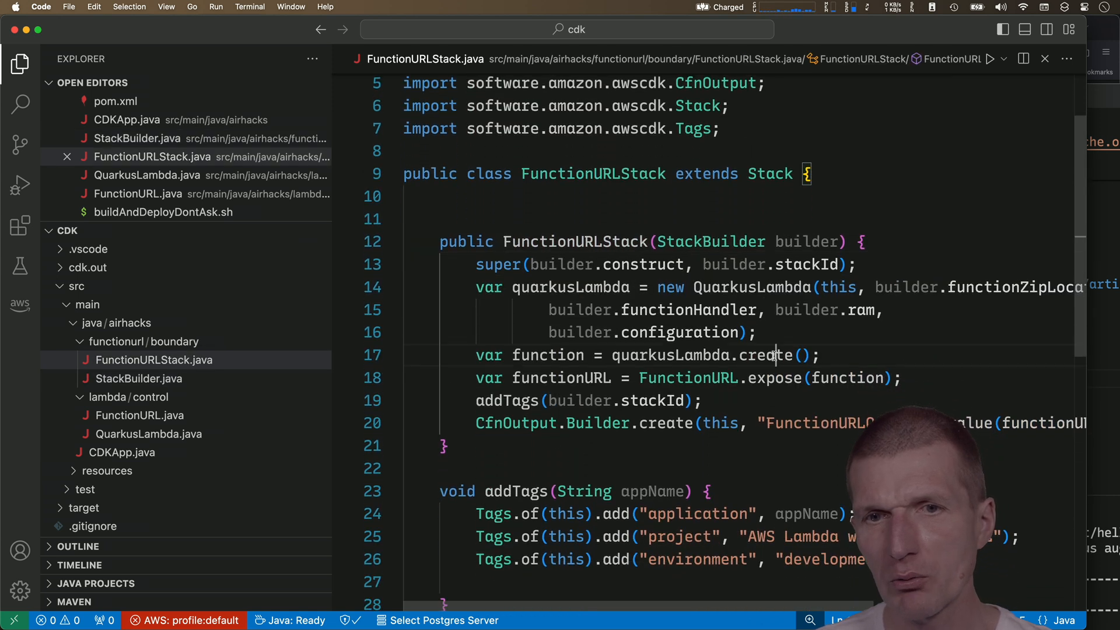
pyautogui.click(776, 355)
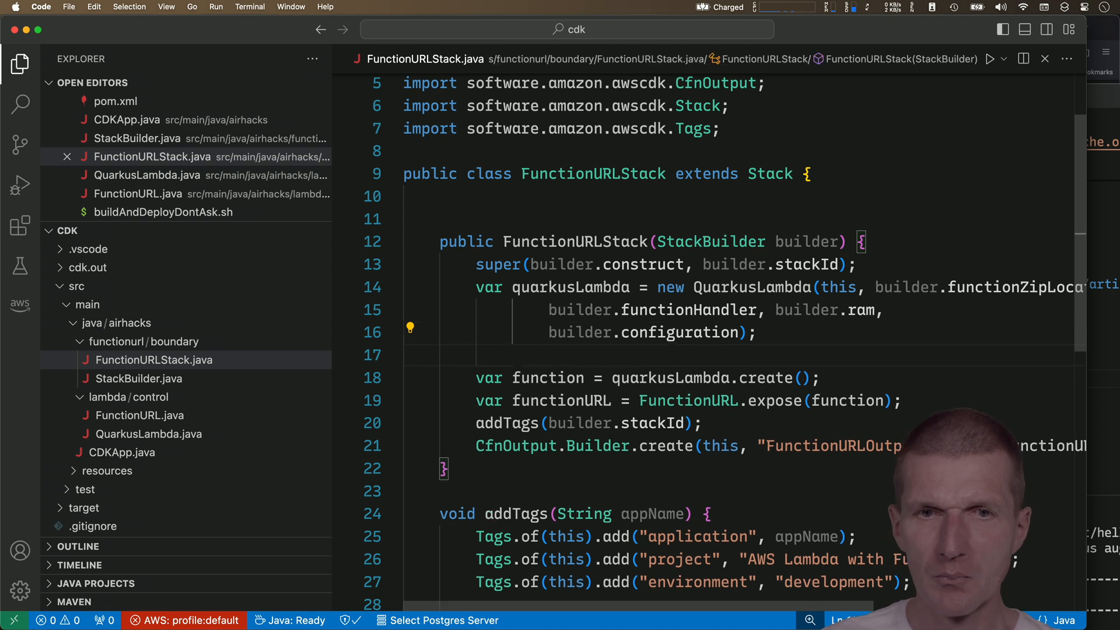
# - Add quarkusLambda.addToConfiguration("prefix", "::::") in FunctionURLStack
pyautogui.write('quarkusLambda')
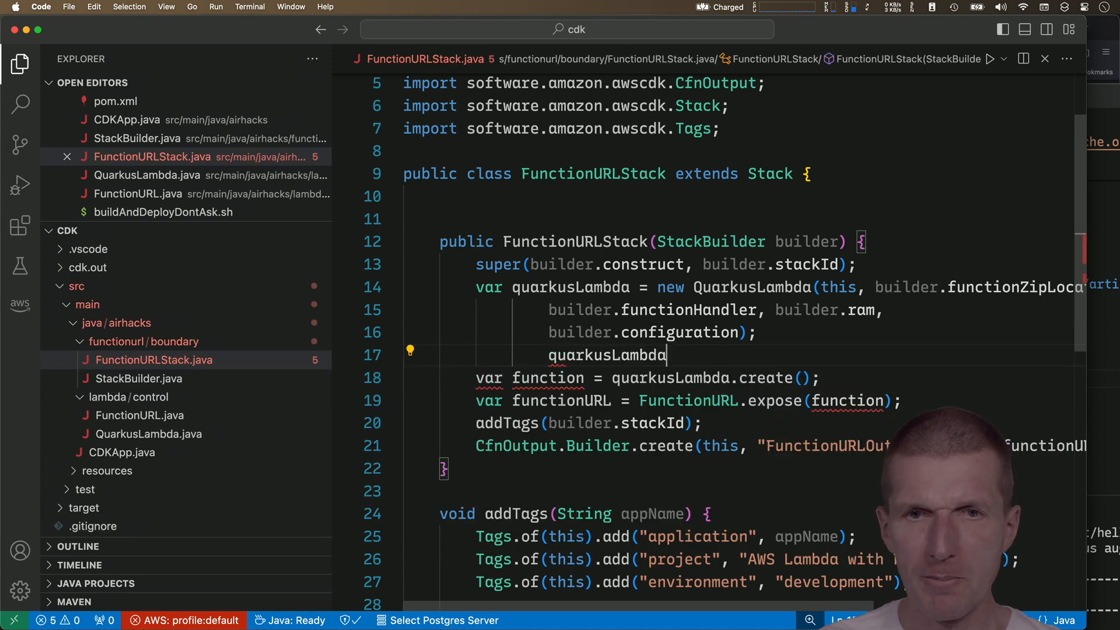
pyautogui.write('.ad')
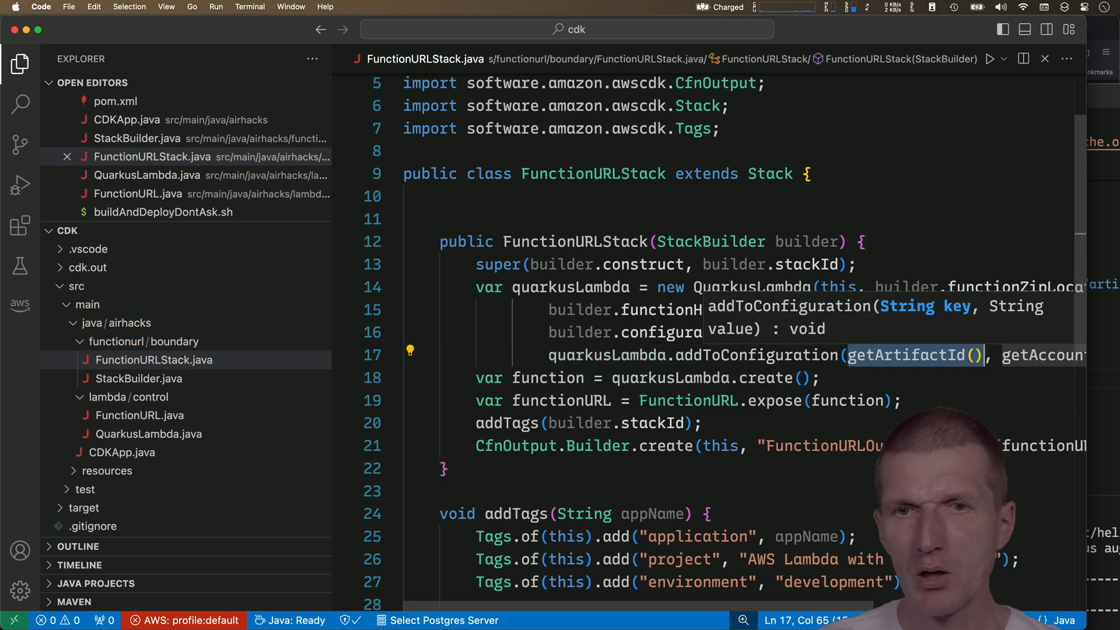
pyautogui.write('"pre"')
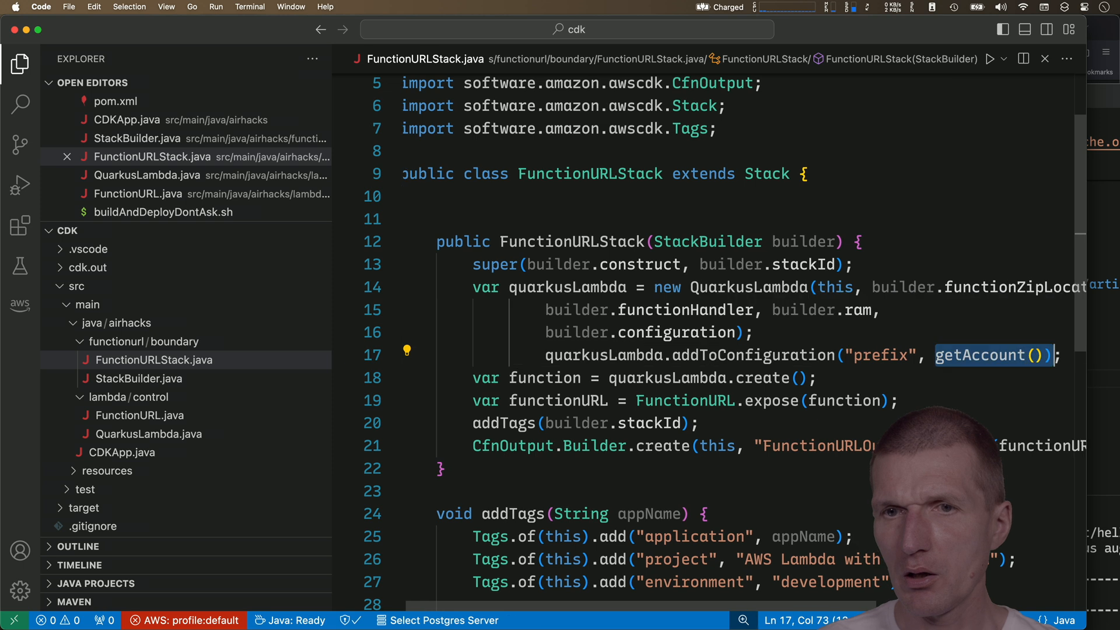
pyautogui.write('""')
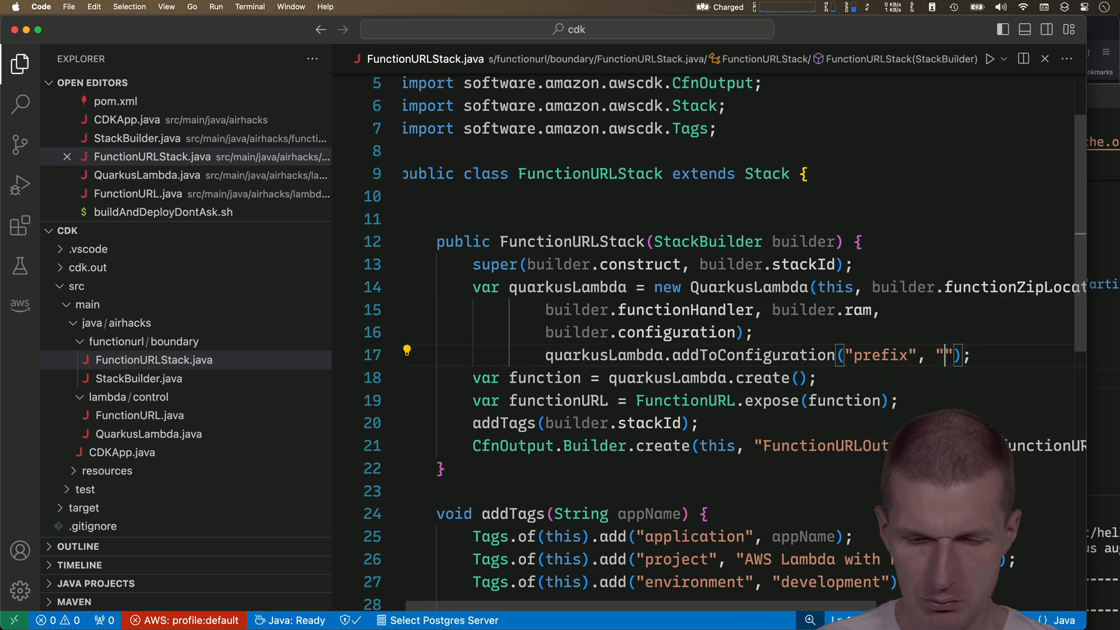
pyautogui.write('::::')
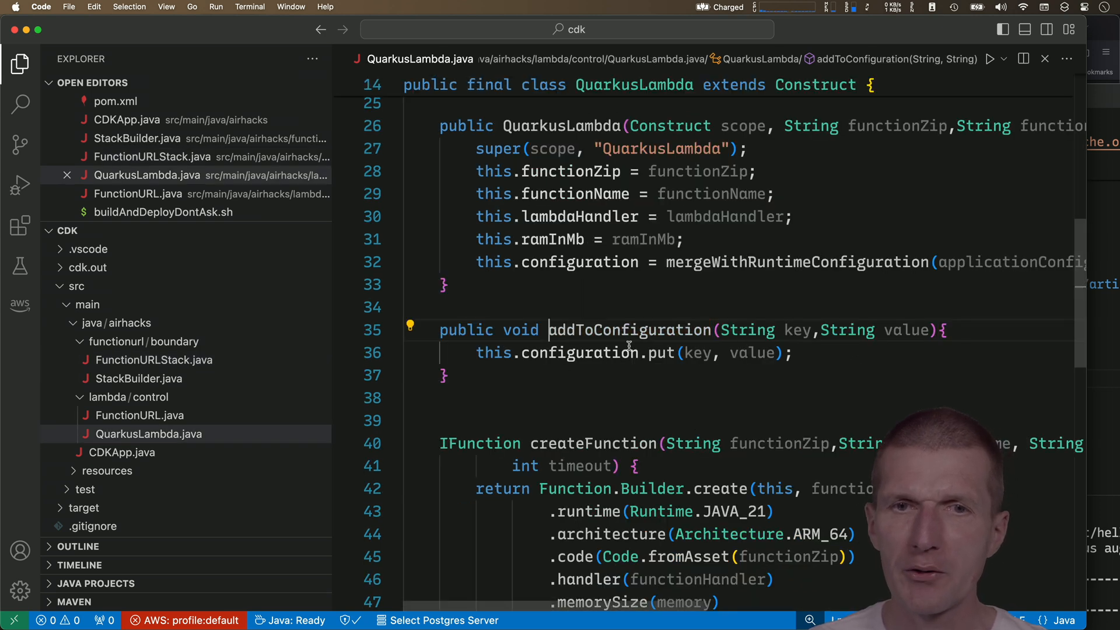
# - Trace the configuration field in QuarkusLambda to where it becomes the function's environment
pyautogui.doubleClick(579, 352)
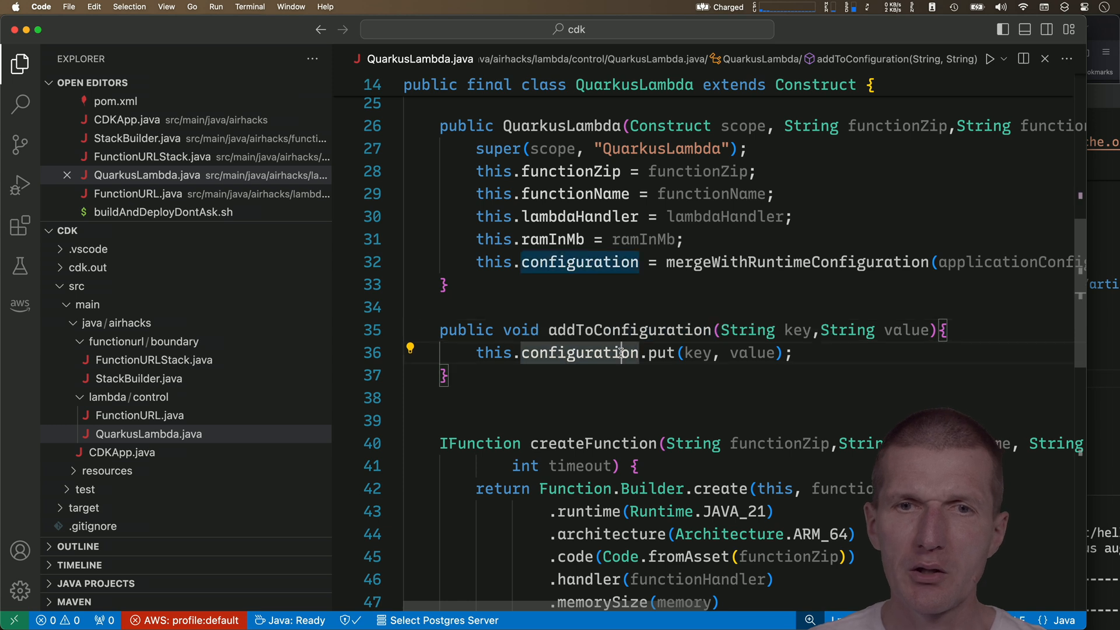
pyautogui.scroll(-3)
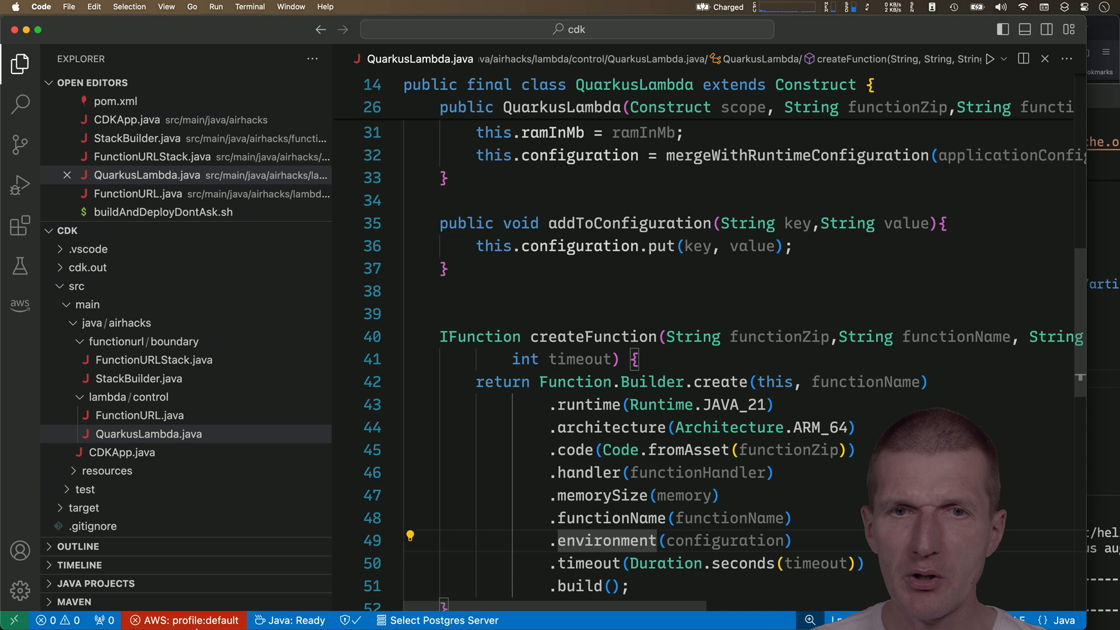
pyautogui.hscroll(3)
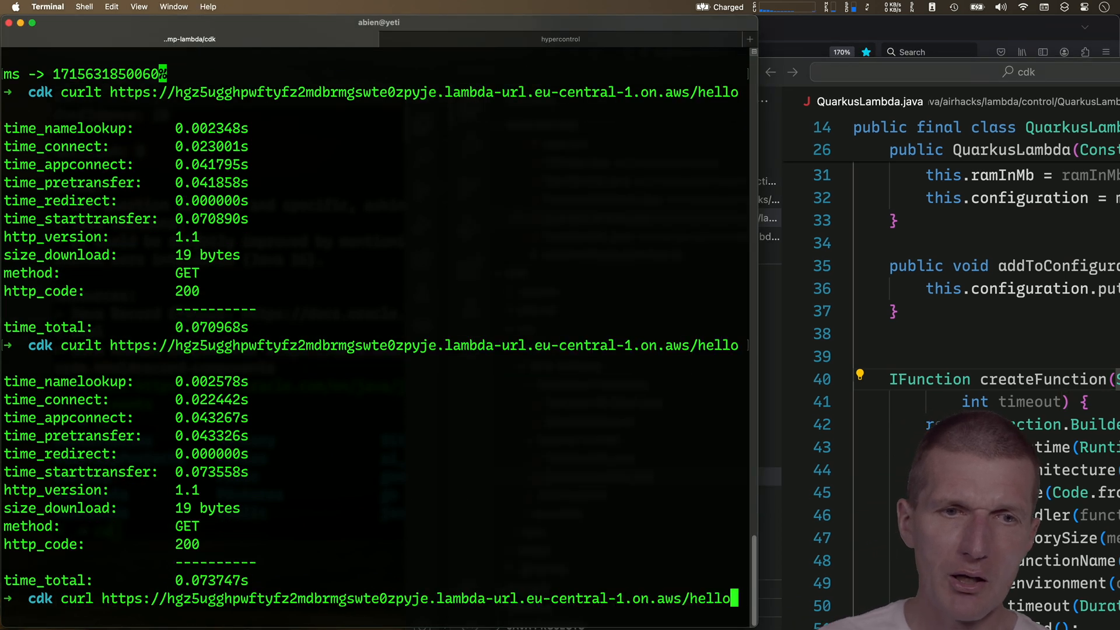
# - Redeploy the stack with ./buildAndDeployDontAsk.sh
pyautogui.write('./buildAndDeployDontAsk.sh')
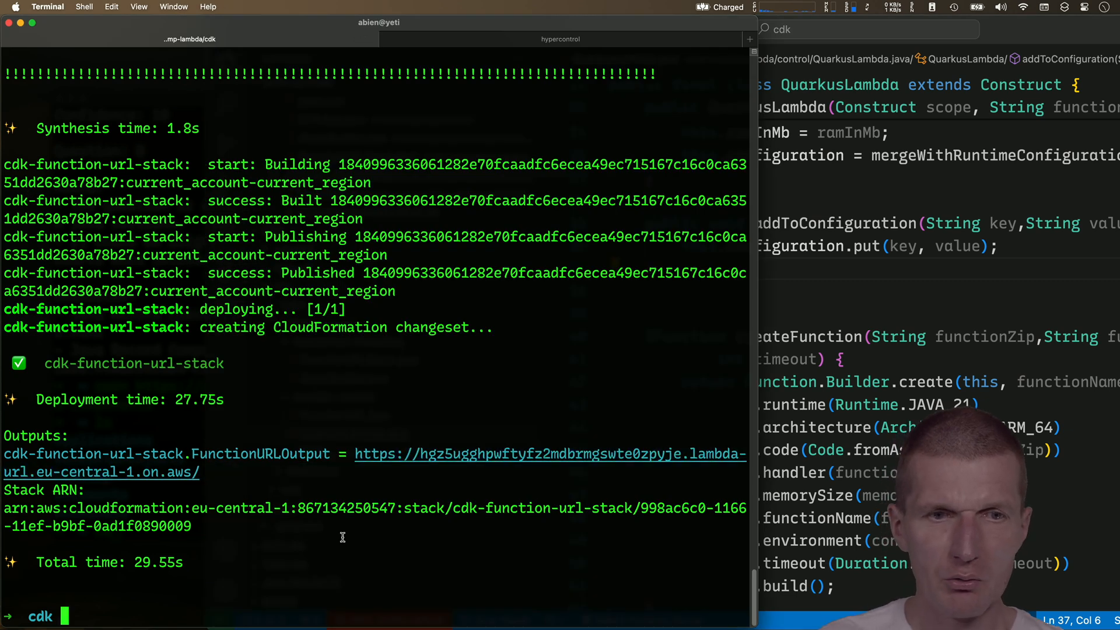
# - Curl the function URL's /hello endpoint and confirm the response is prefixed with ::::
pyautogui.write('curl https://hgz5ugghpwftyfz2mdbrmgswte0zpyje.lambda-url.eu-central-1.on.aws/')
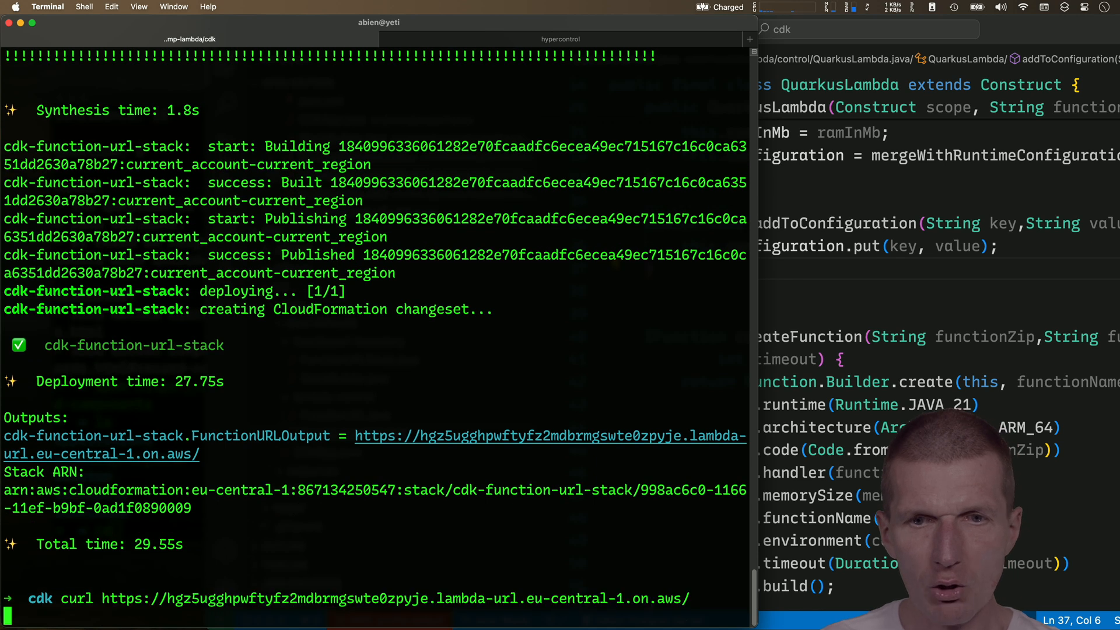
pyautogui.write('hello')
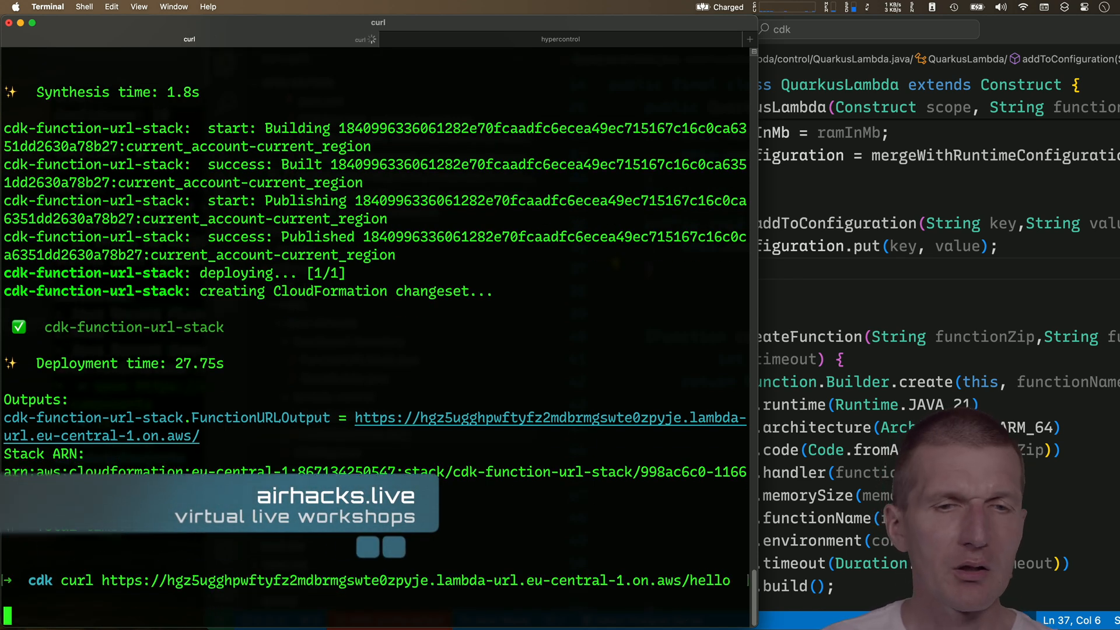
pyautogui.press('Return')
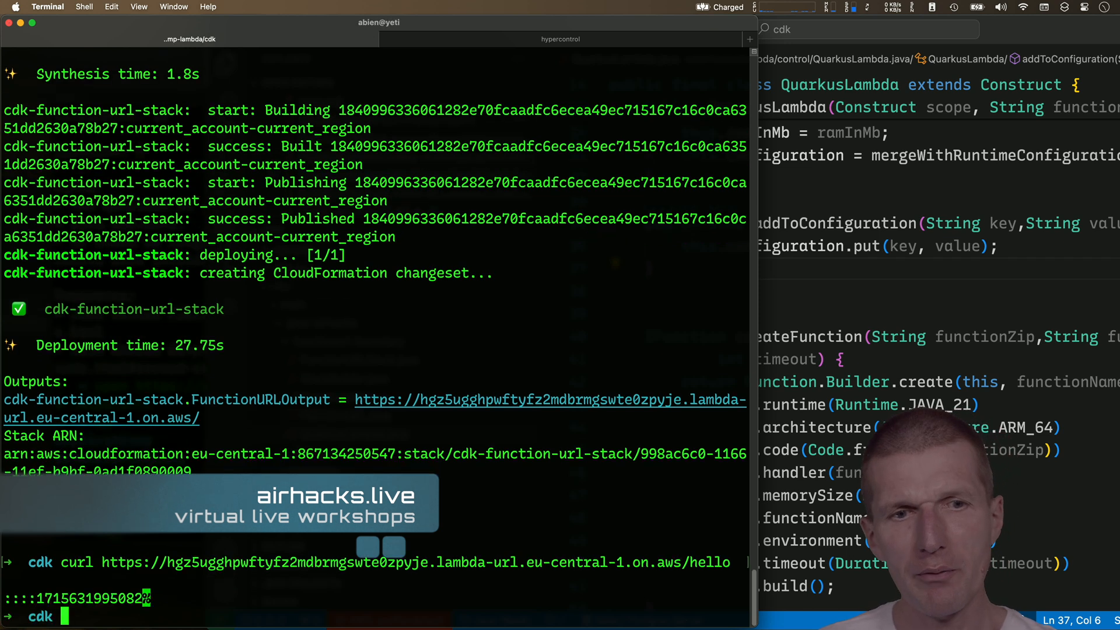